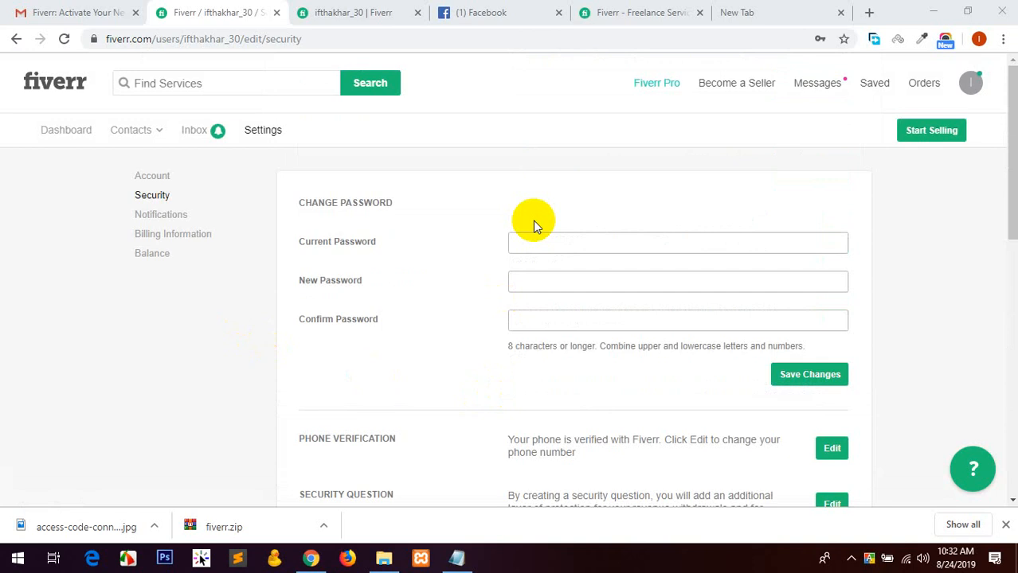
Browse the Notifications and Billing Information settings, ending on the $0.00 account balance page.
left_click(161, 214)
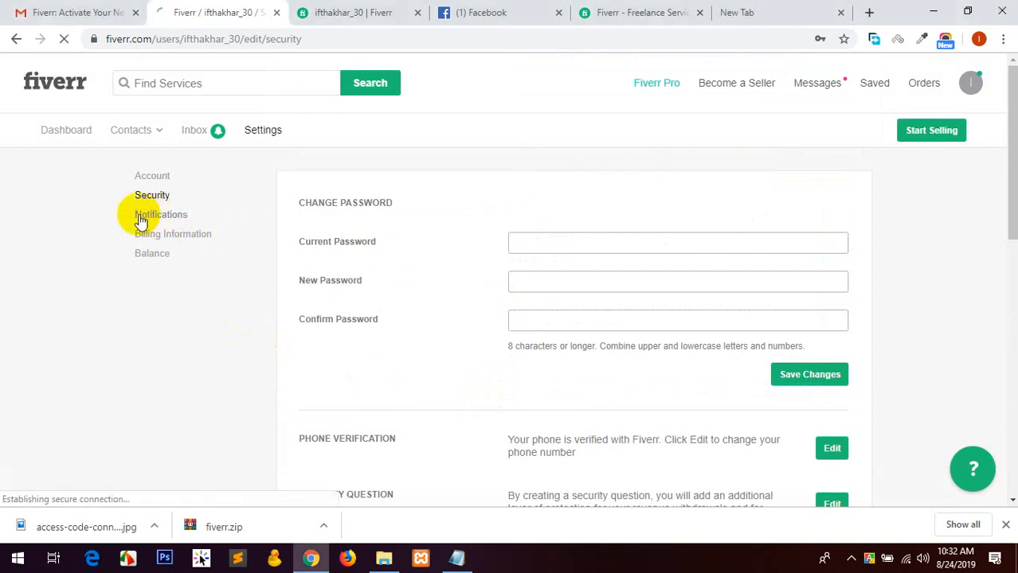
left_click(161, 214)
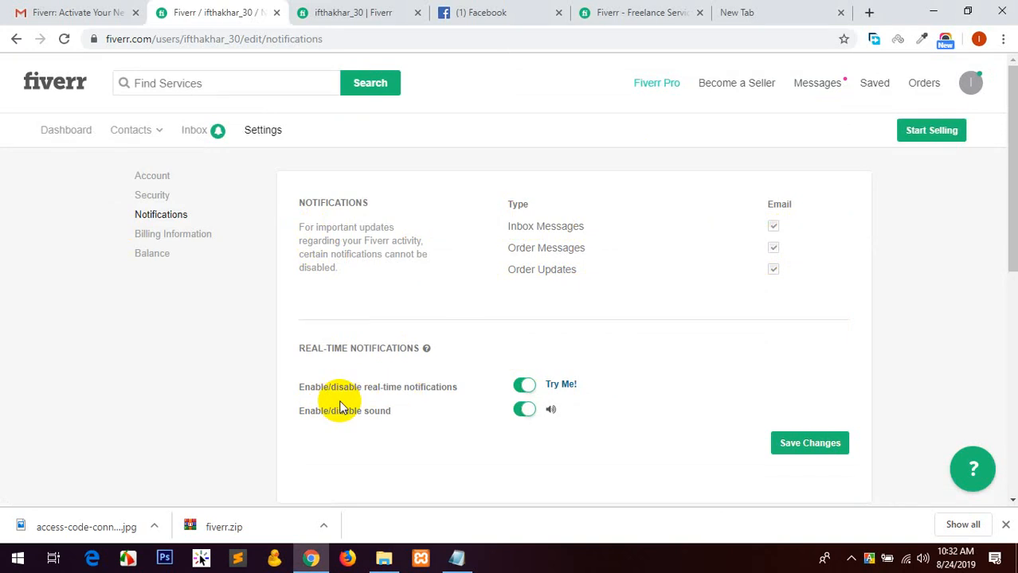
mouse_move(352, 397)
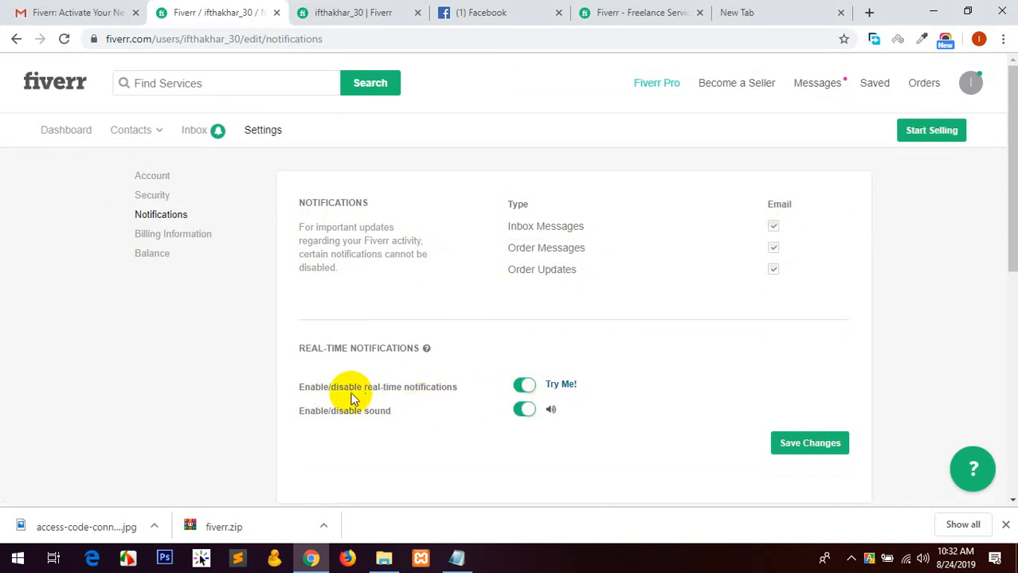
mouse_move(366, 408)
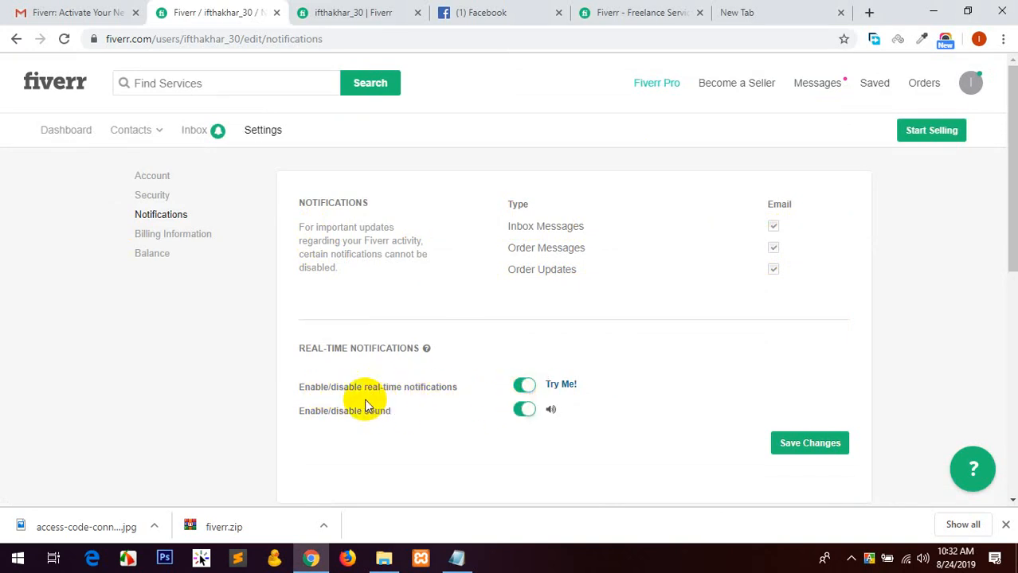
mouse_move(470, 334)
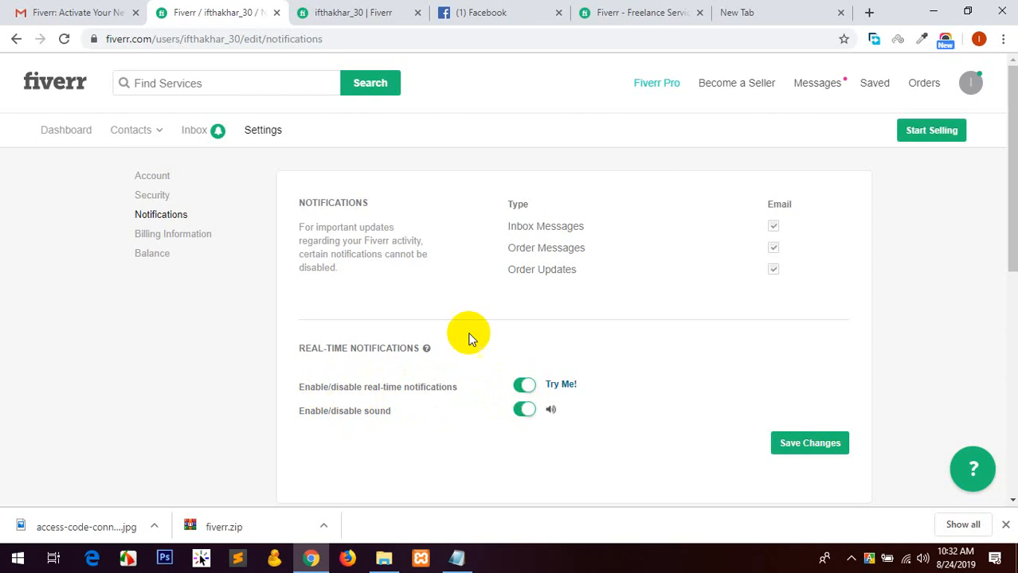
left_click(173, 233)
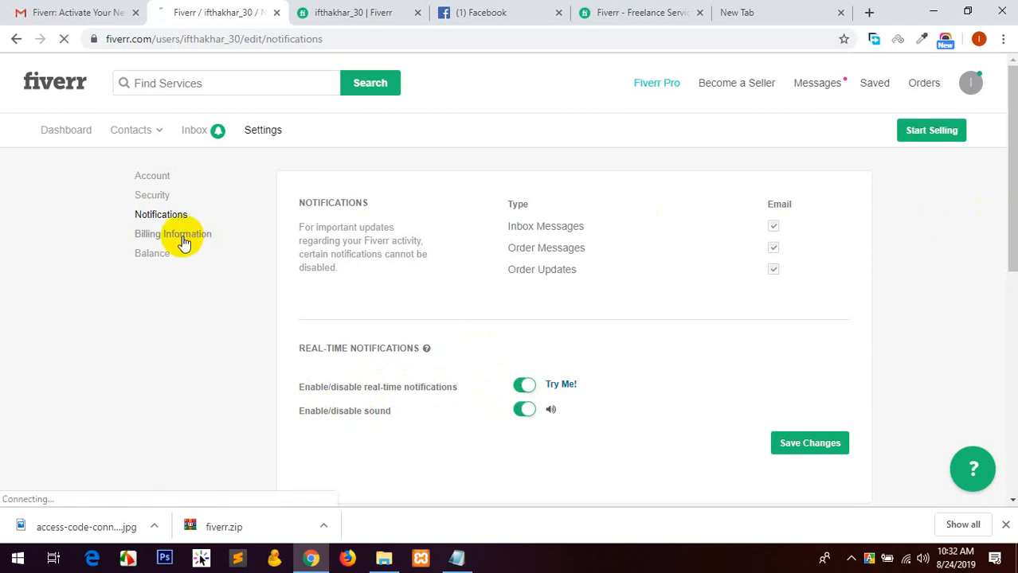
left_click(173, 234)
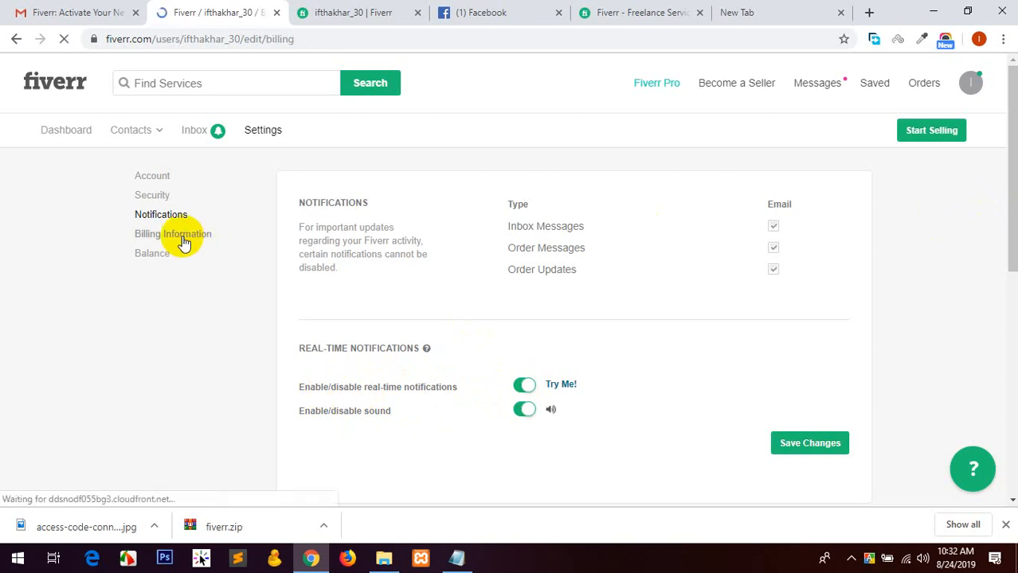
left_click(173, 233)
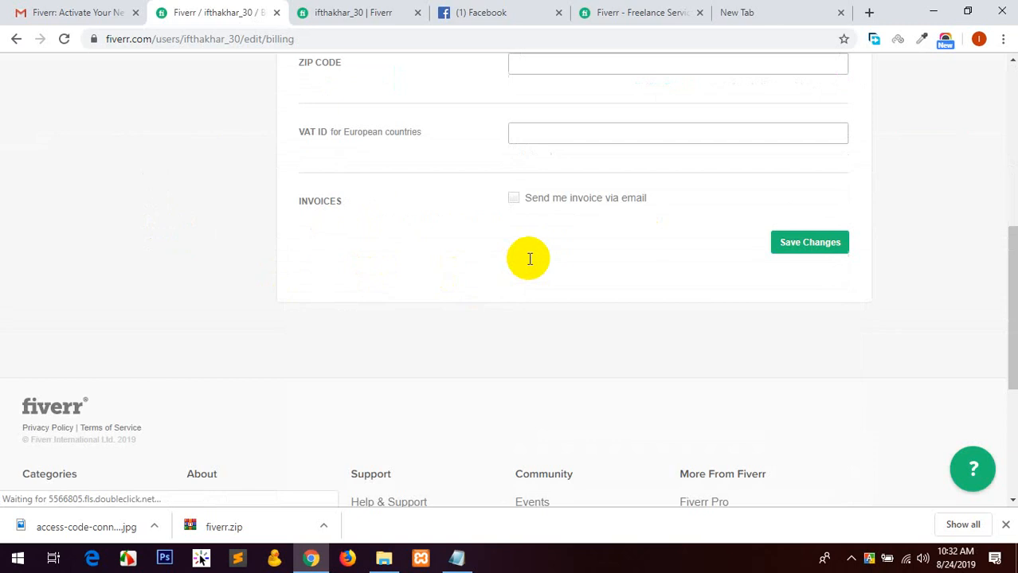
scroll("up", 3)
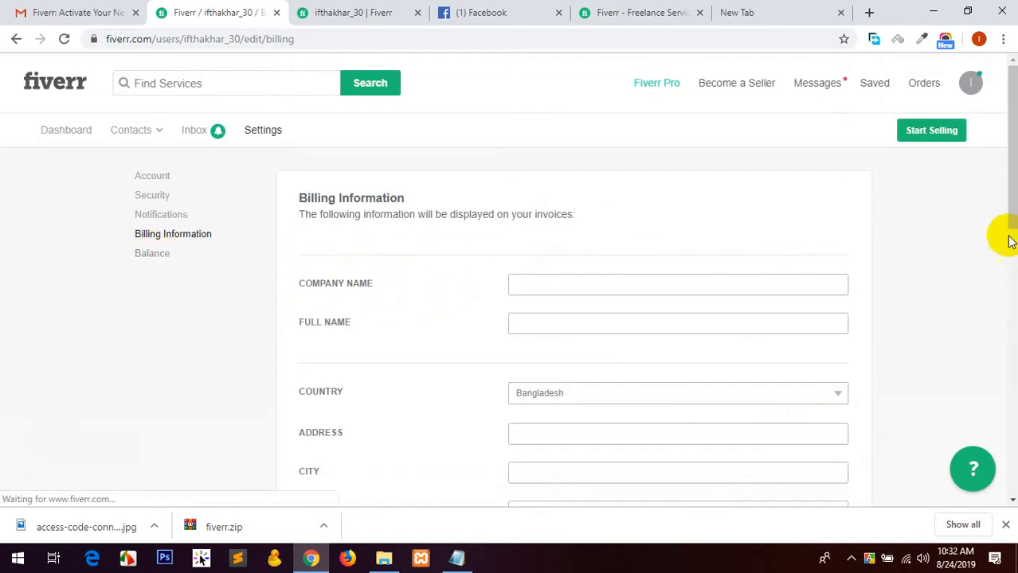
left_click(152, 243)
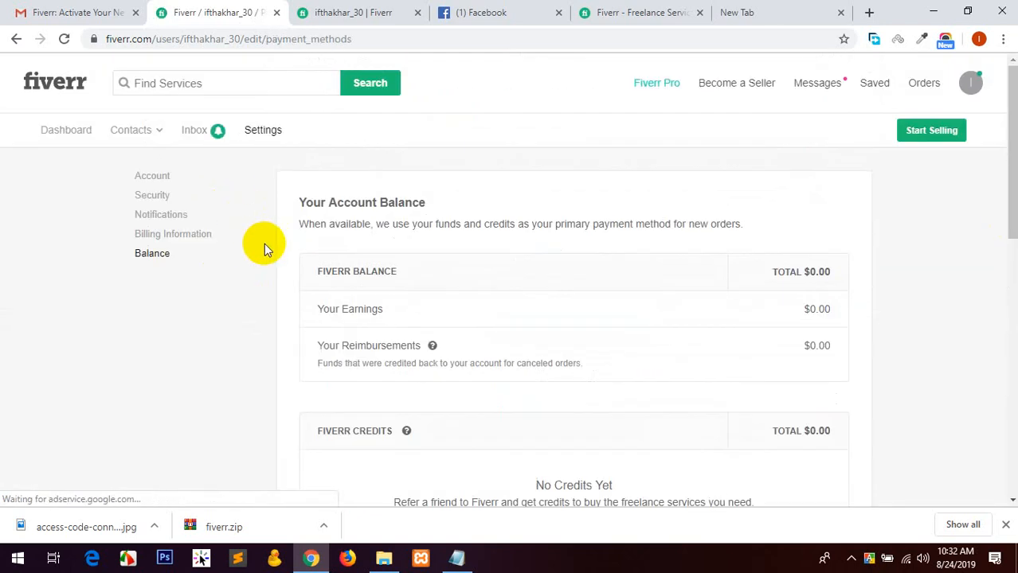
mouse_move(818, 83)
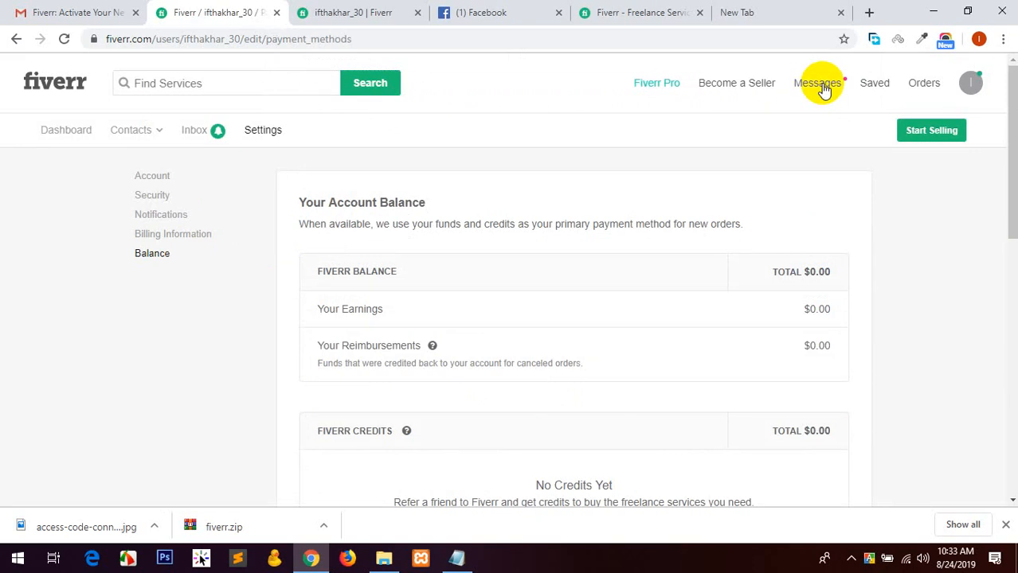
Check the Notifications and Inbox tabs, then open the removed profile image notification.
left_click(818, 83)
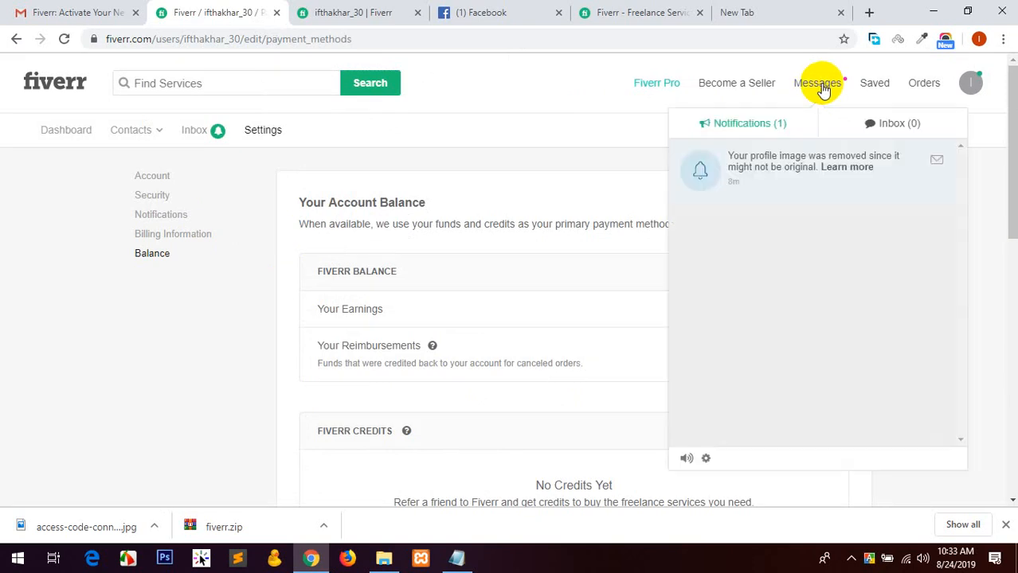
left_click(891, 124)
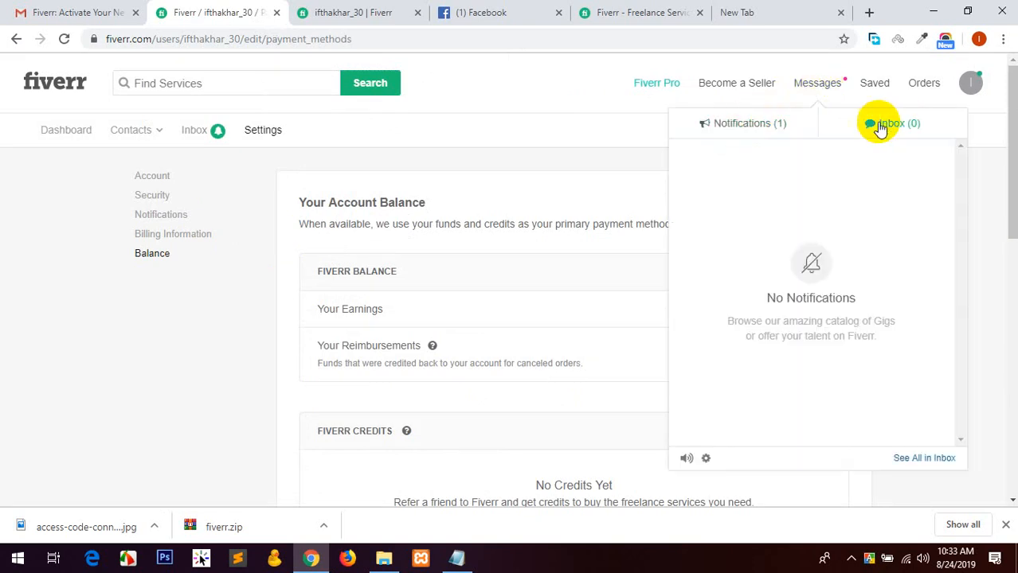
left_click(742, 123)
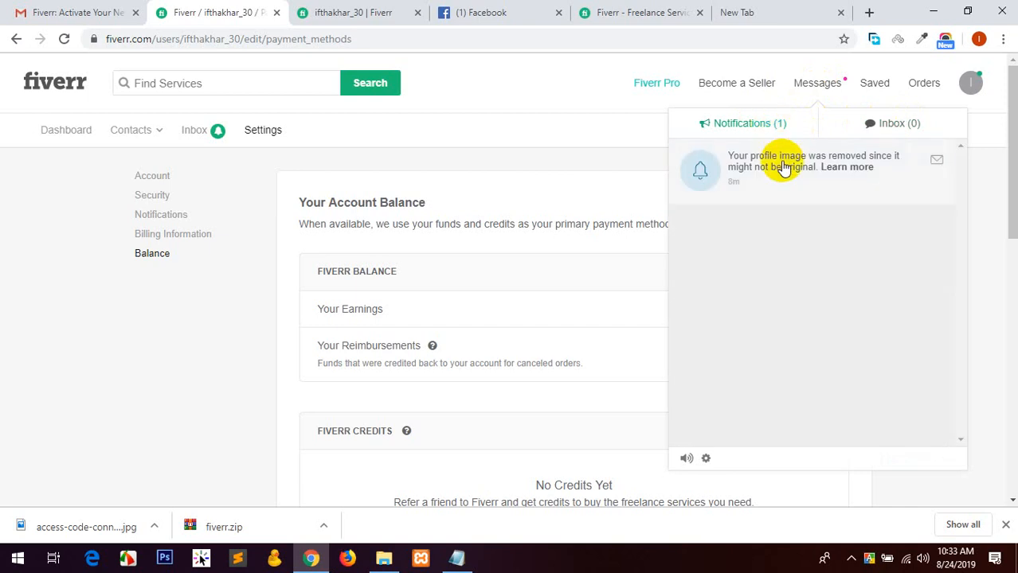
left_click(847, 166)
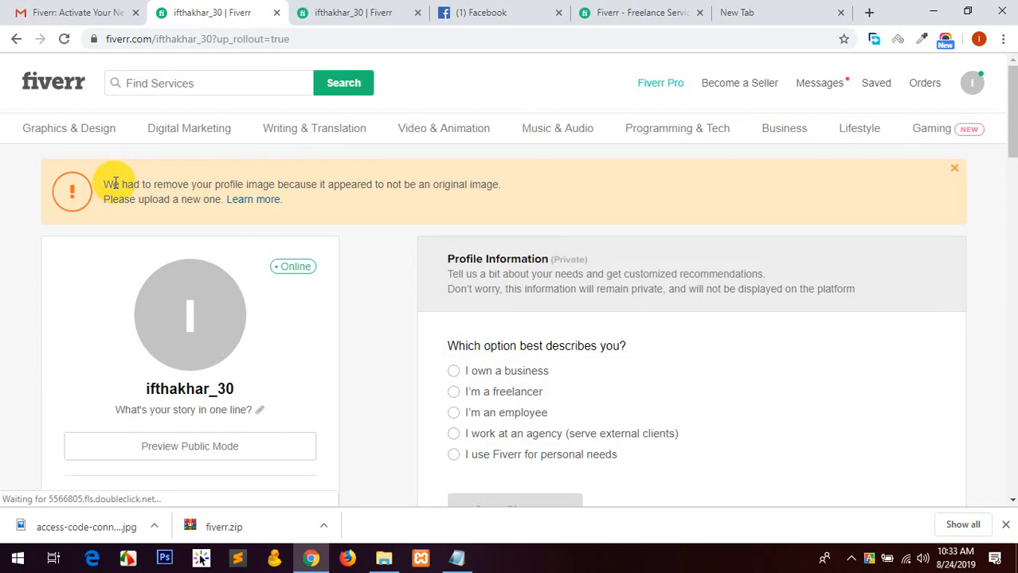
mouse_move(402, 213)
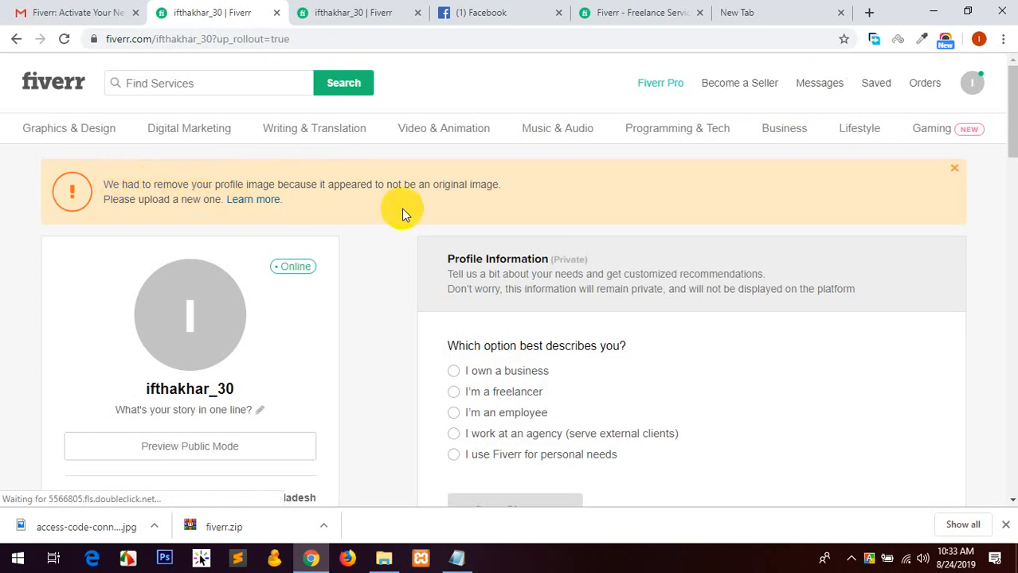
mouse_move(398, 214)
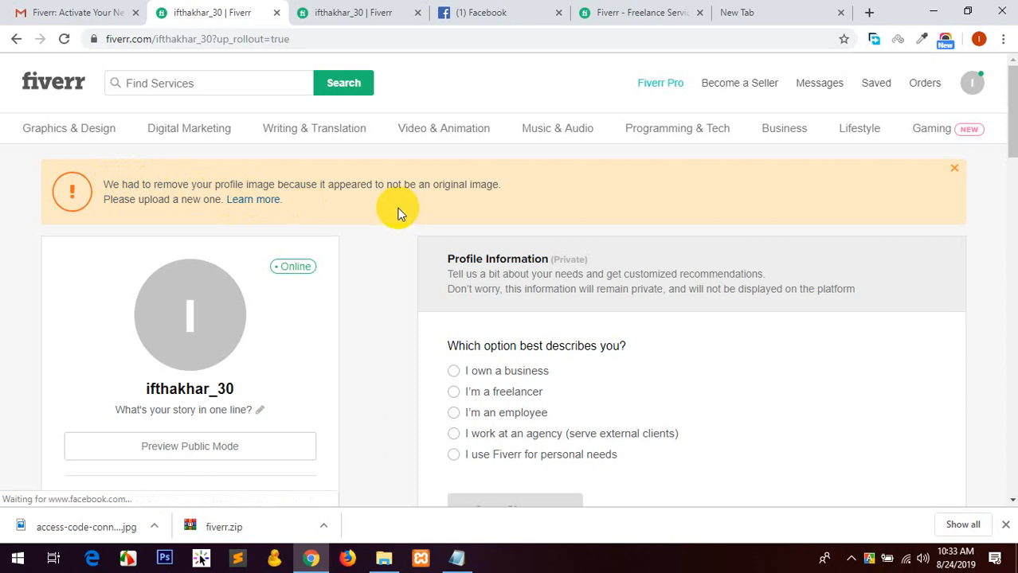
mouse_move(157, 187)
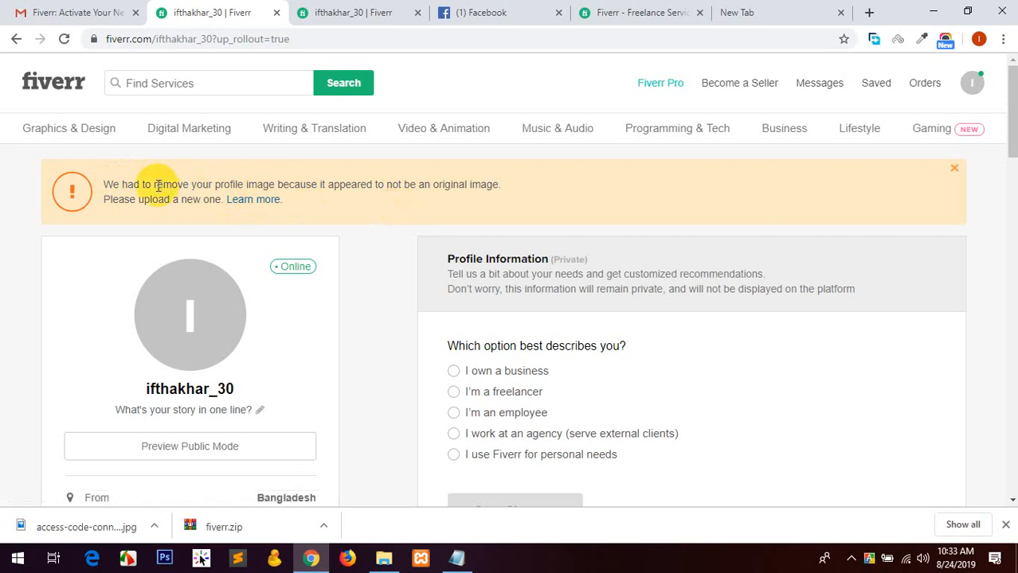
mouse_move(334, 198)
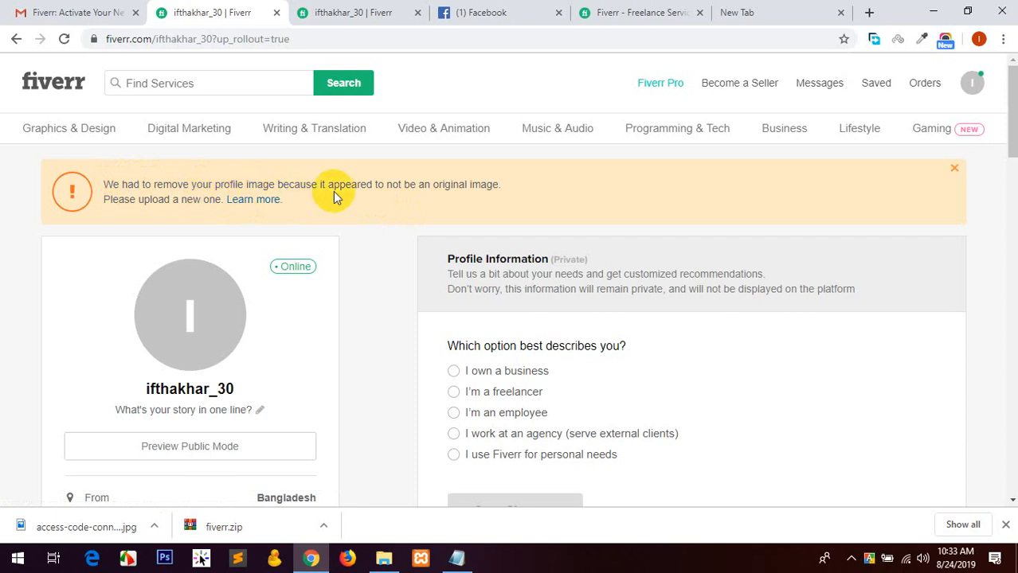
mouse_move(142, 215)
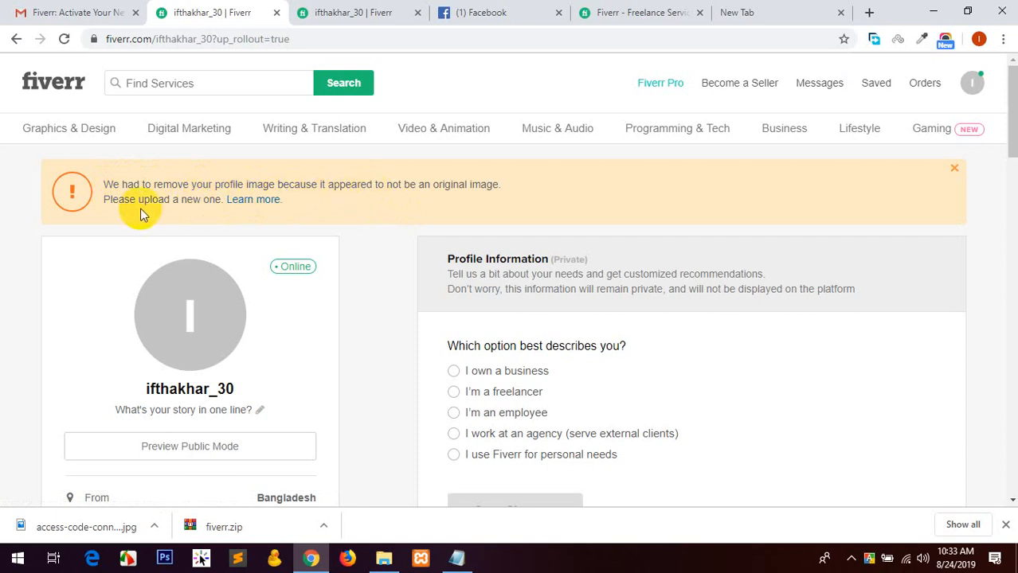
mouse_move(355, 398)
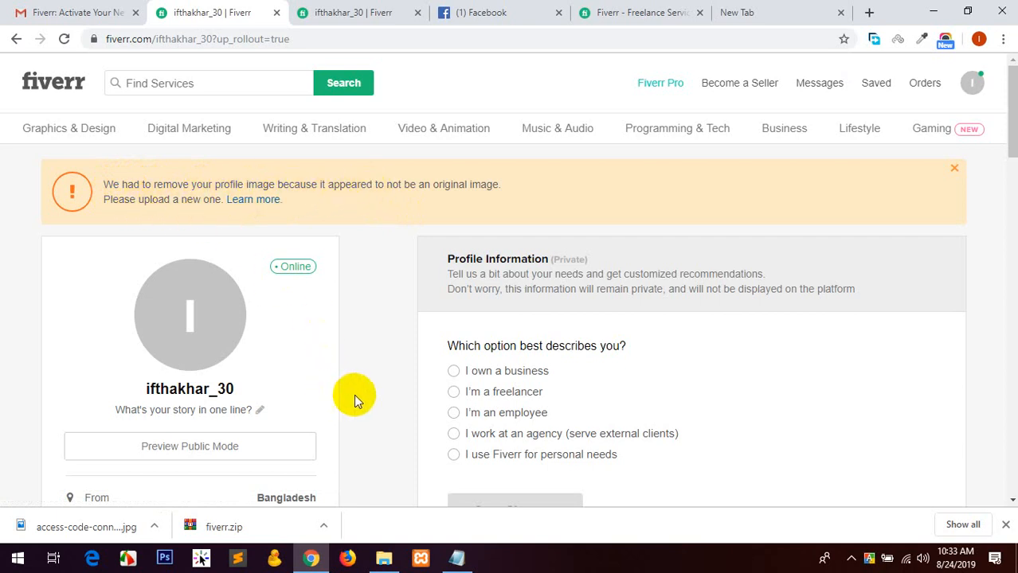
mouse_move(385, 412)
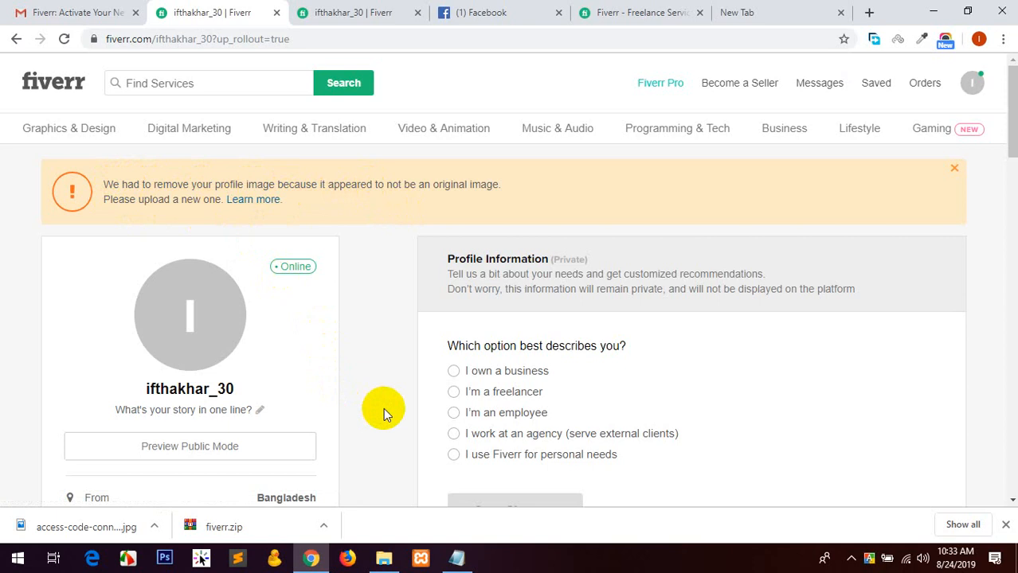
mouse_move(369, 529)
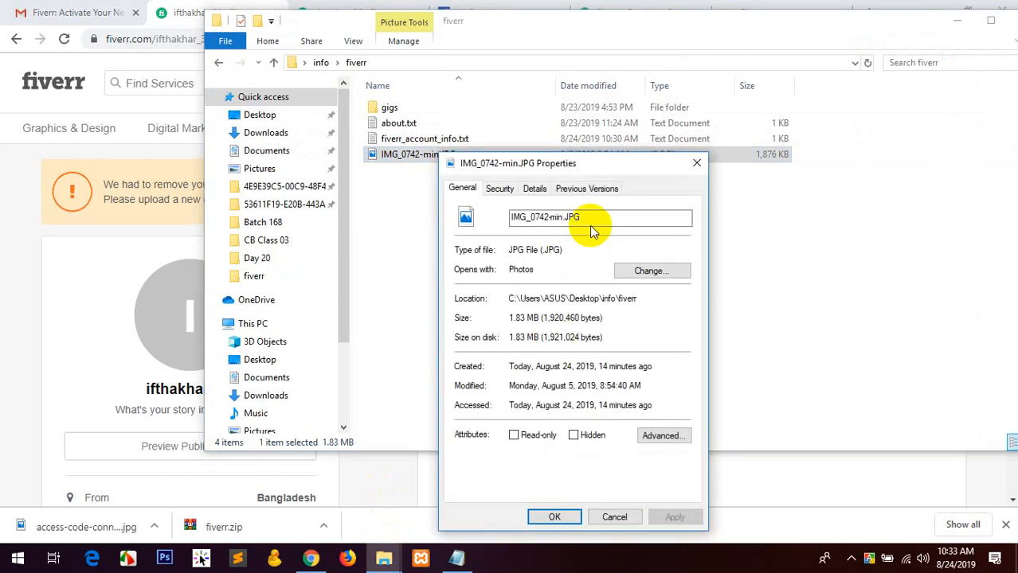
Set the photo's Title and Tags properties to 'fiverr' in the Details tab.
left_click(500, 188)
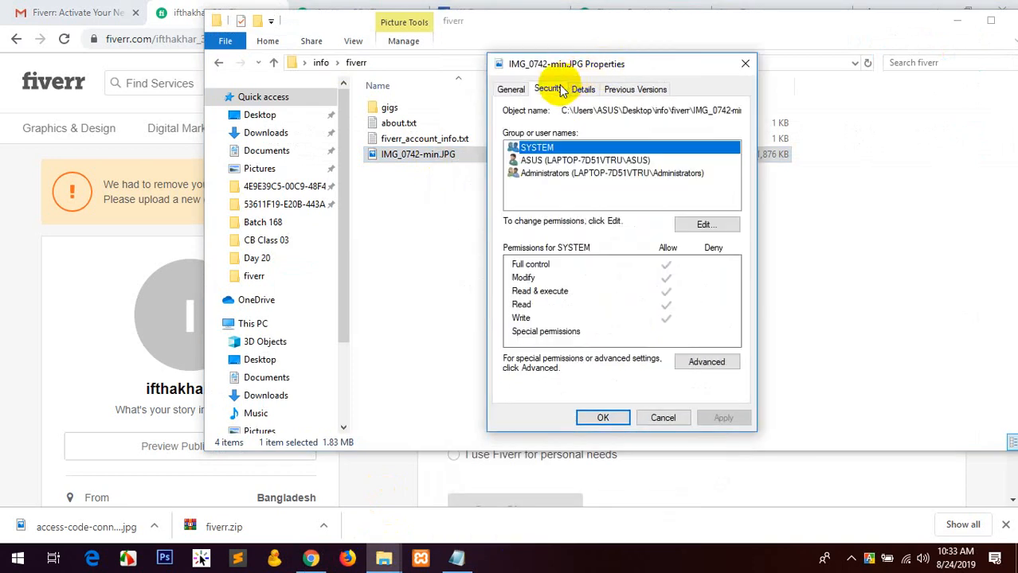
left_click(582, 88)
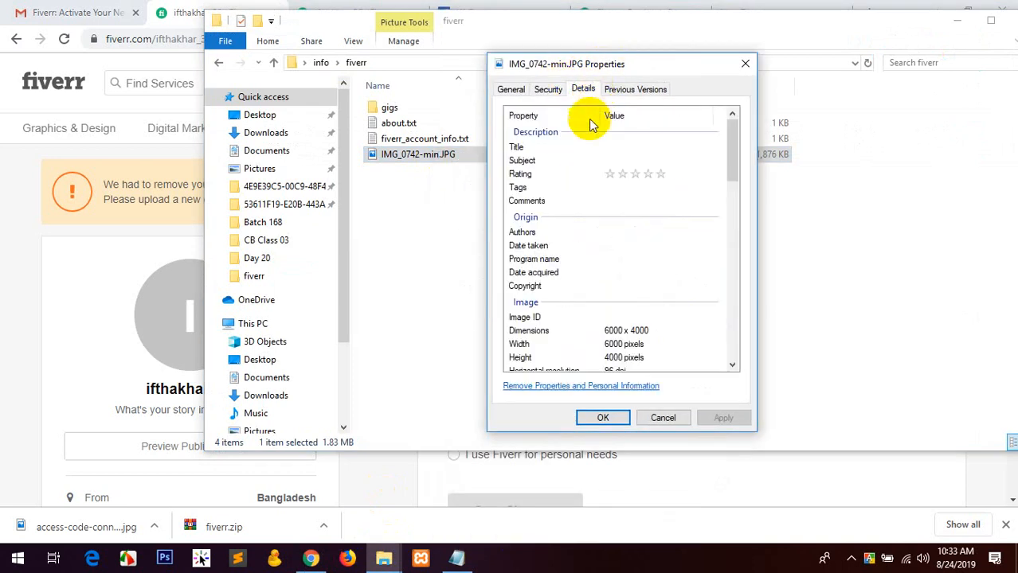
mouse_move(636, 88)
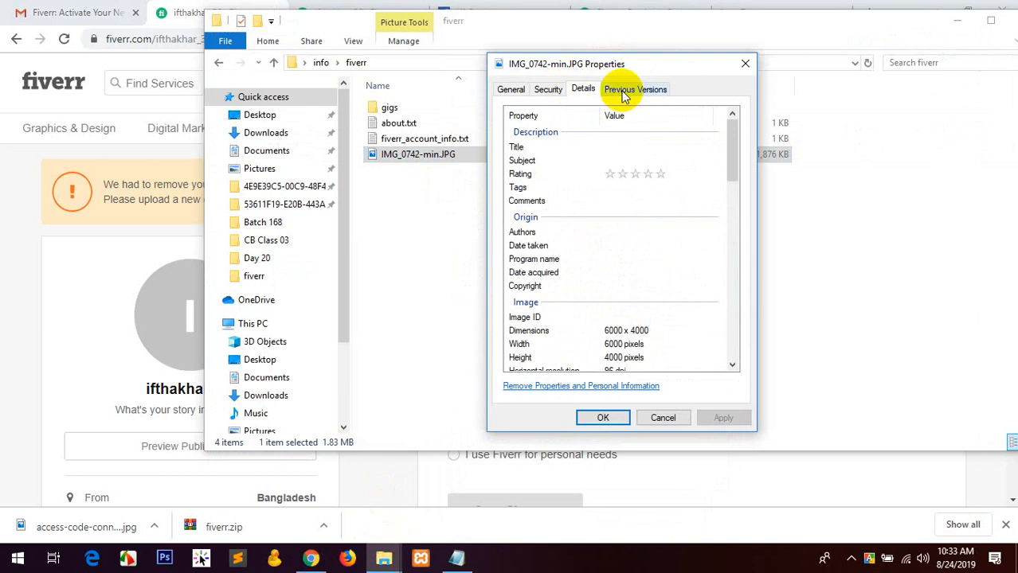
mouse_move(568, 289)
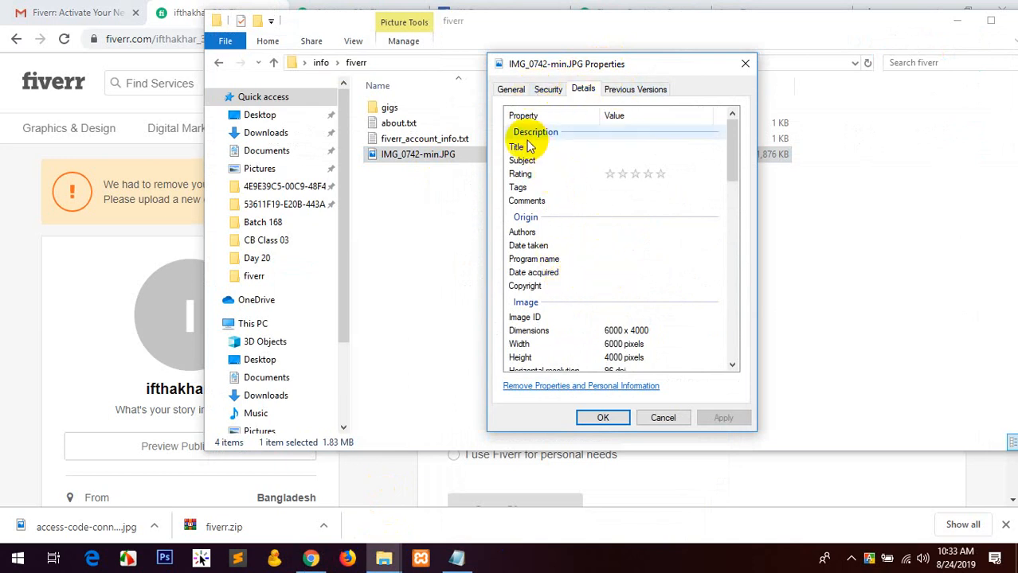
left_click(521, 187)
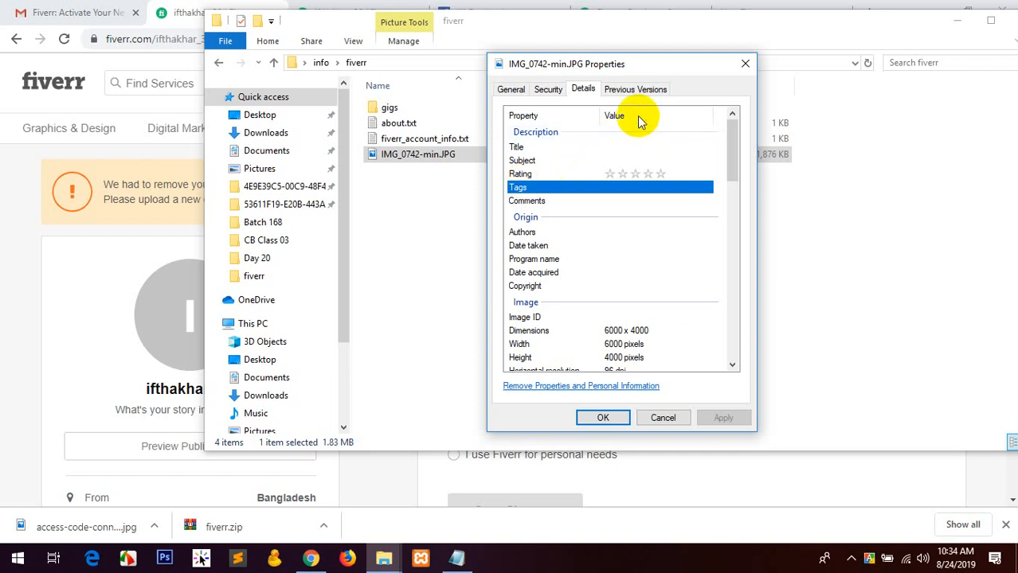
left_click(516, 147)
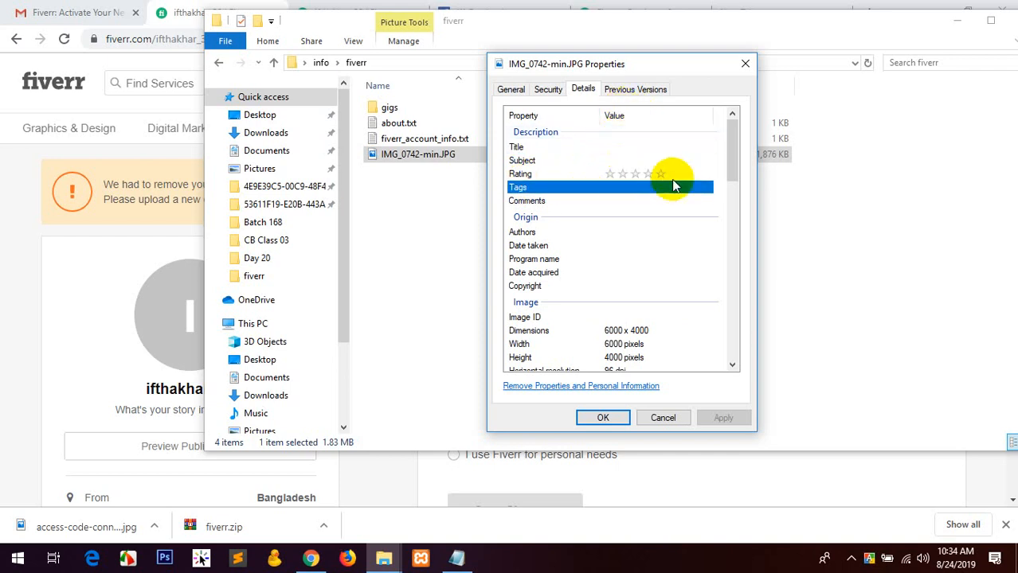
left_click(657, 186)
type("fiverr")
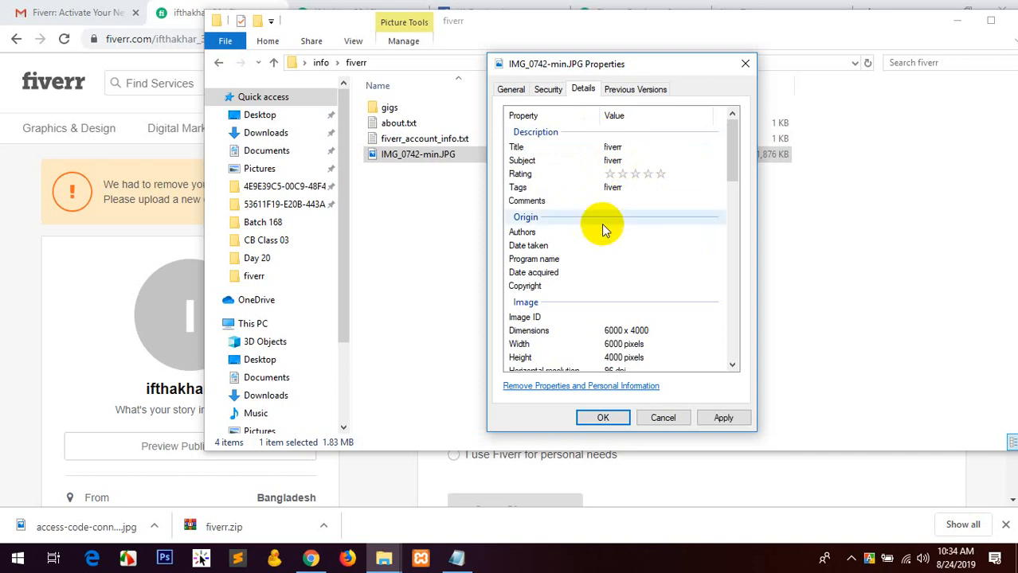
Confirm the photo measures 6000 x 4000 pixels, then return to General properties.
scroll("down", 3)
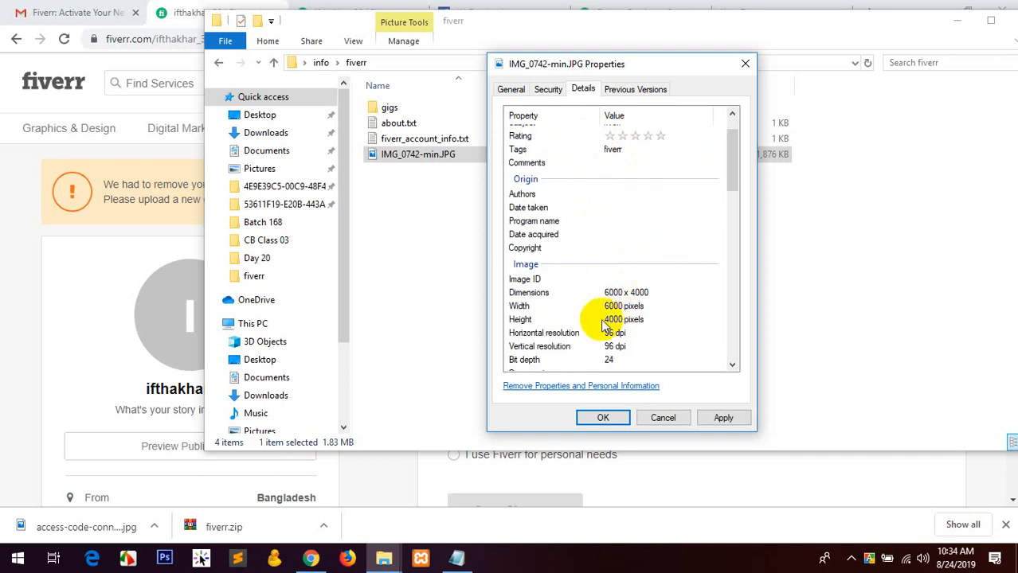
scroll("down", 3)
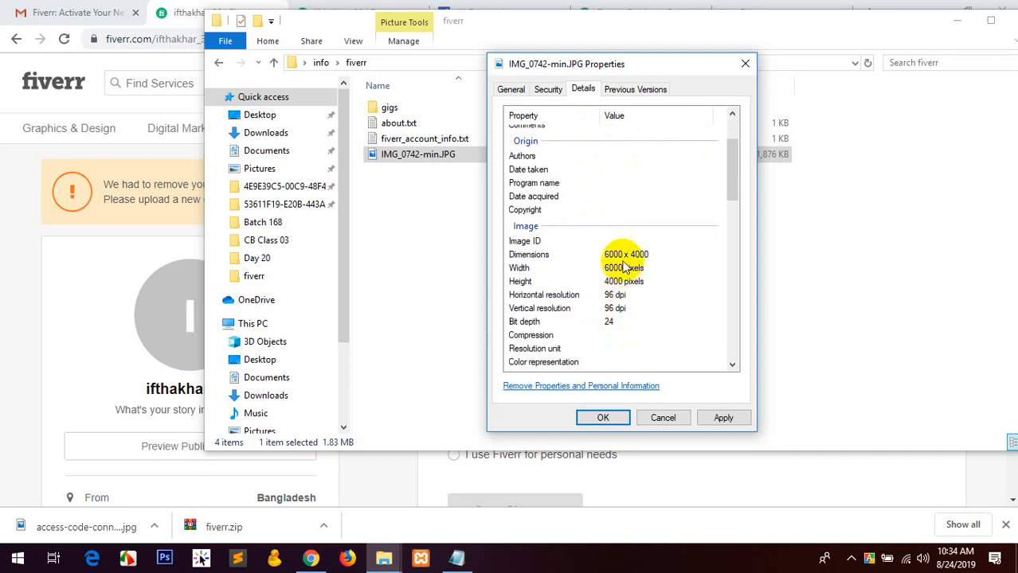
left_click(625, 268)
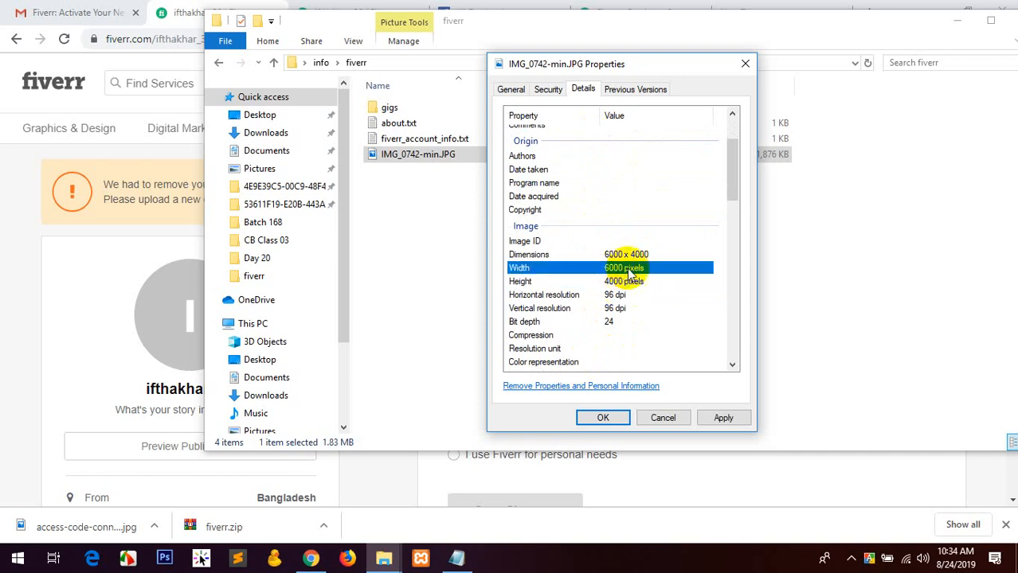
scroll("down", 3)
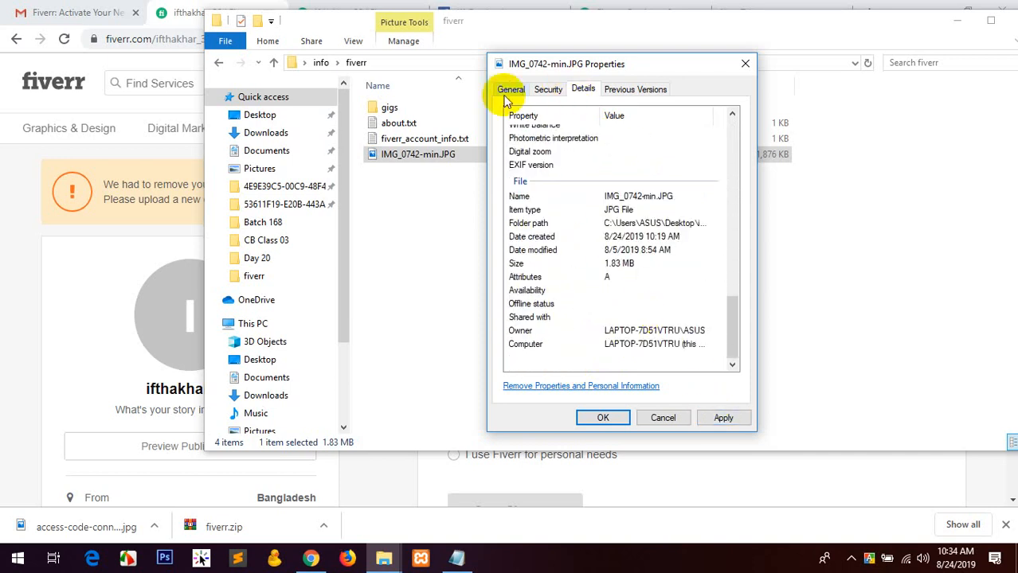
left_click(510, 89)
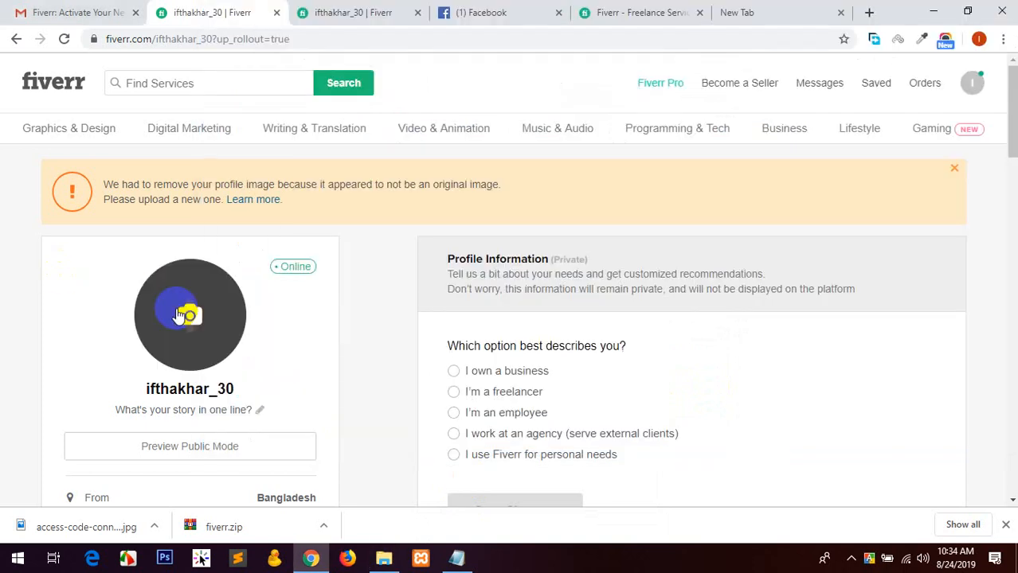
Upload a new photo through the avatar's camera icon, then switch to the other profile tab.
left_click(190, 315)
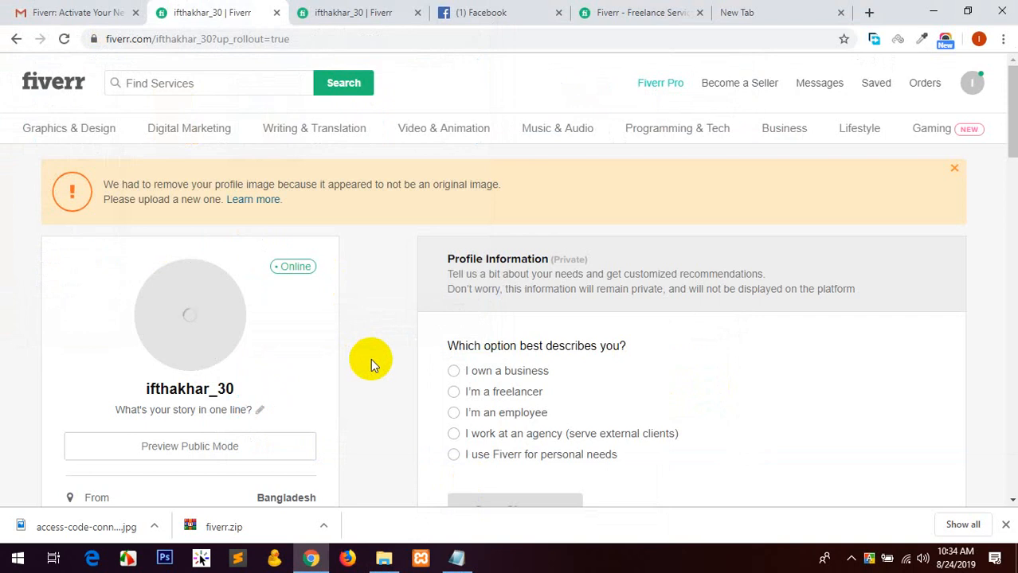
mouse_move(399, 330)
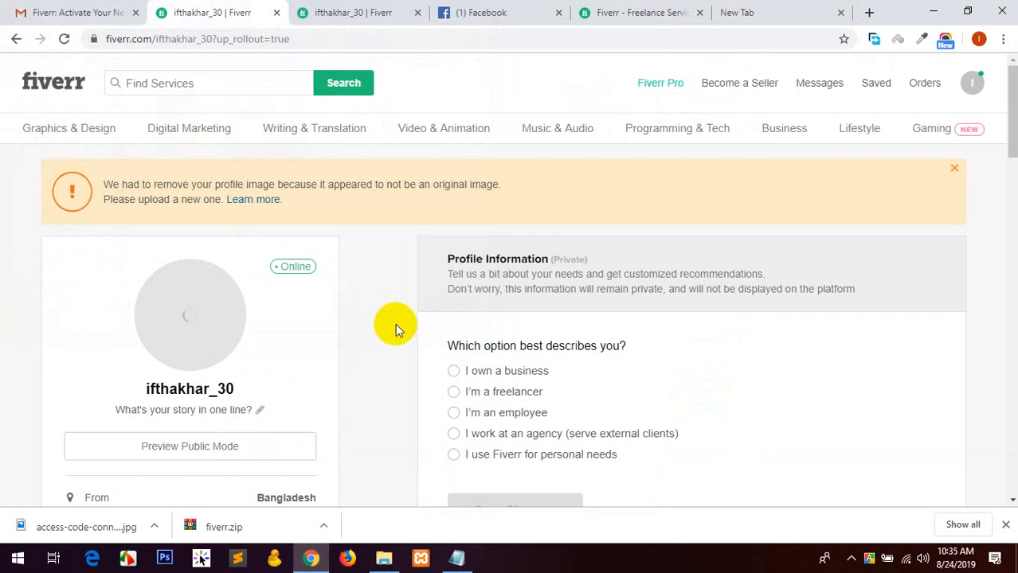
mouse_move(359, 286)
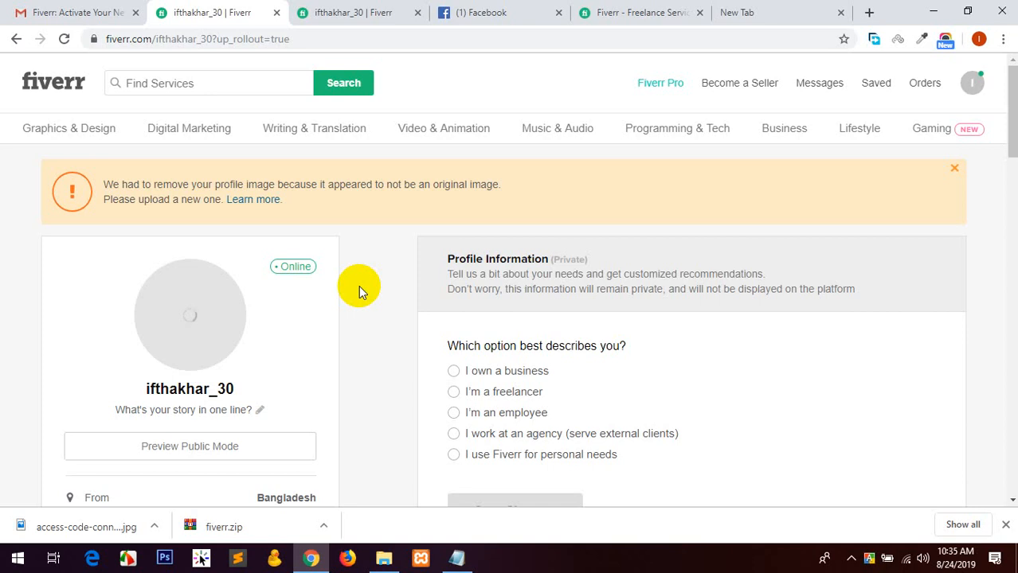
scroll("down", 3)
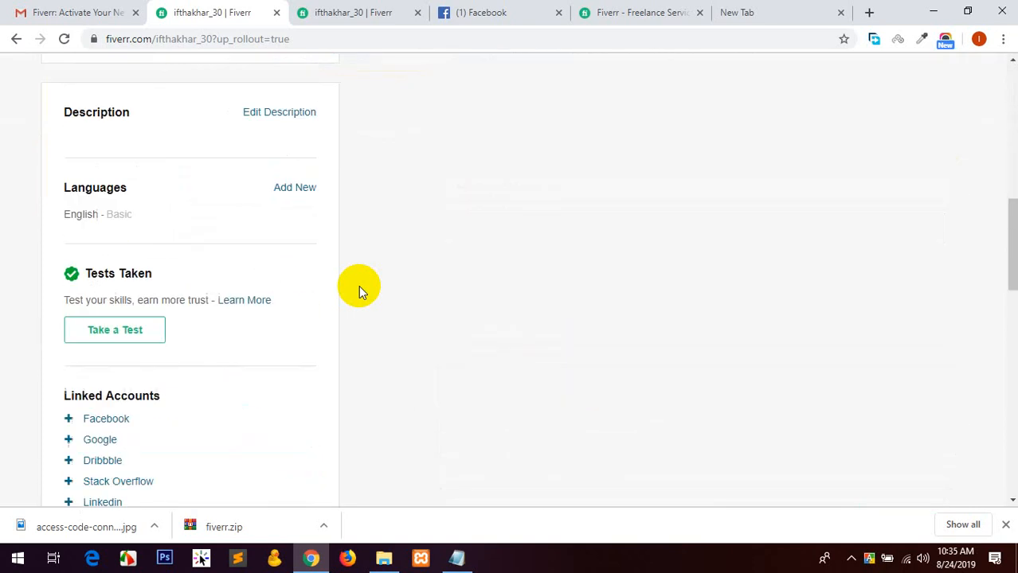
left_click(353, 12)
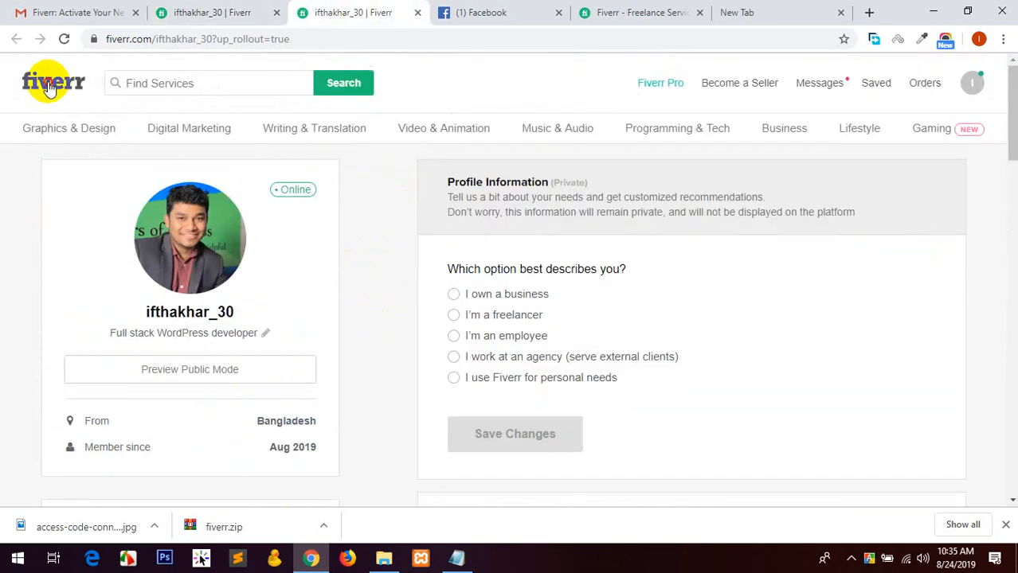
Go home, scroll through the Become a Seller page, then check notifications.
left_click(54, 82)
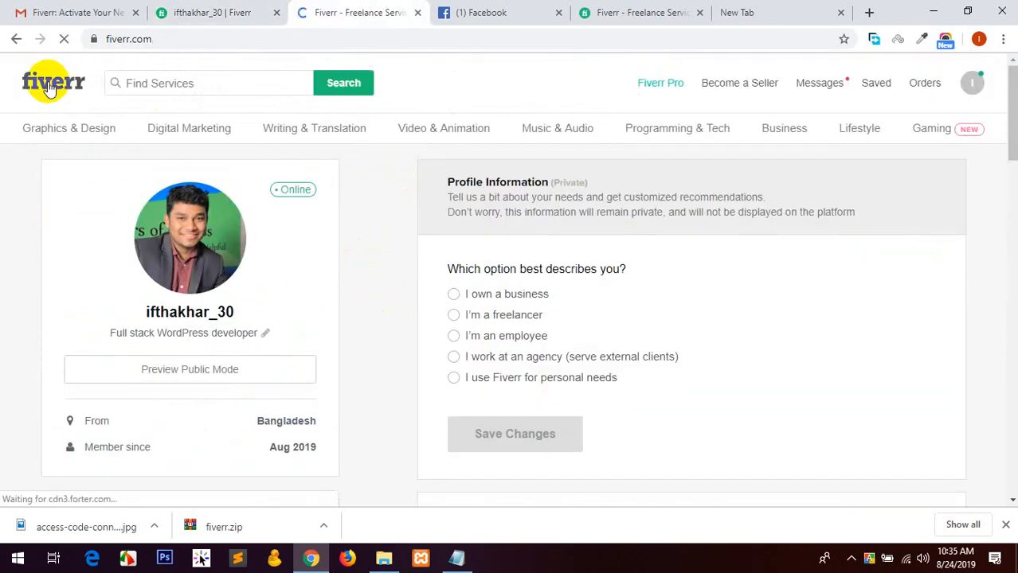
left_click(53, 82)
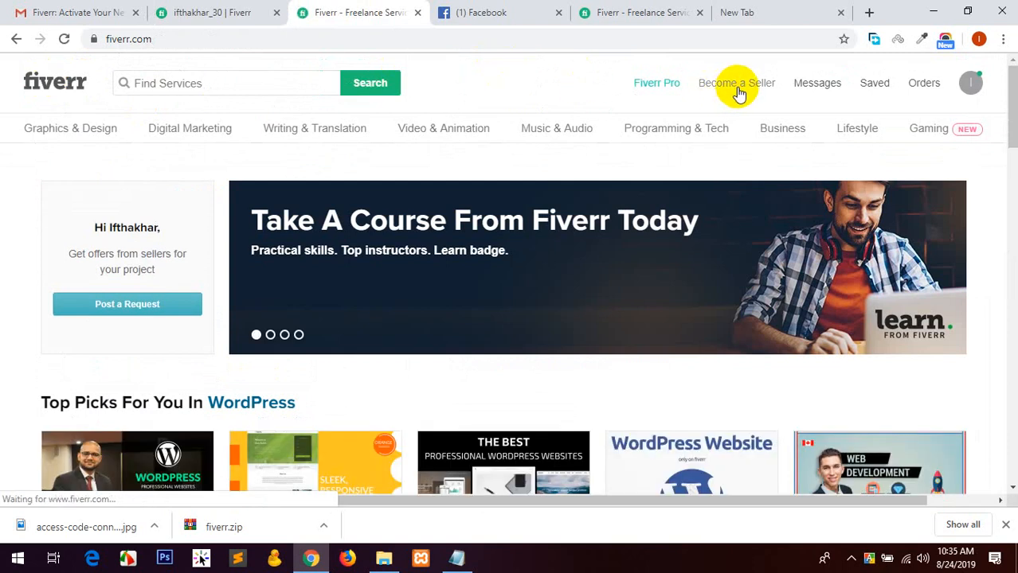
left_click(736, 83)
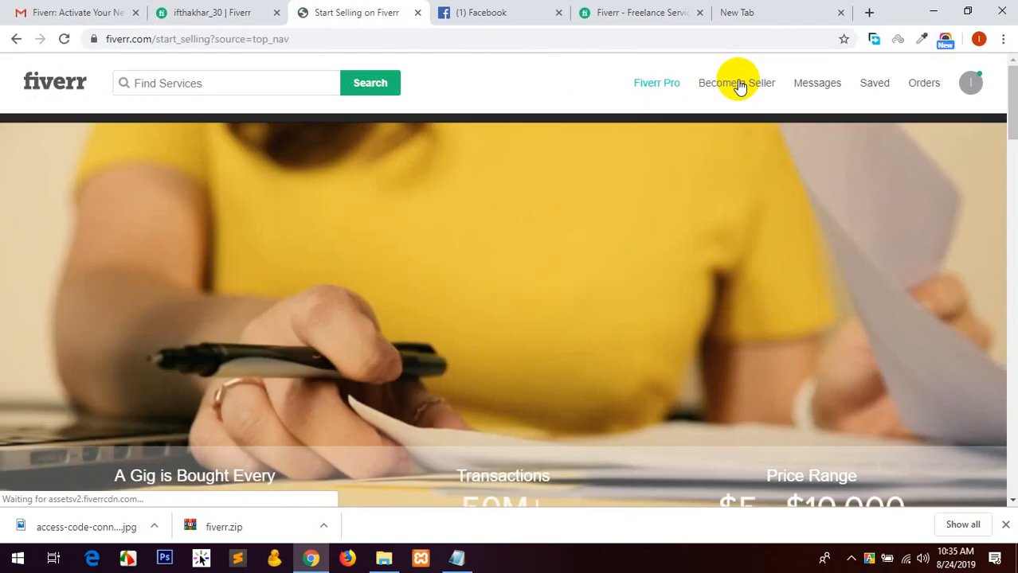
scroll("down", 3)
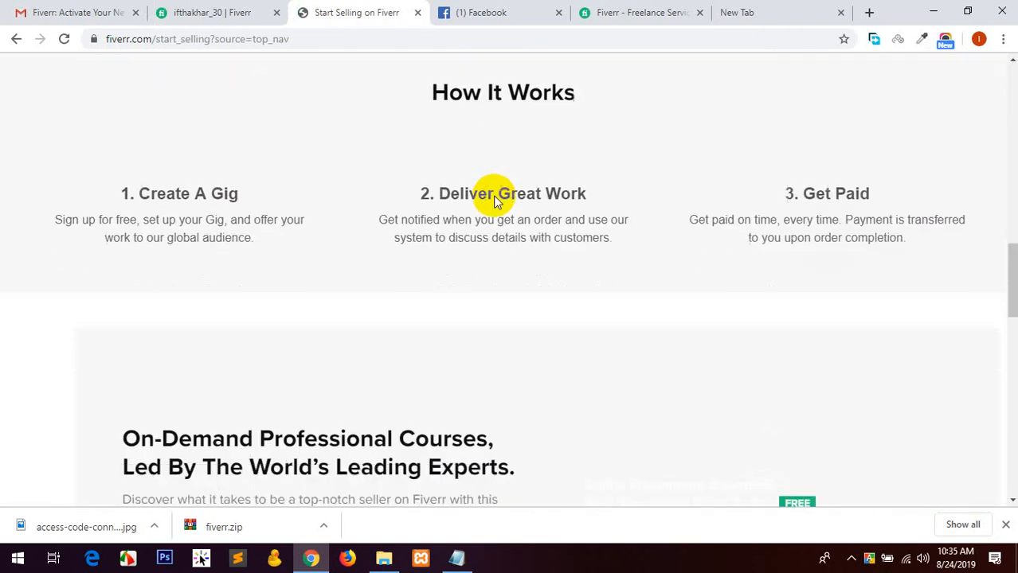
scroll("down", 3)
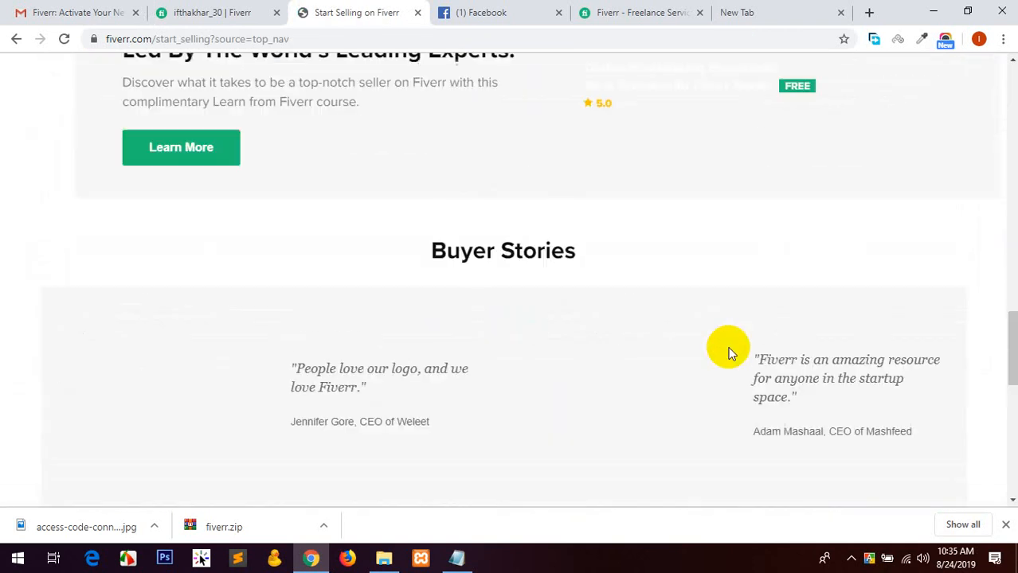
scroll("up", 3)
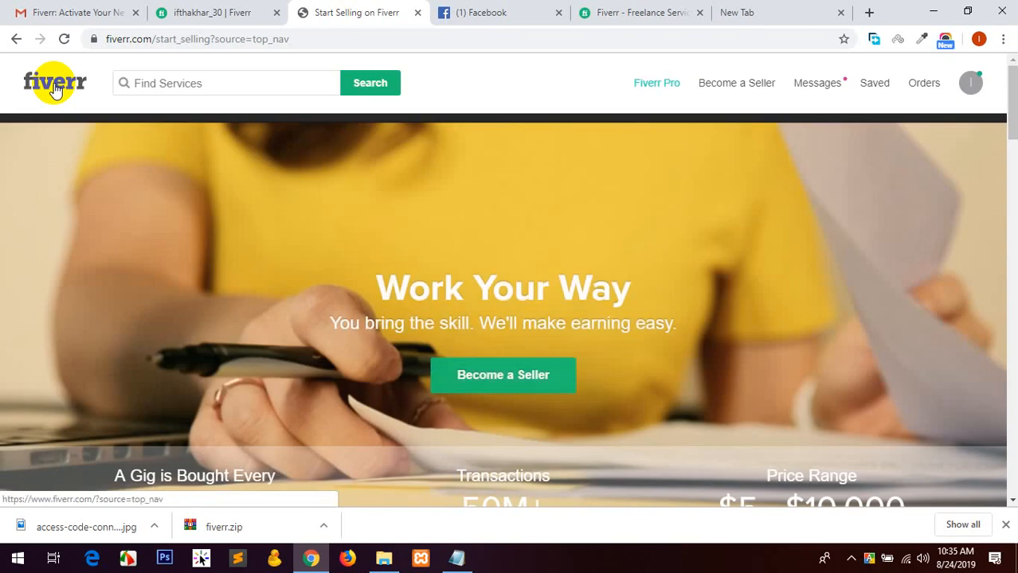
left_click(817, 83)
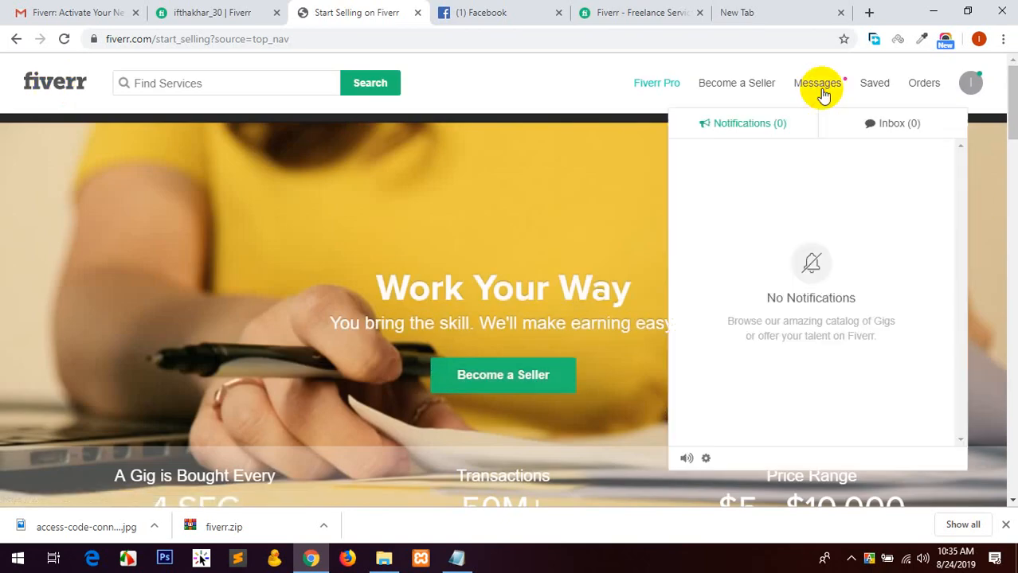
Reload the ifthakhar_30 profile tab repeatedly until the page finishes loading.
left_click(211, 12)
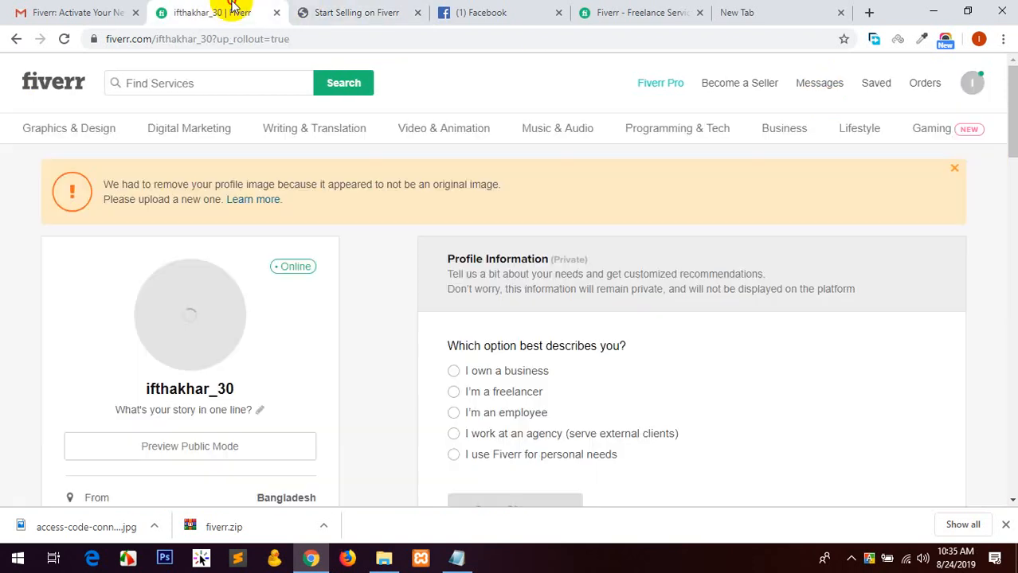
left_click(63, 38)
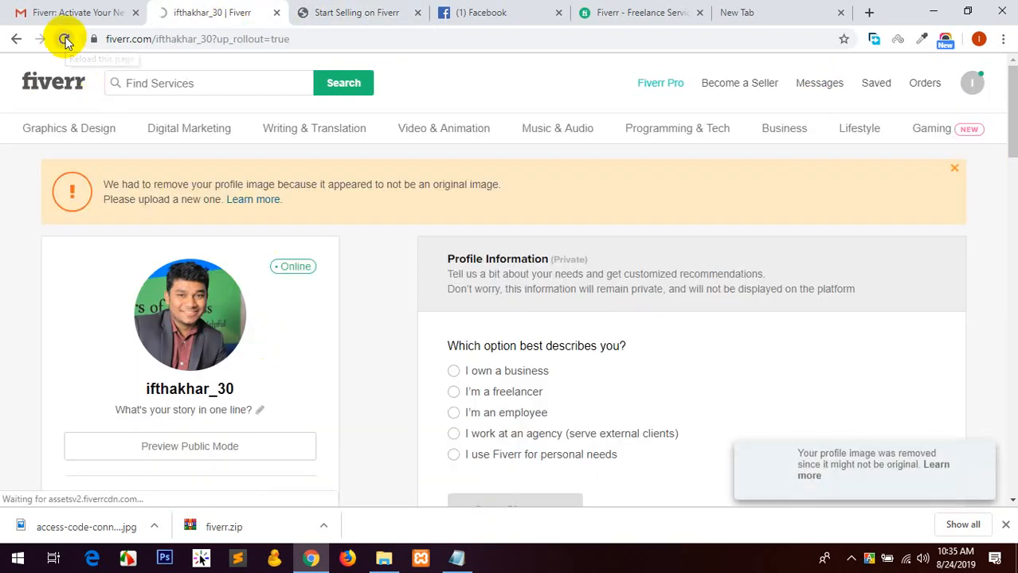
left_click(66, 39)
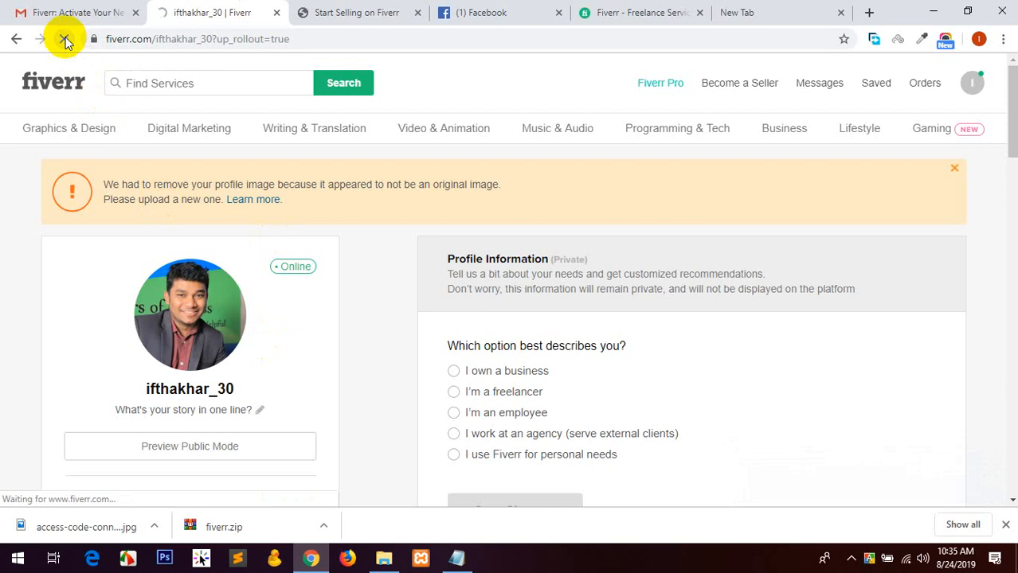
left_click(66, 38)
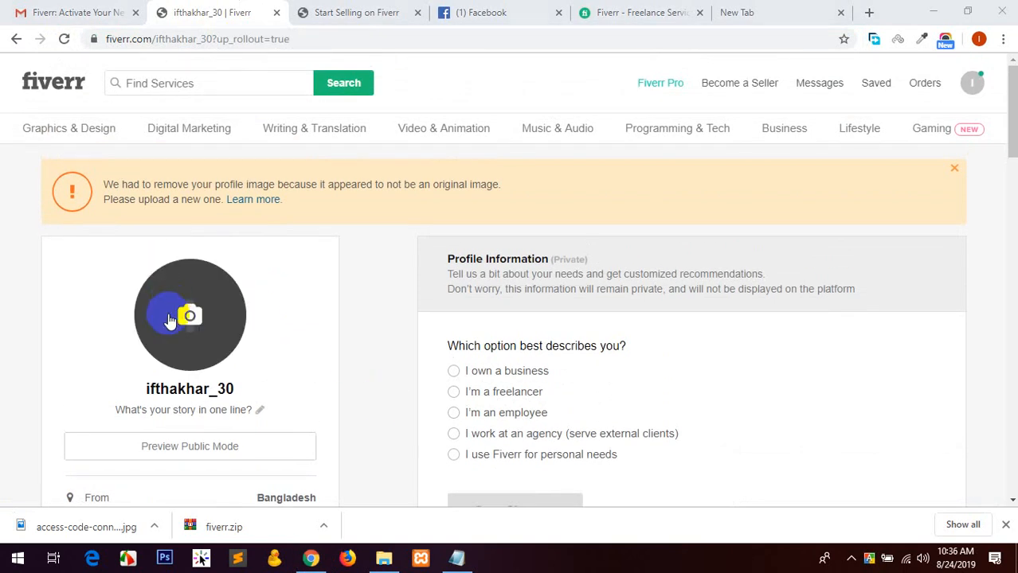
left_click(64, 38)
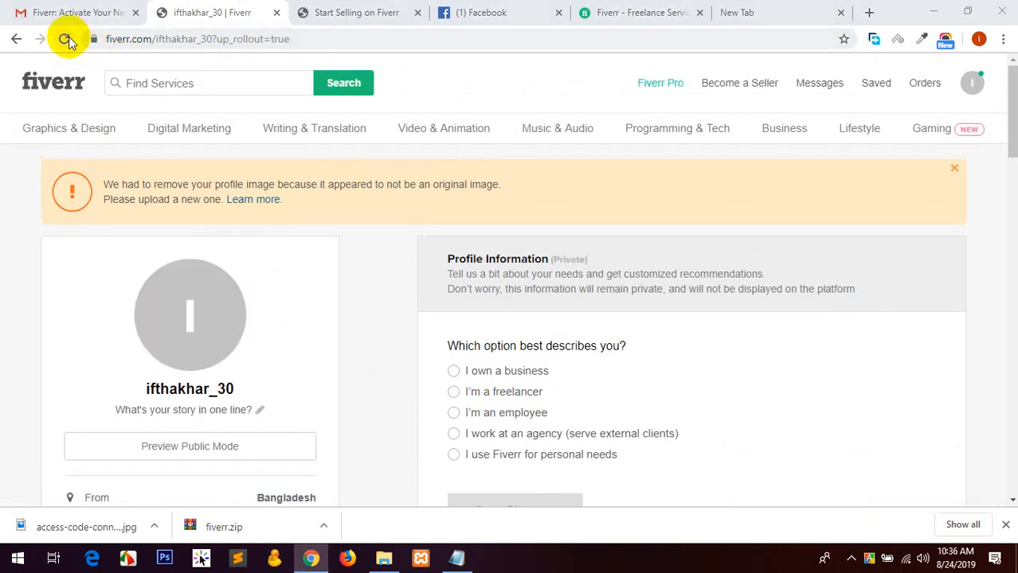
left_click(67, 39)
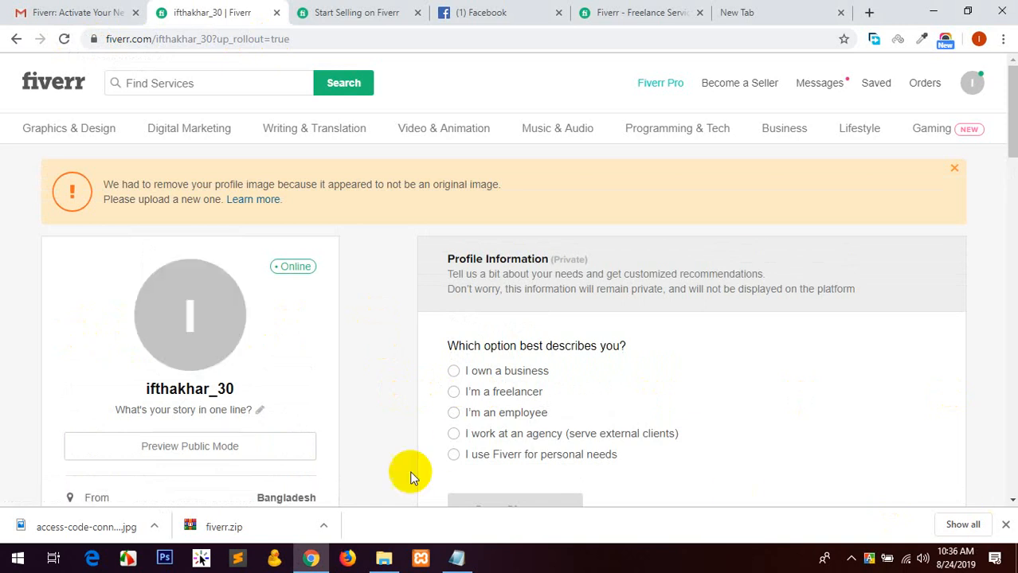
mouse_move(369, 385)
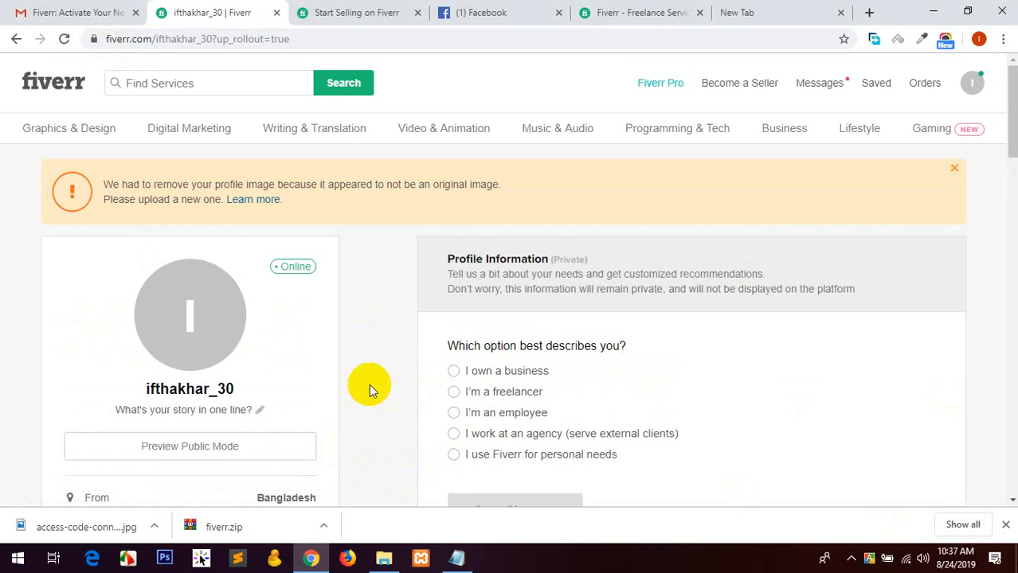
Open Edit Description on the profile and scroll back up to the one-line tagline.
scroll("down", 3)
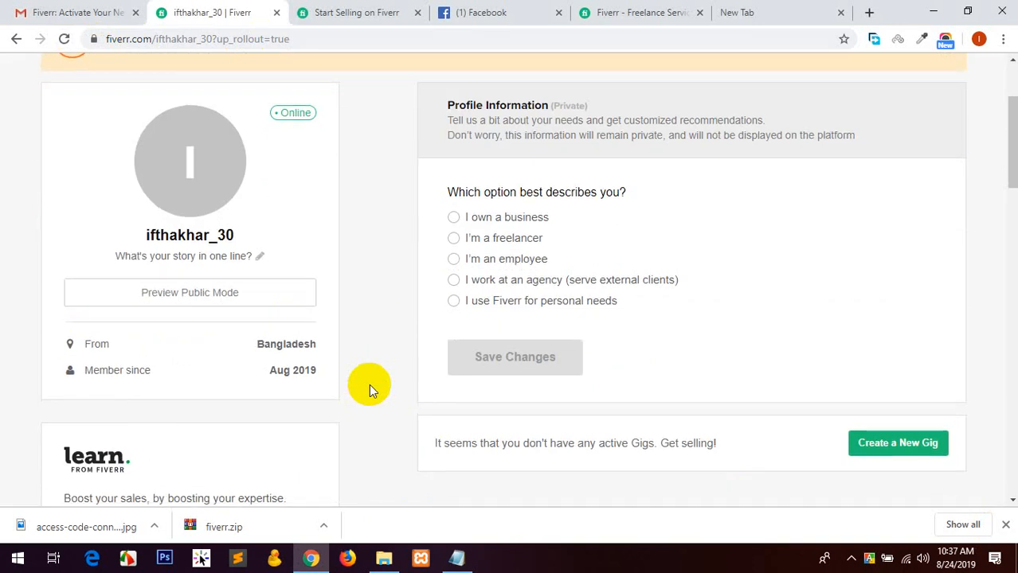
scroll("down", 3)
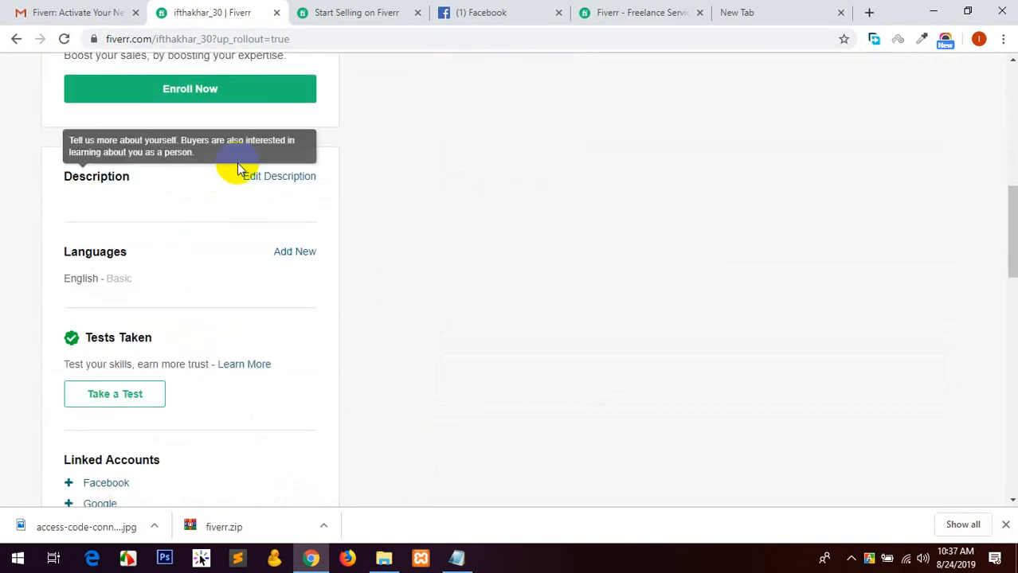
left_click(280, 176)
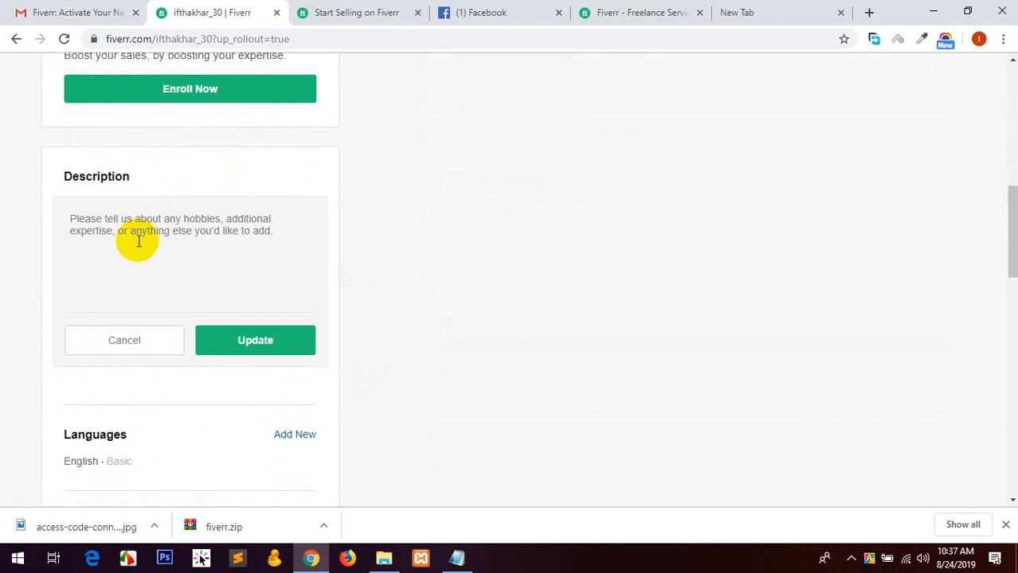
scroll("up", 3)
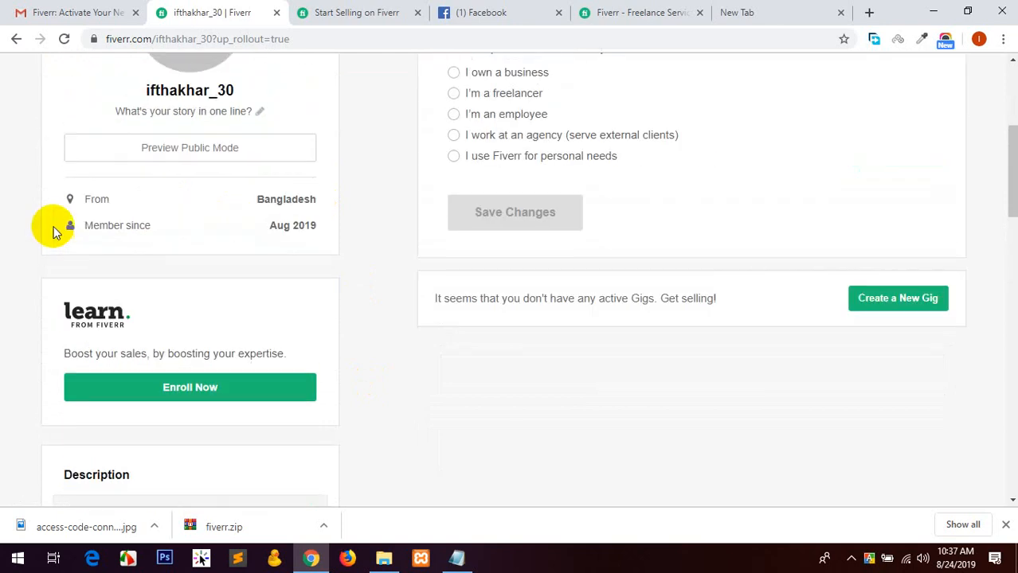
scroll("up", 3)
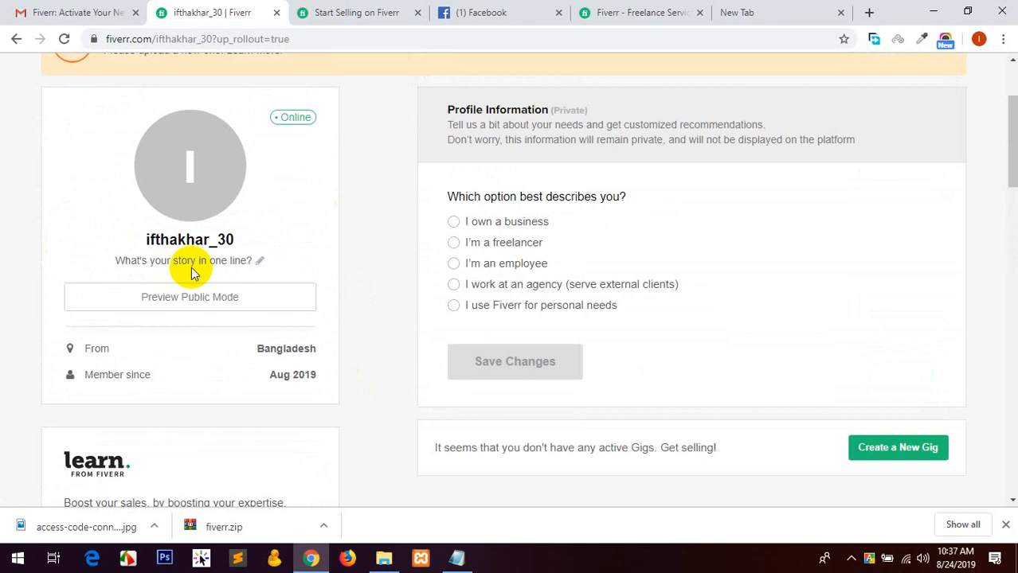
scroll("up", 3)
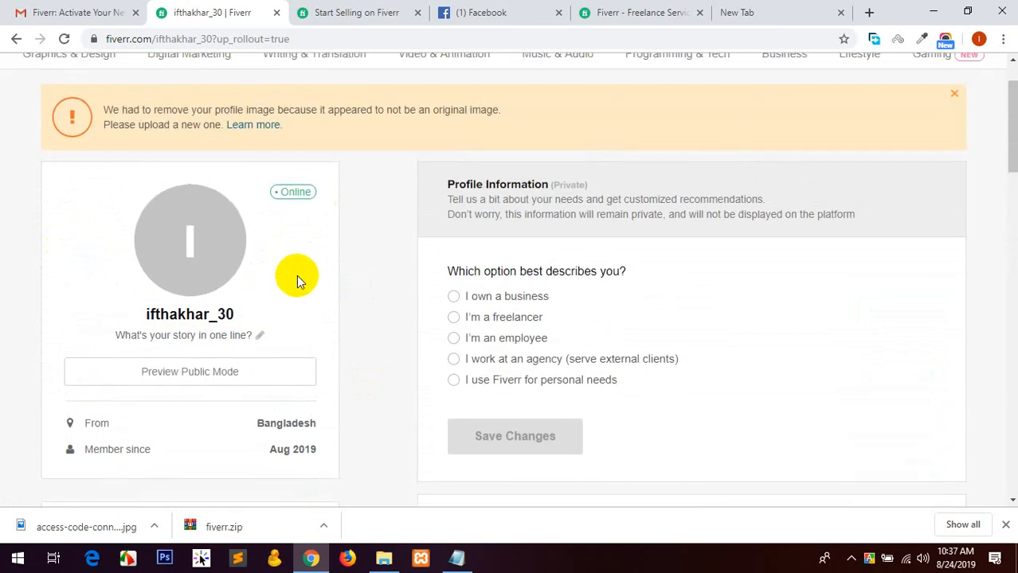
mouse_move(182, 334)
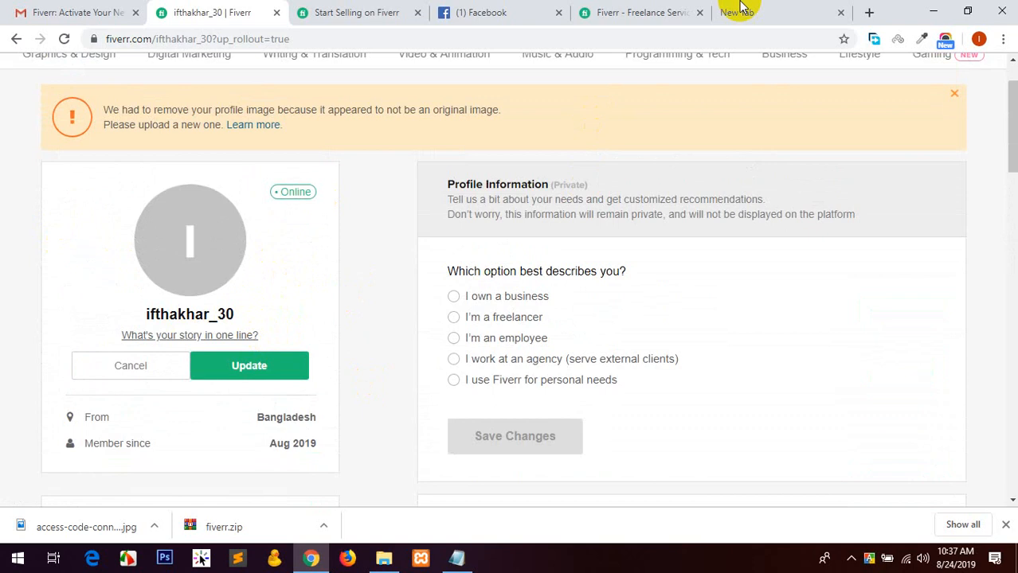
Draft 'Full stack WordPress developer' in a new tab's address bar, then return to the profile.
left_click(737, 12)
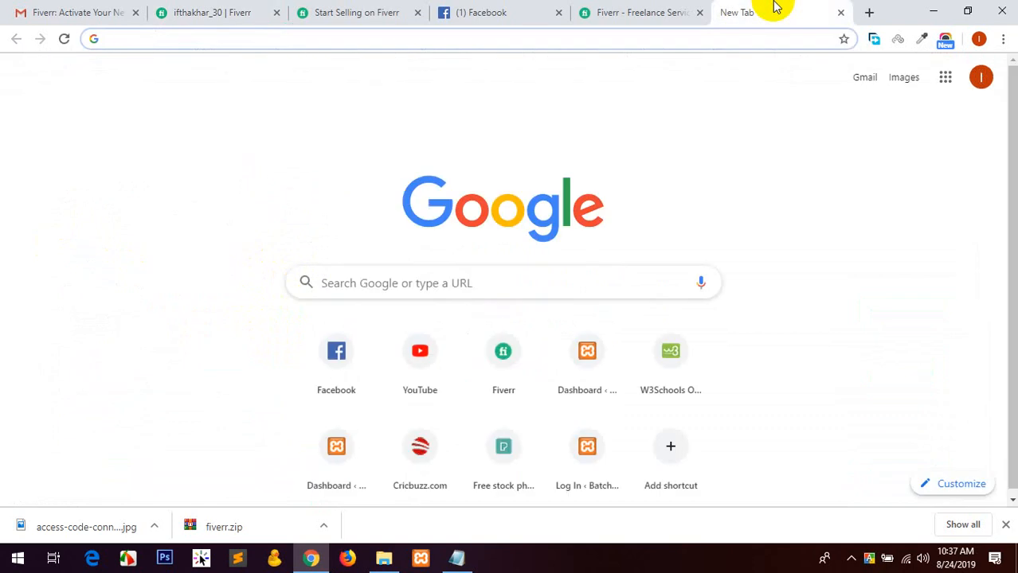
type("Full S")
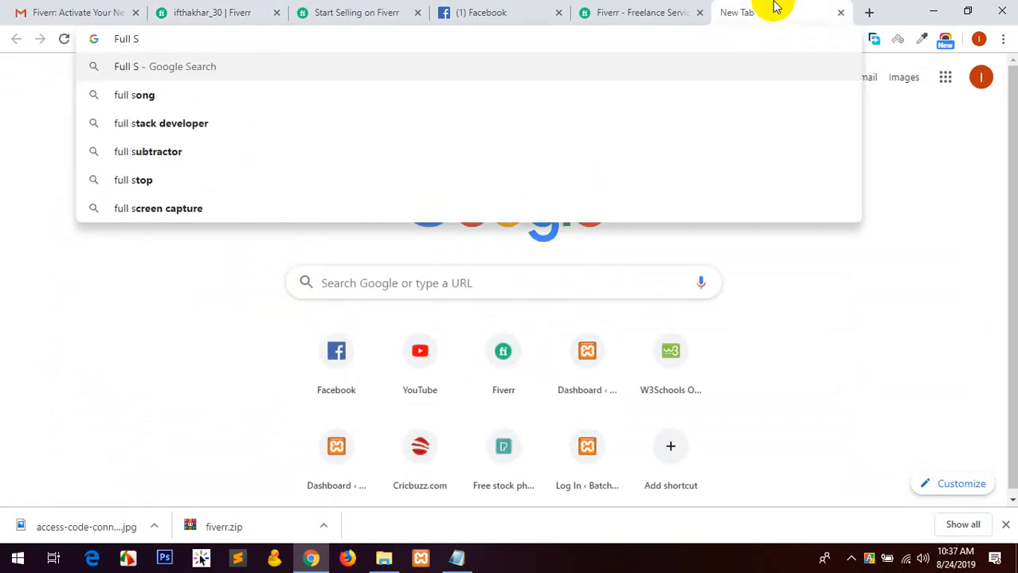
left_click(161, 123)
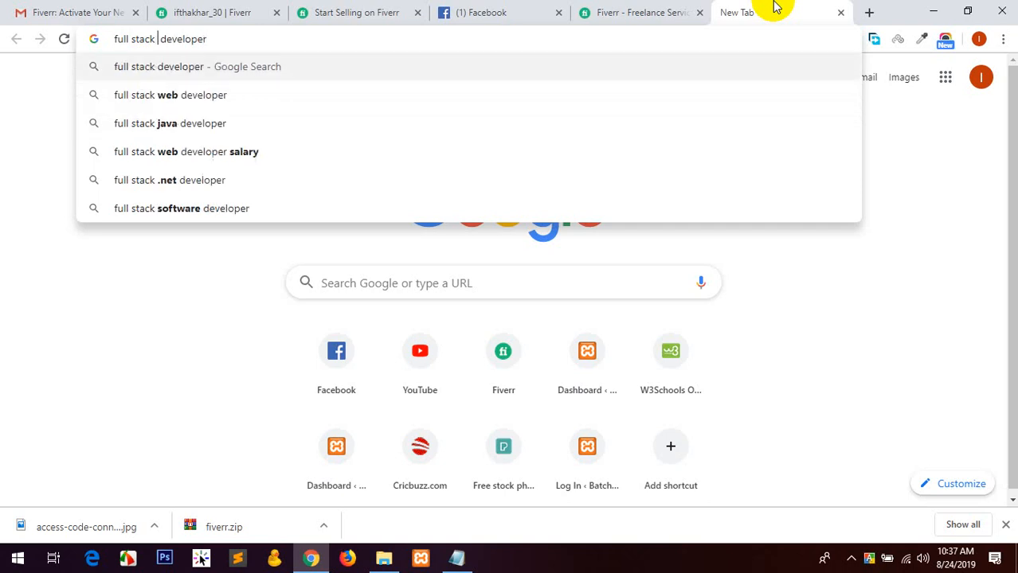
type("WordPress")
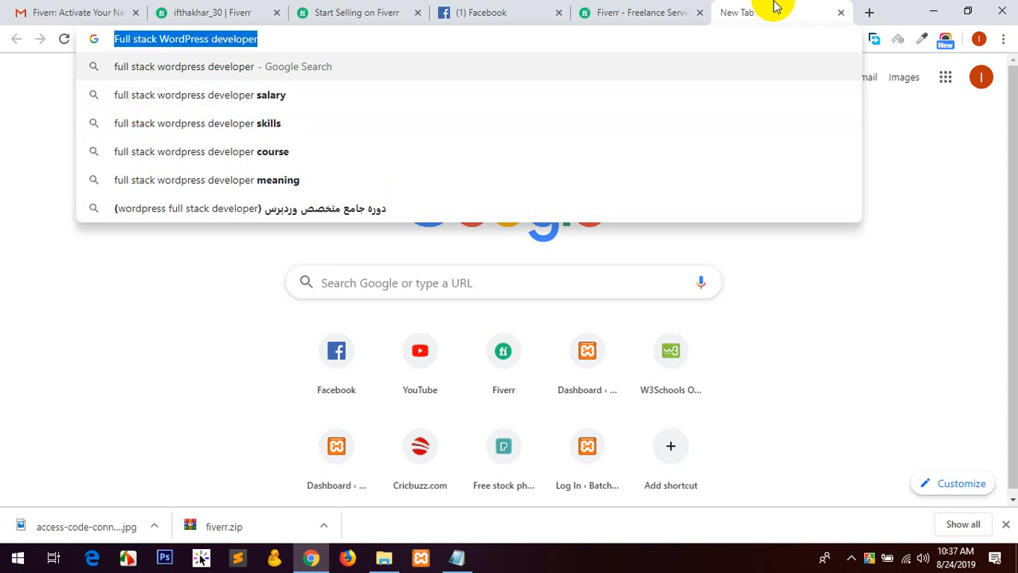
left_click(211, 12)
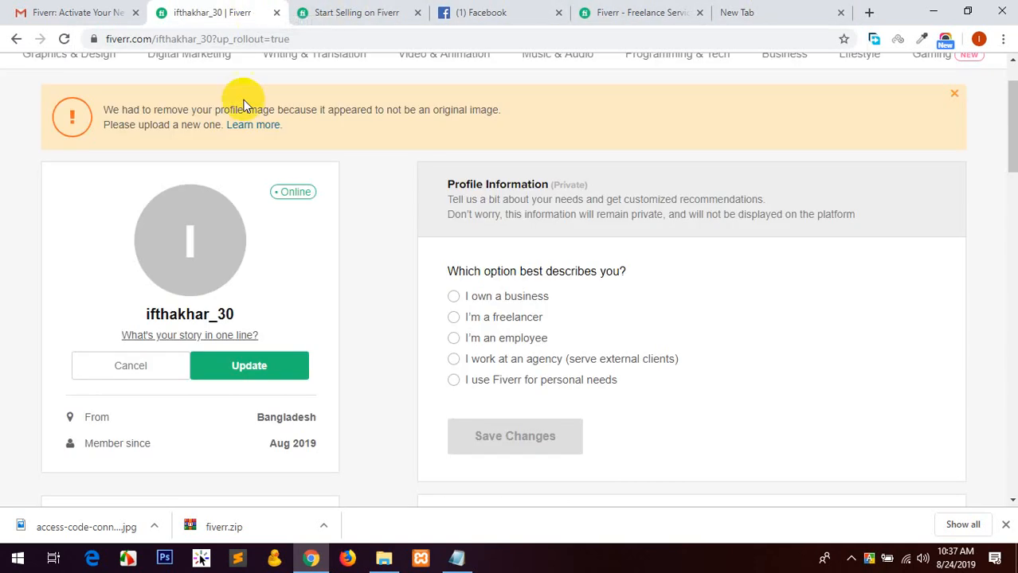
Enter 'Full stack WordPress developer' as the tagline and switch to the Start Selling tab.
type("Full stack WordPress developer")
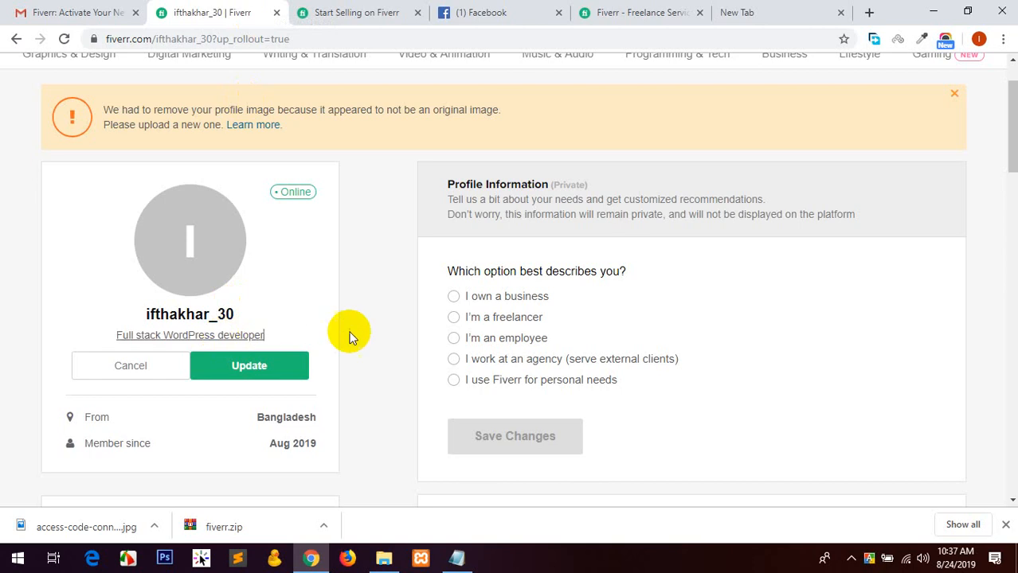
scroll("down", 3)
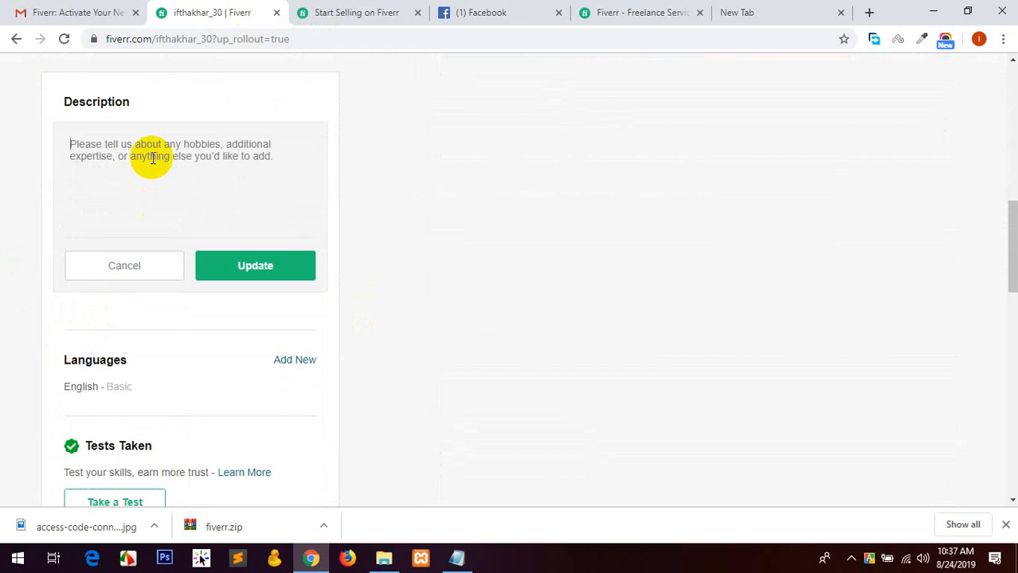
left_click(356, 12)
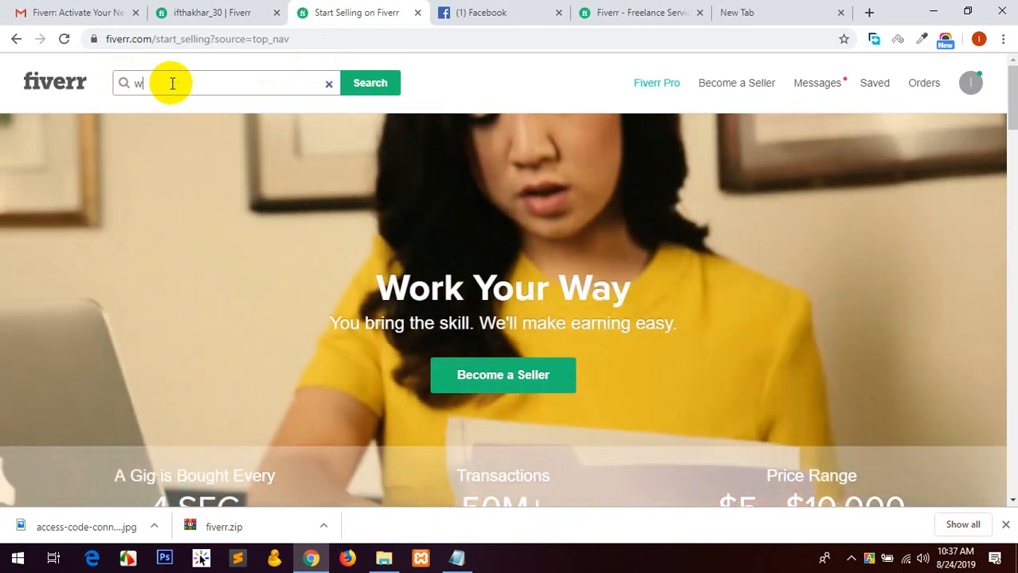
Search Fiverr for 'wordpress theme' gigs and scroll the results.
type("ordpress")
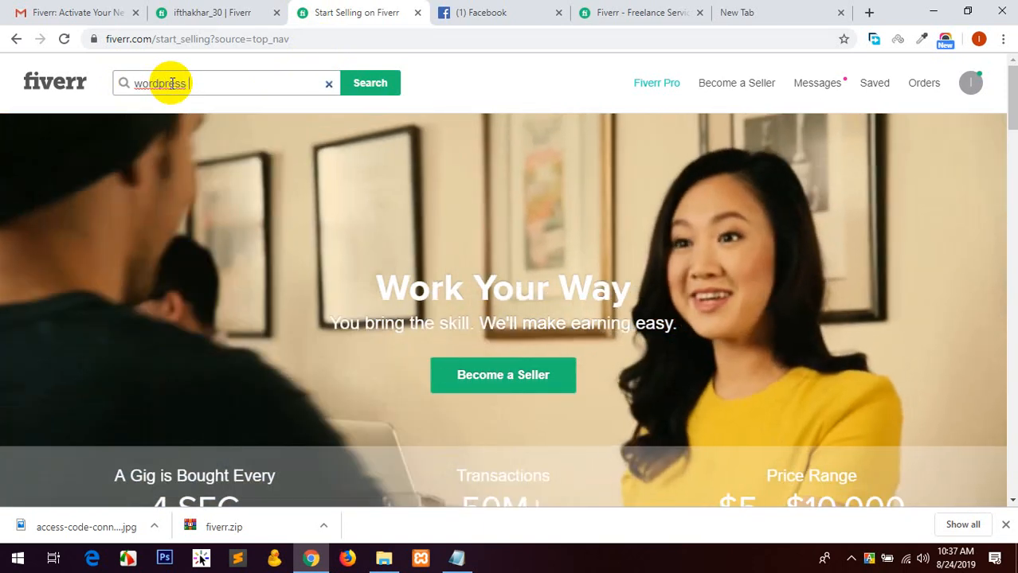
type("theme")
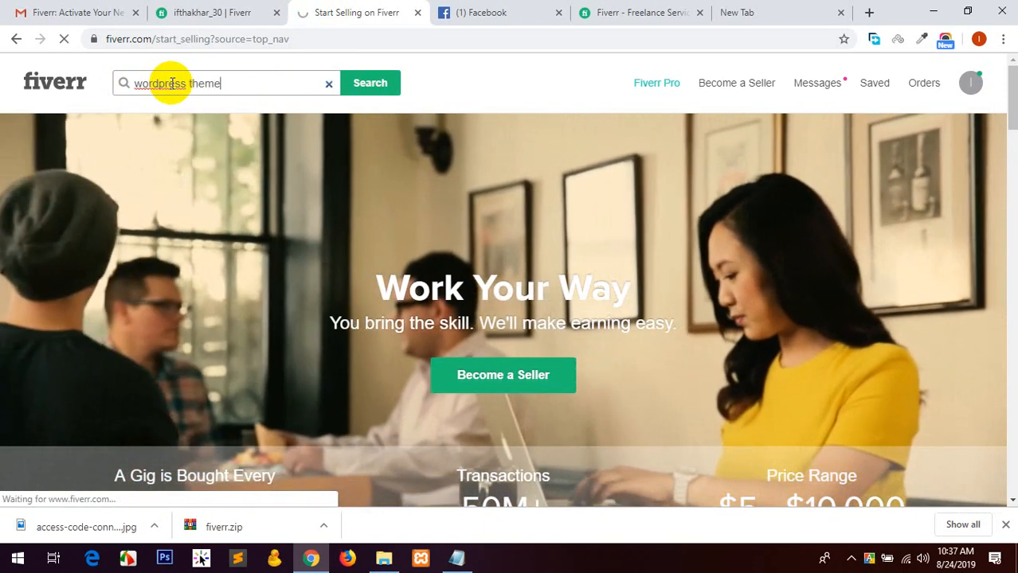
left_click(370, 82)
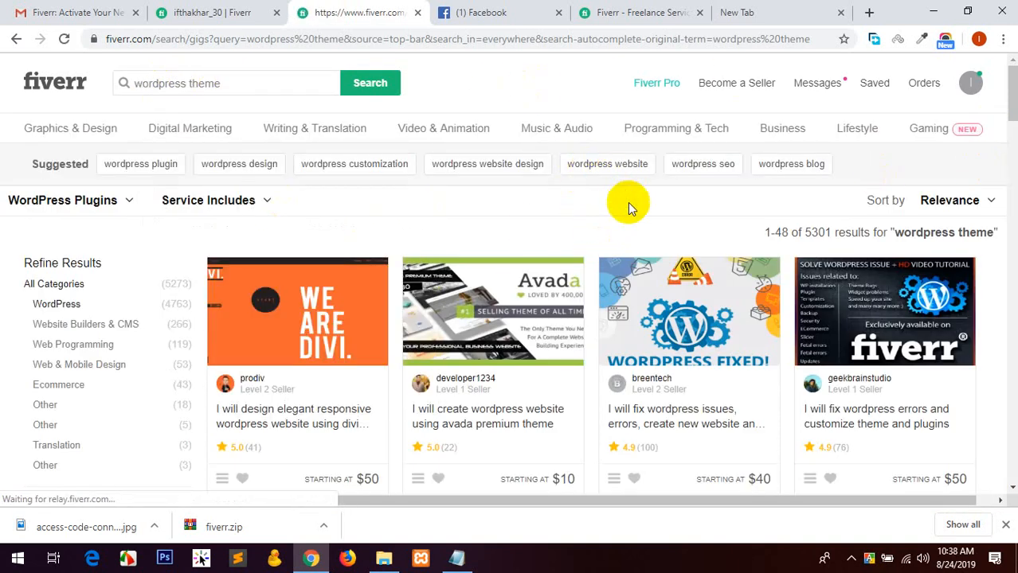
scroll("down", 3)
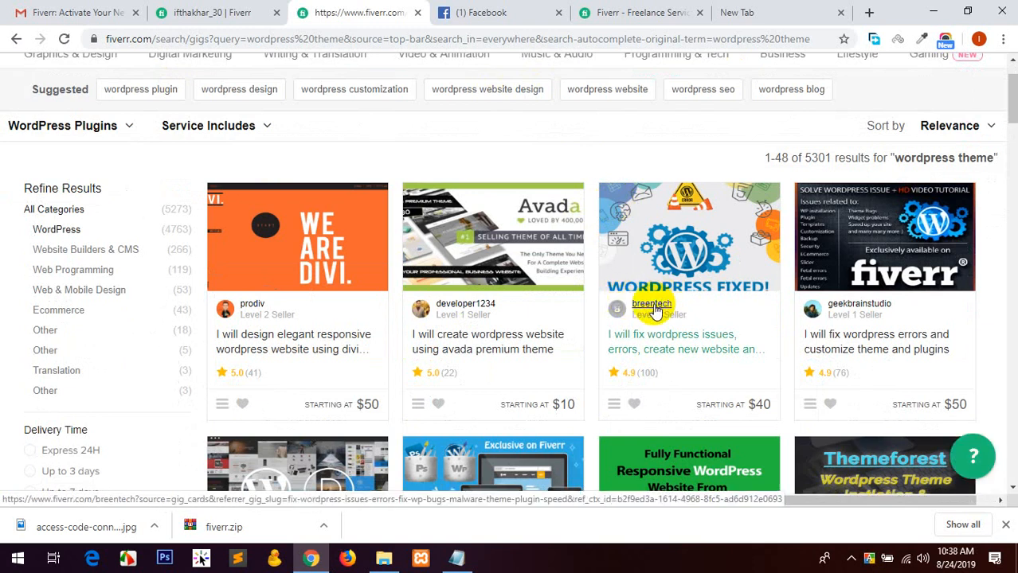
Open and review the breentech and developer1234 seller profiles in new tabs.
left_click(465, 304)
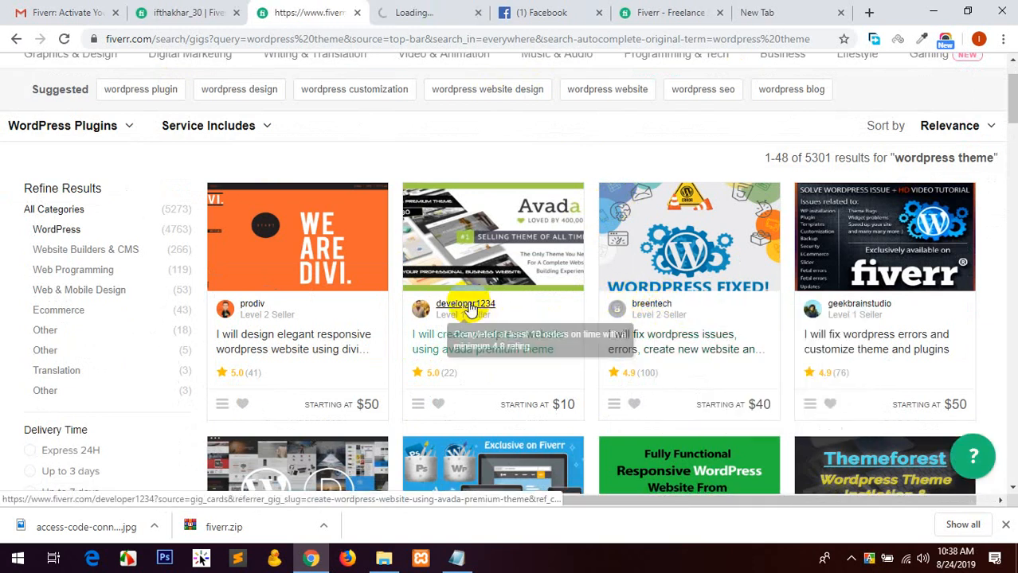
left_click(651, 303)
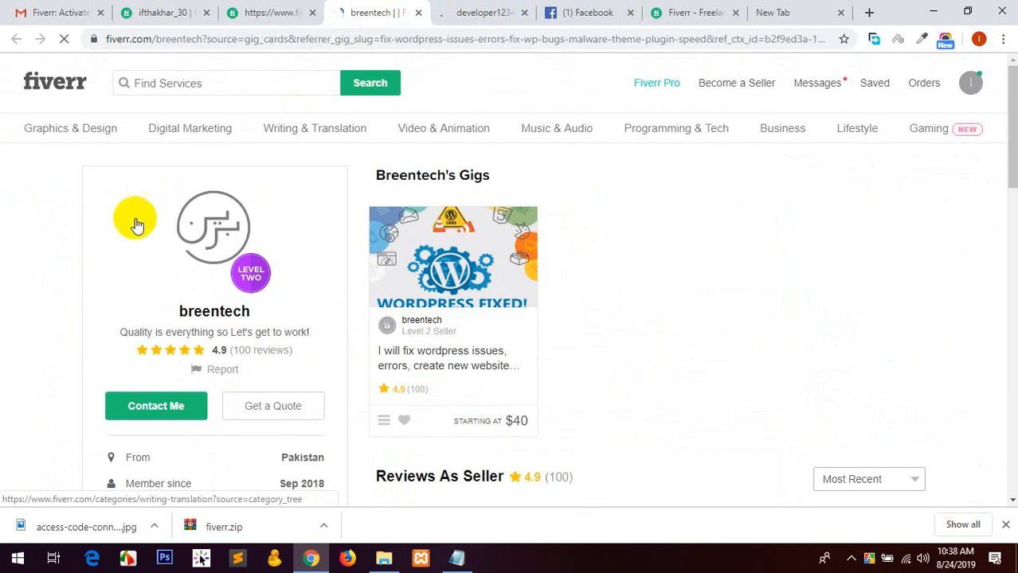
scroll("down", 3)
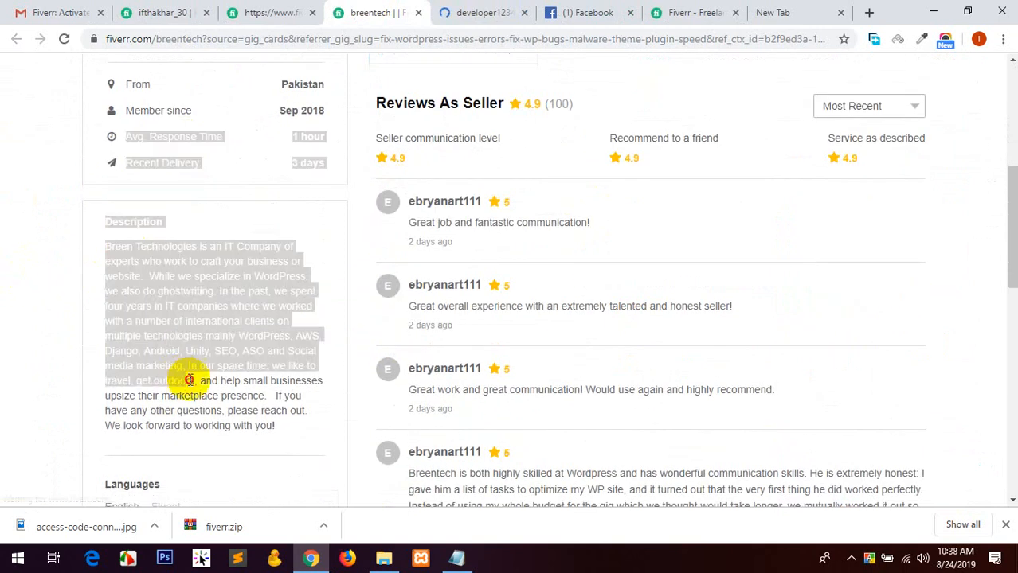
left_click(484, 12)
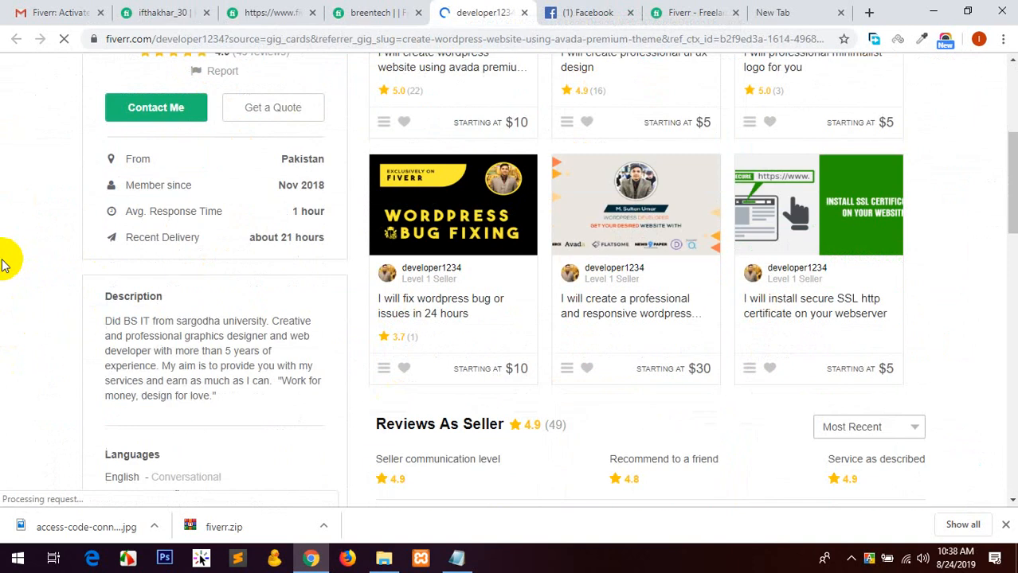
scroll("down", 3)
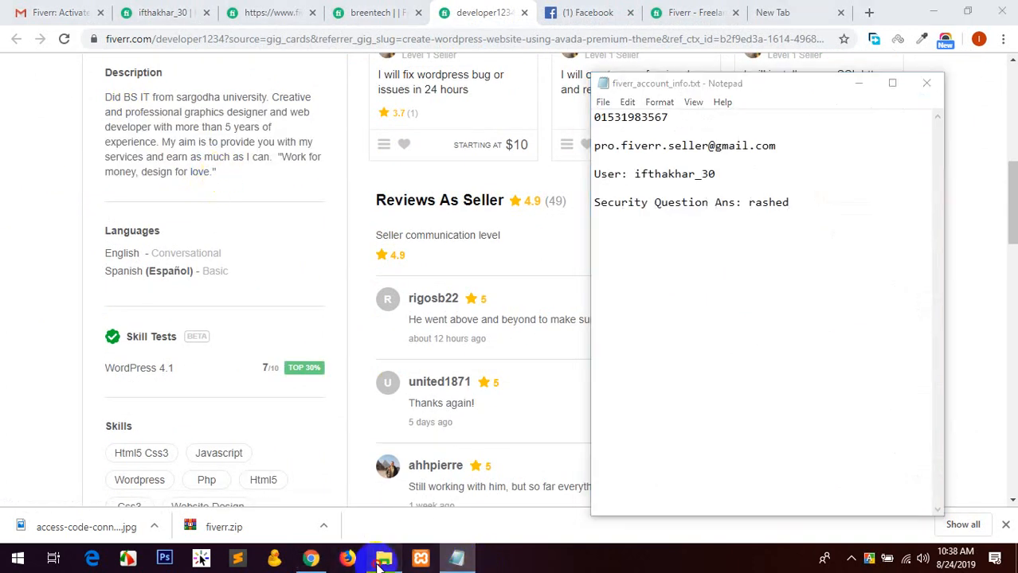
Open about.txt from the fiverr folder in a maximized Notepad window.
left_click(384, 558)
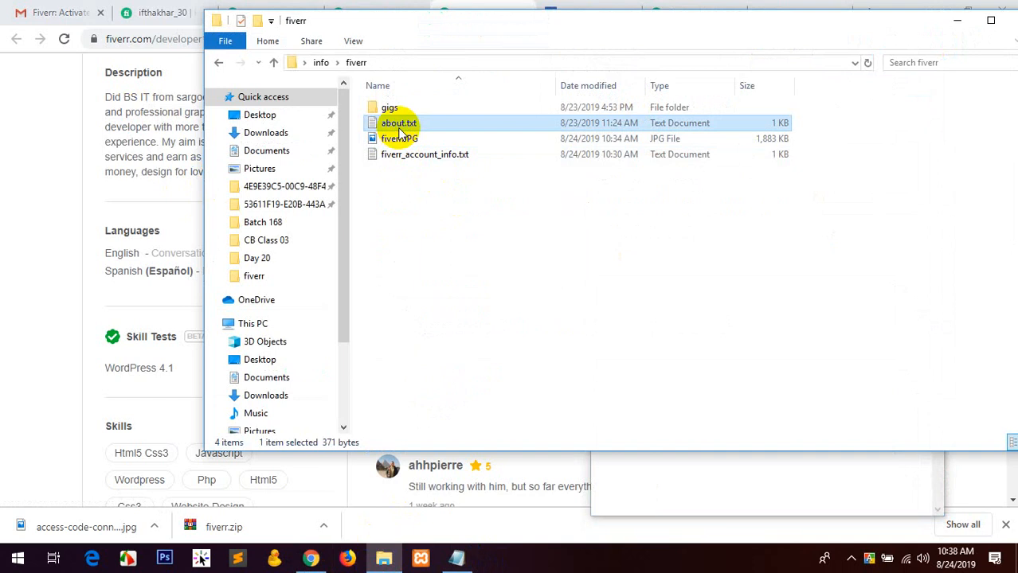
double_click(399, 123)
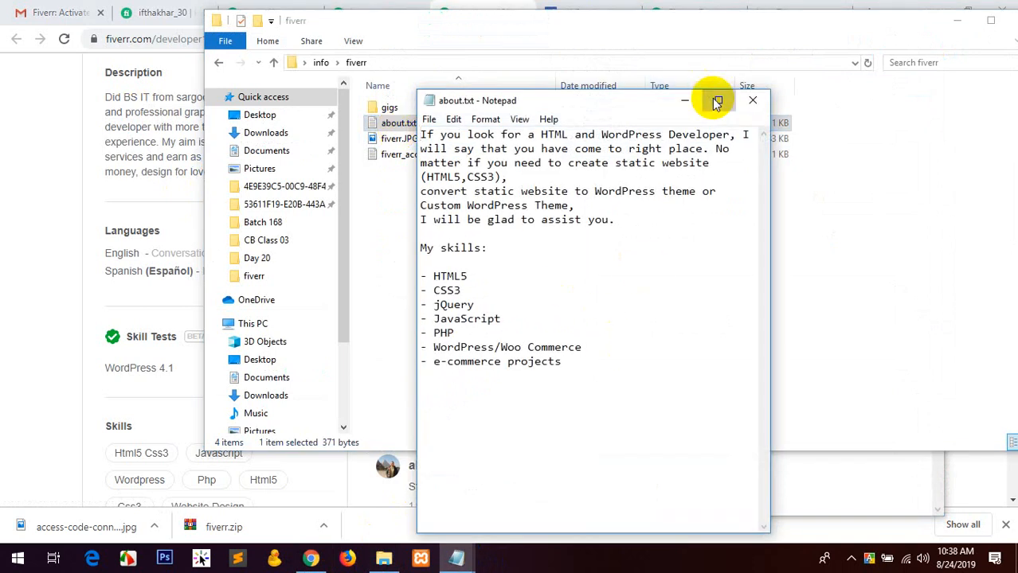
left_click(716, 101)
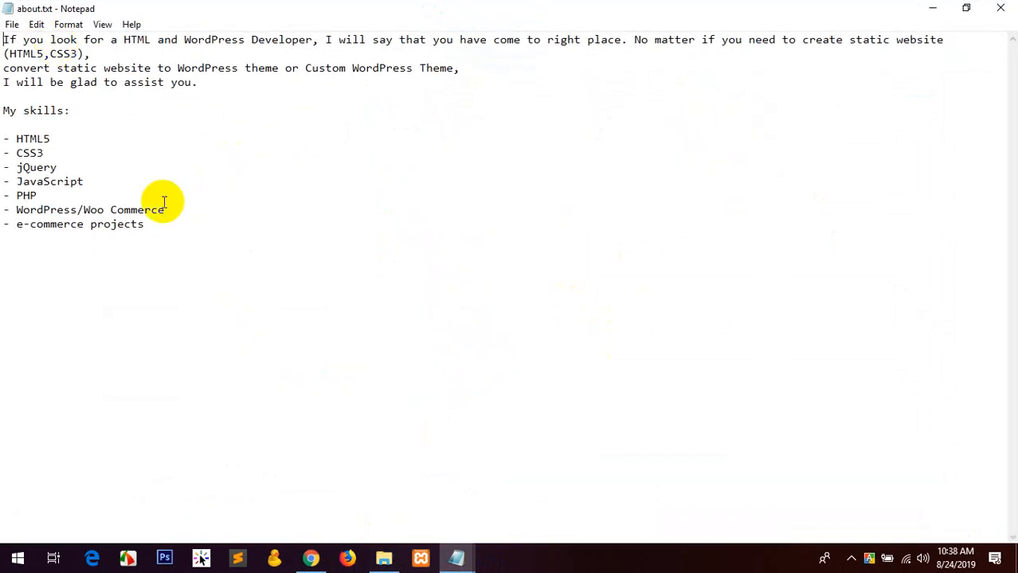
mouse_move(12, 100)
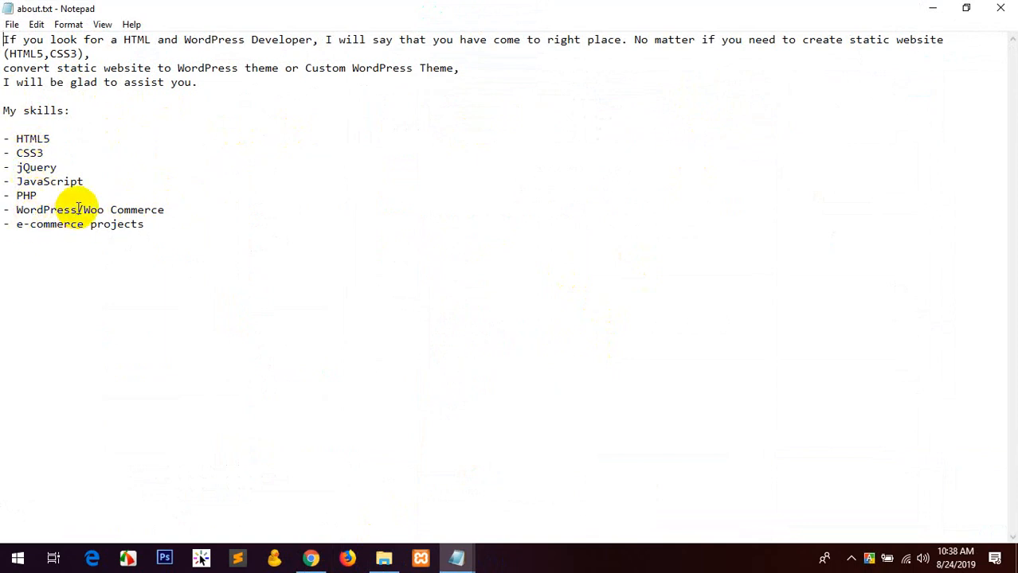
In Notepad, put 'WordPress Theme Development' on its own skill line after PHP, then copy the whole note.
double_click(45, 210)
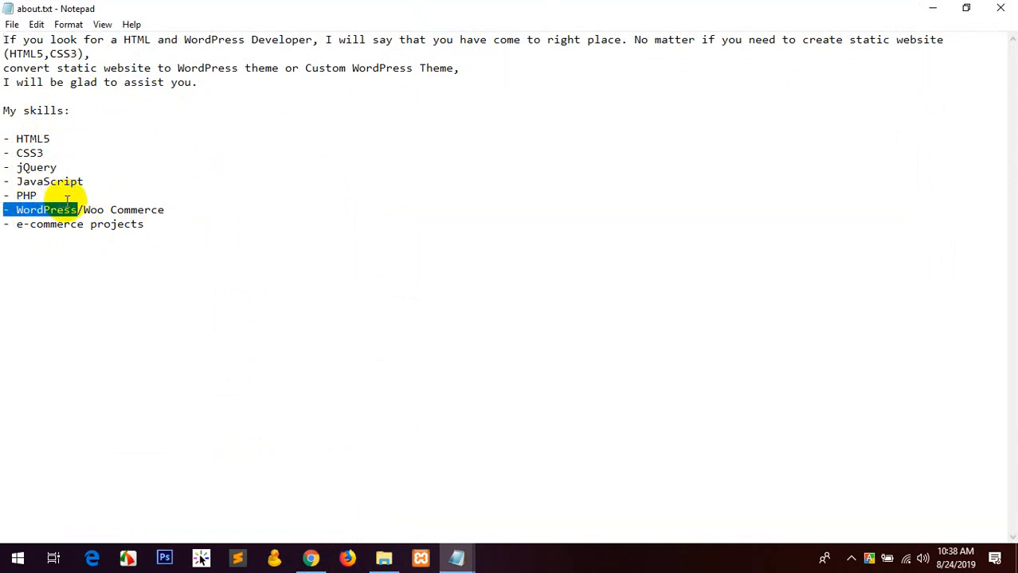
left_click(82, 210)
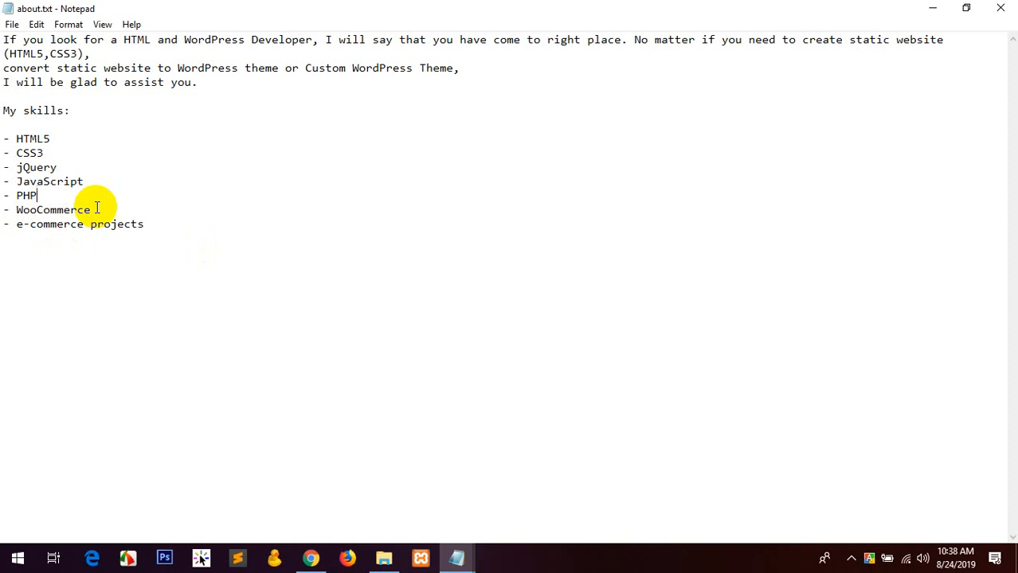
key("enter")
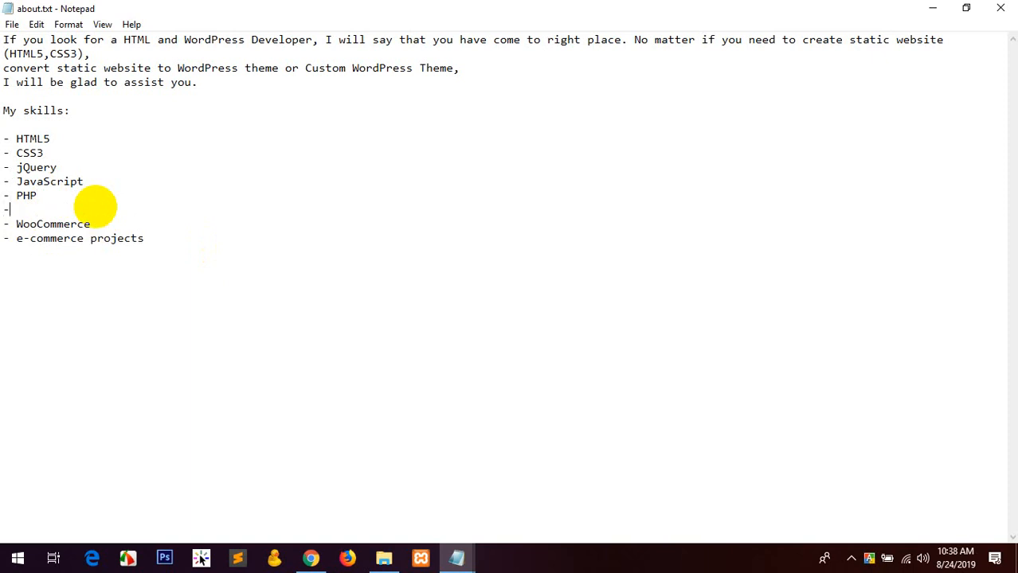
type("- WordPress")
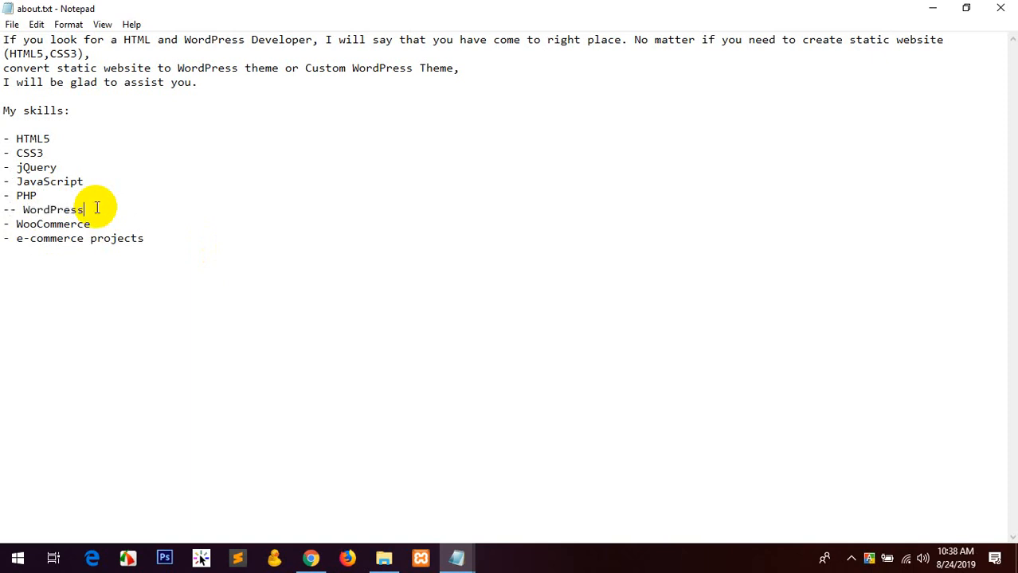
type("Theme")
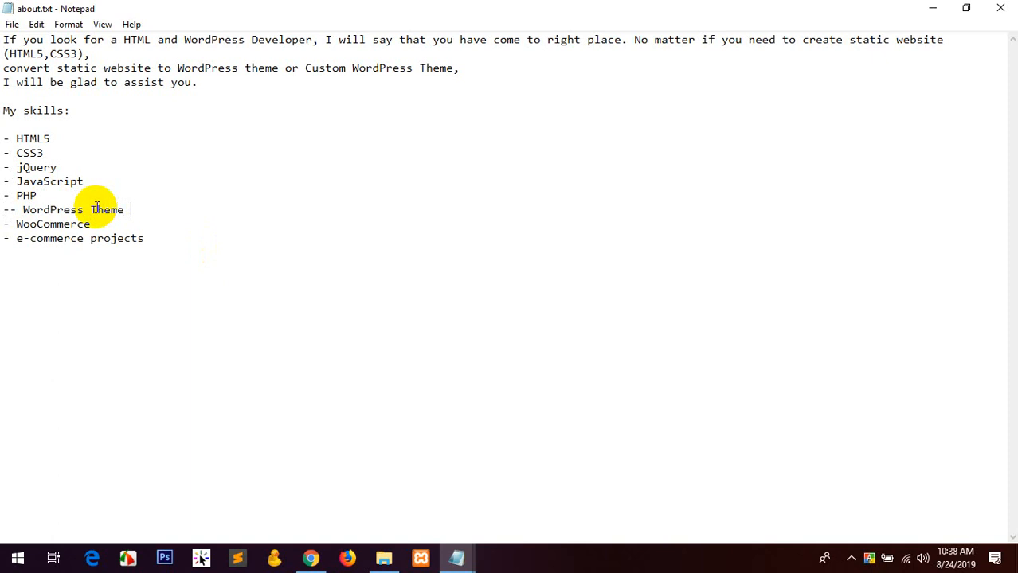
type("Development")
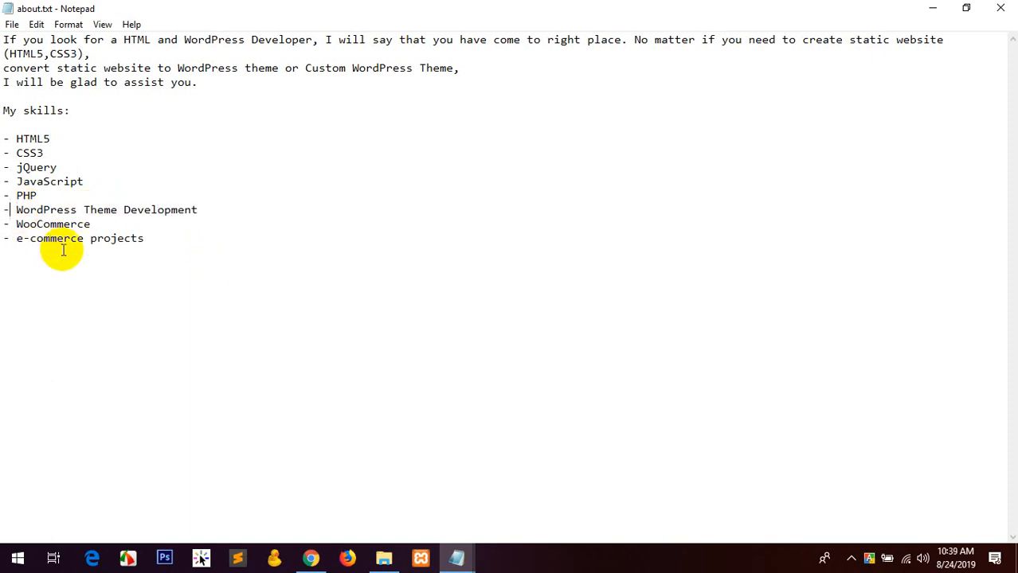
mouse_move(70, 209)
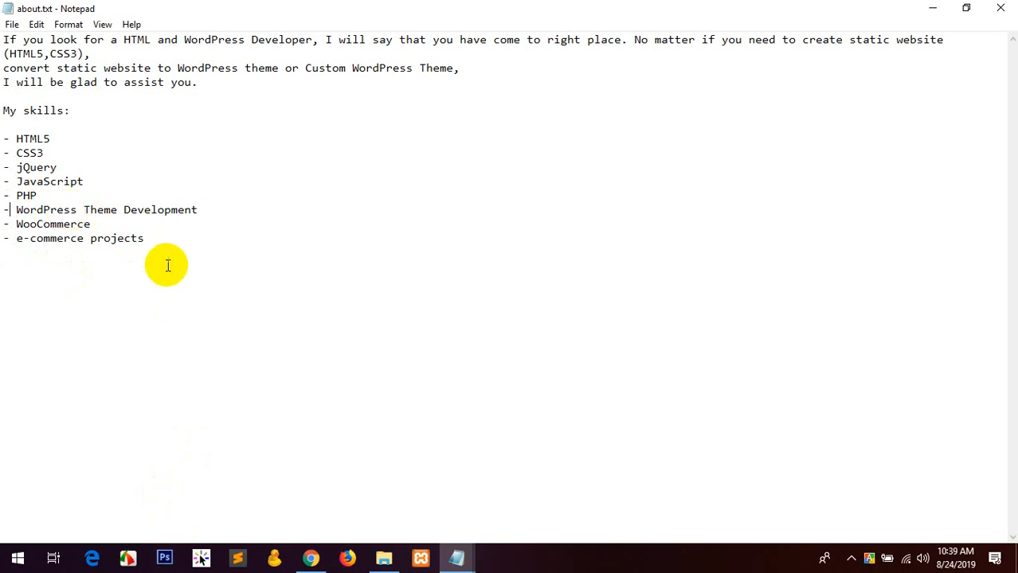
key("ctrl+a")
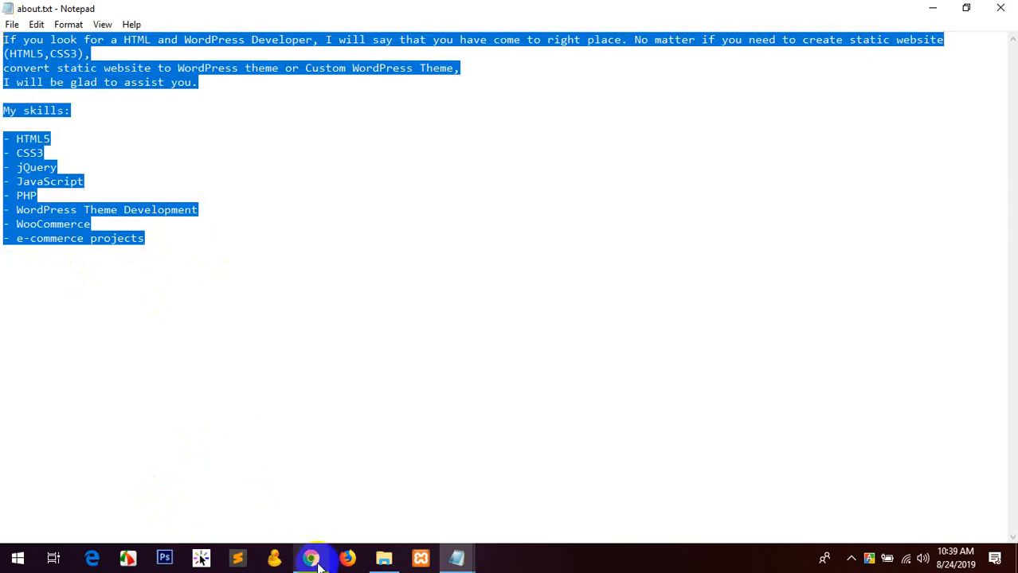
left_click(311, 557)
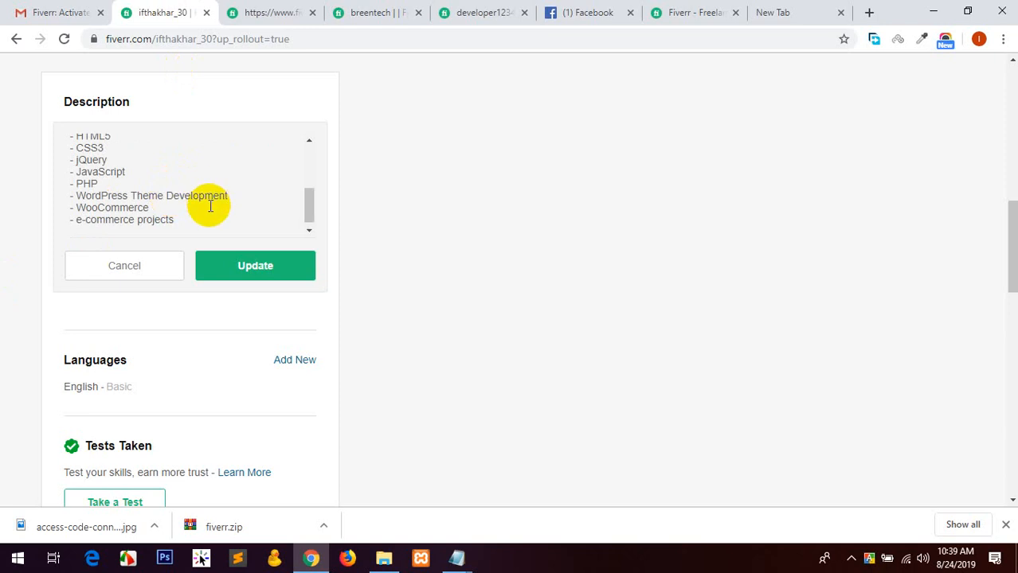
Save the pasted about text as the Fiverr profile description, then begin adding a language.
scroll("up", 3)
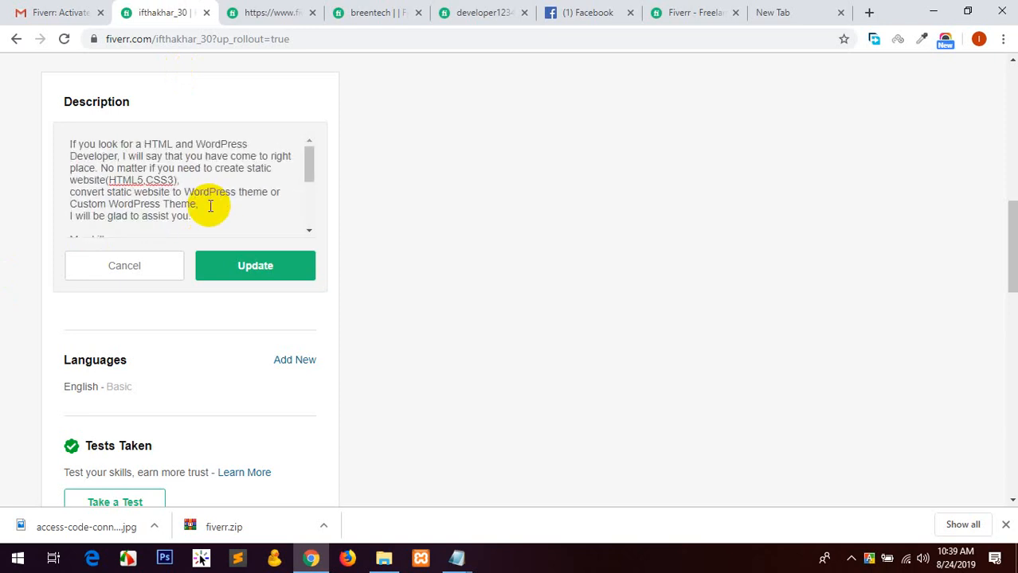
left_click(255, 265)
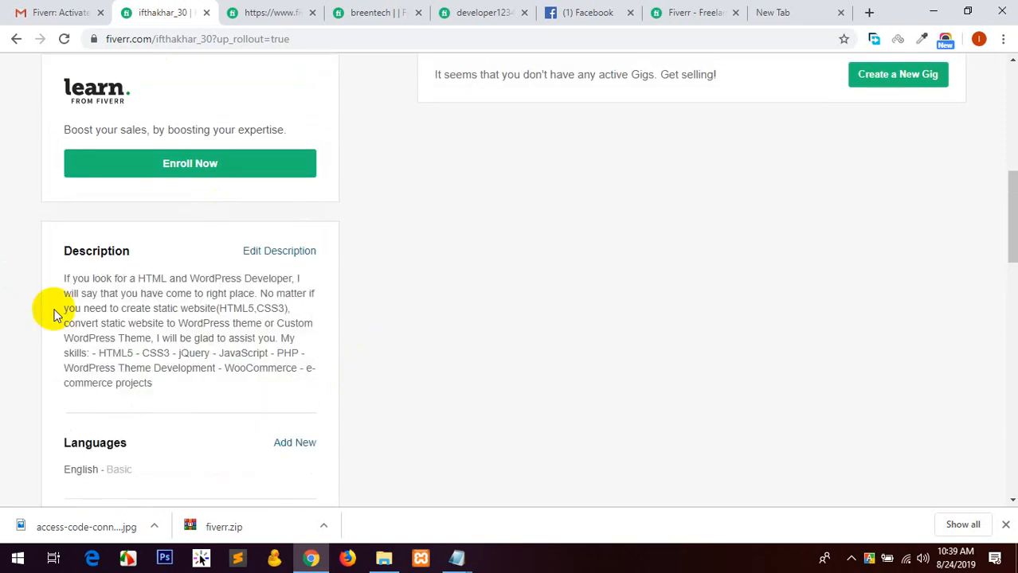
left_click(295, 443)
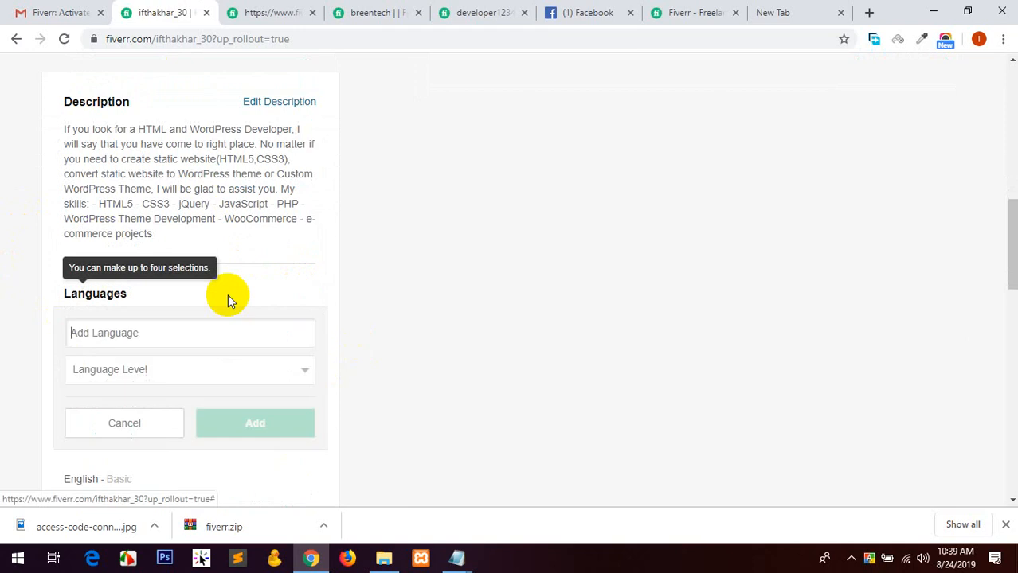
Add English at Fluent level to the profile languages and scroll to Linked Accounts.
scroll("down", 3)
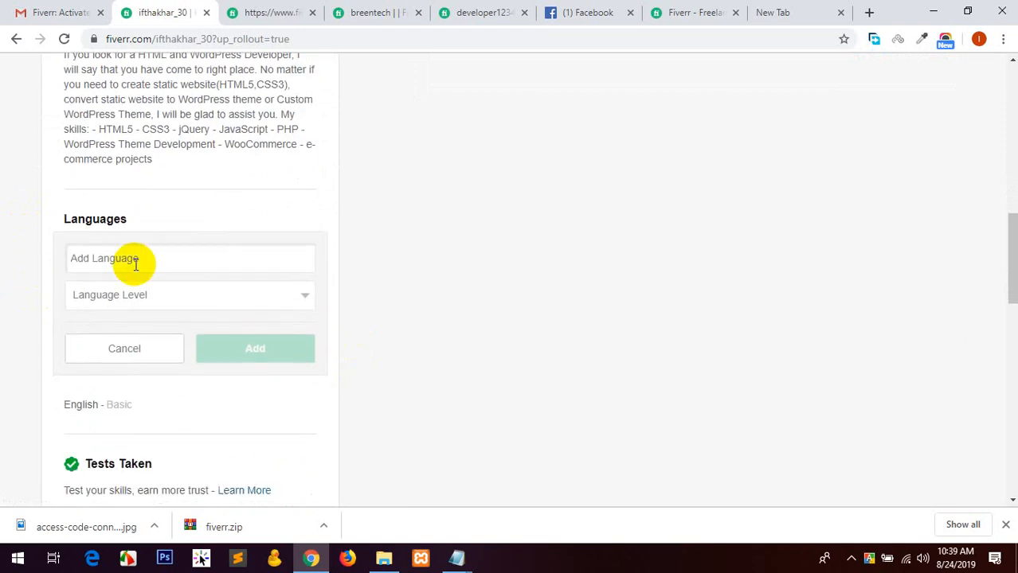
type("E")
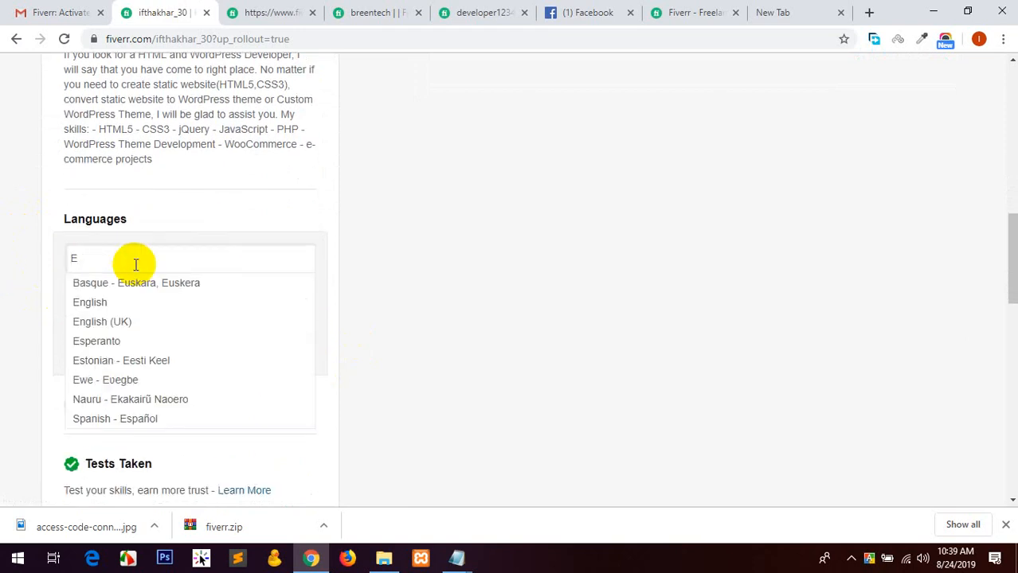
left_click(89, 301)
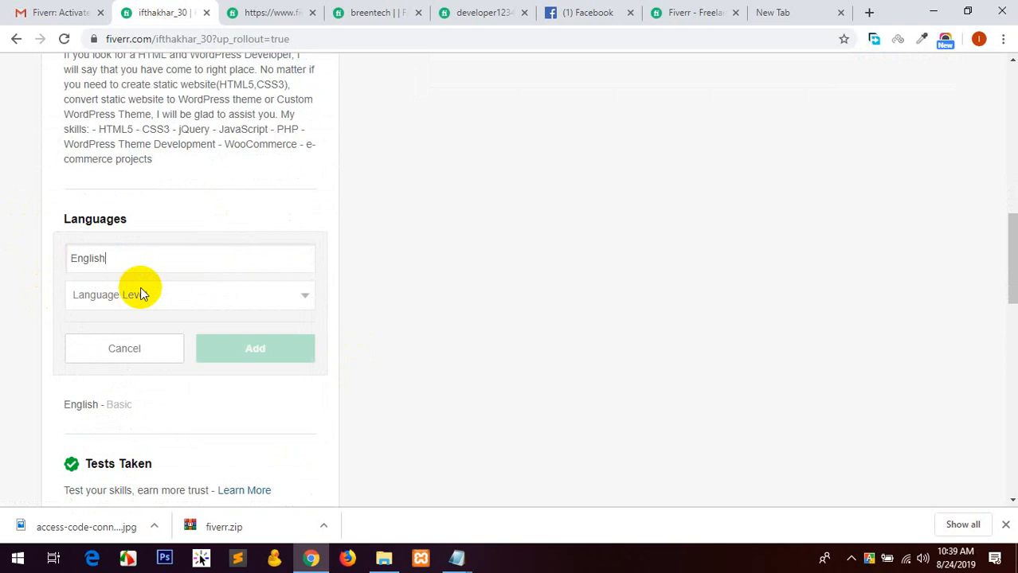
left_click(189, 295)
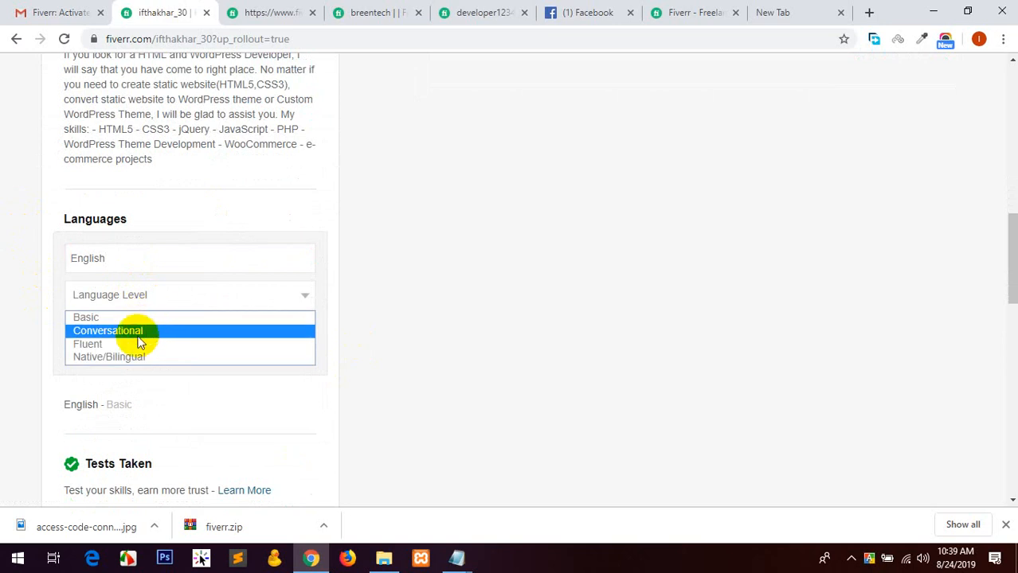
left_click(88, 344)
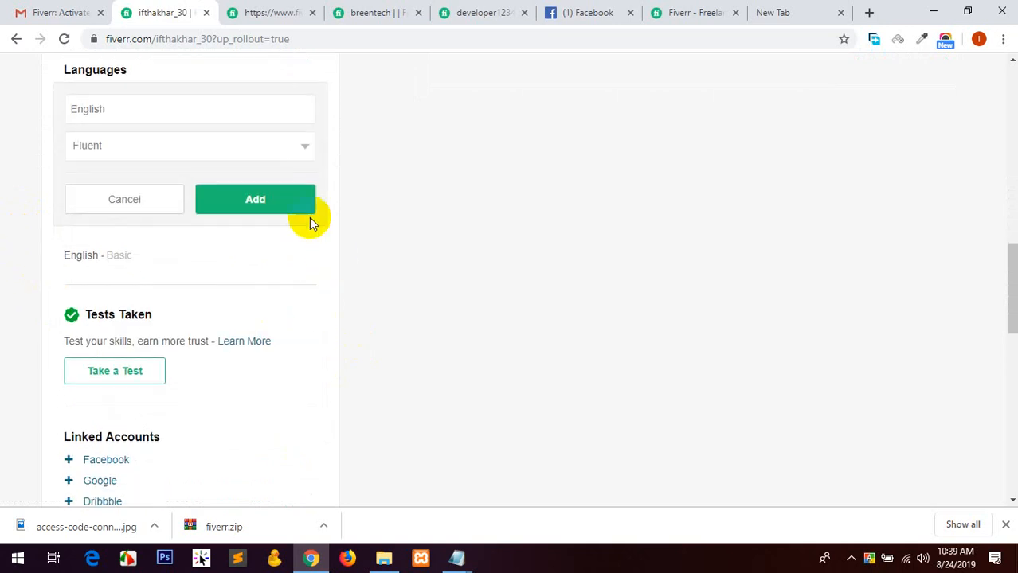
left_click(255, 199)
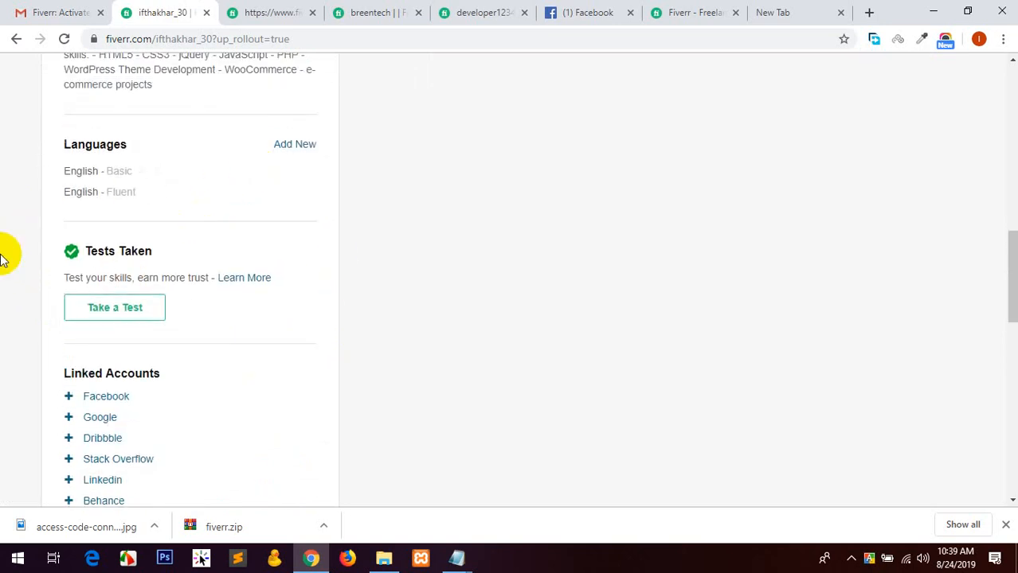
scroll("down", 3)
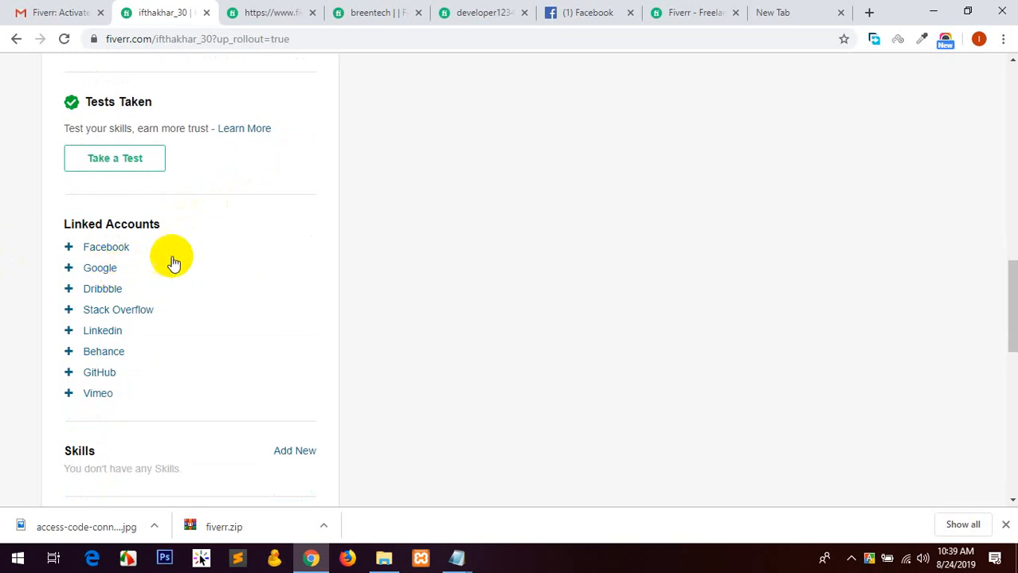
scroll("down", 3)
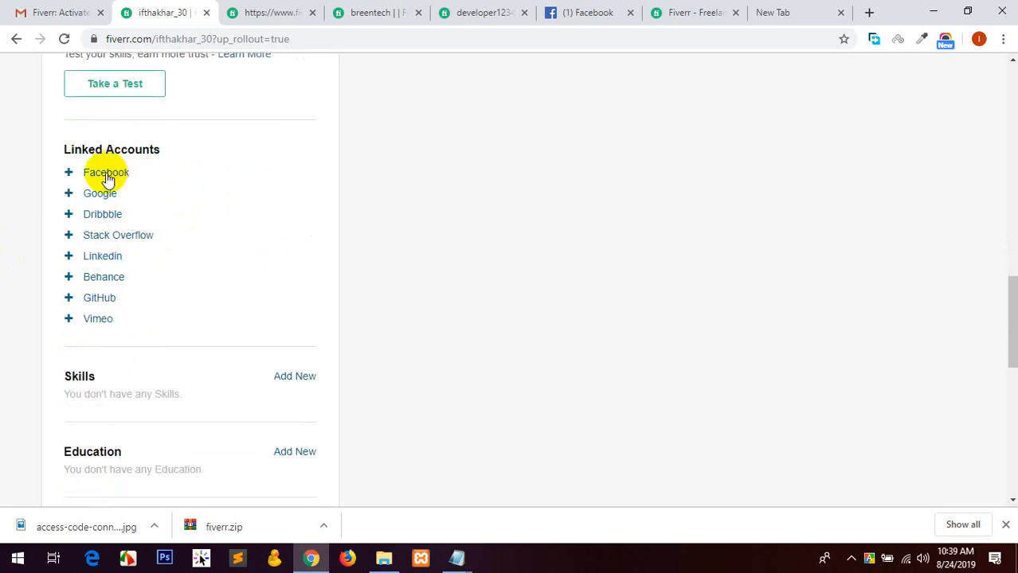
Link the seller's Google account to the Fiverr profile, allowing Fiverr access.
left_click(106, 172)
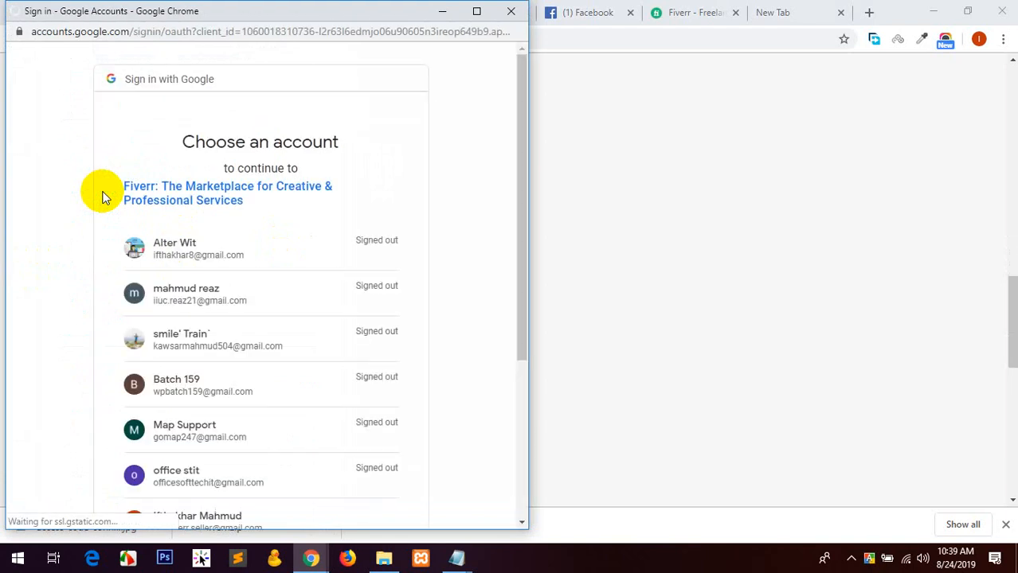
left_click(219, 294)
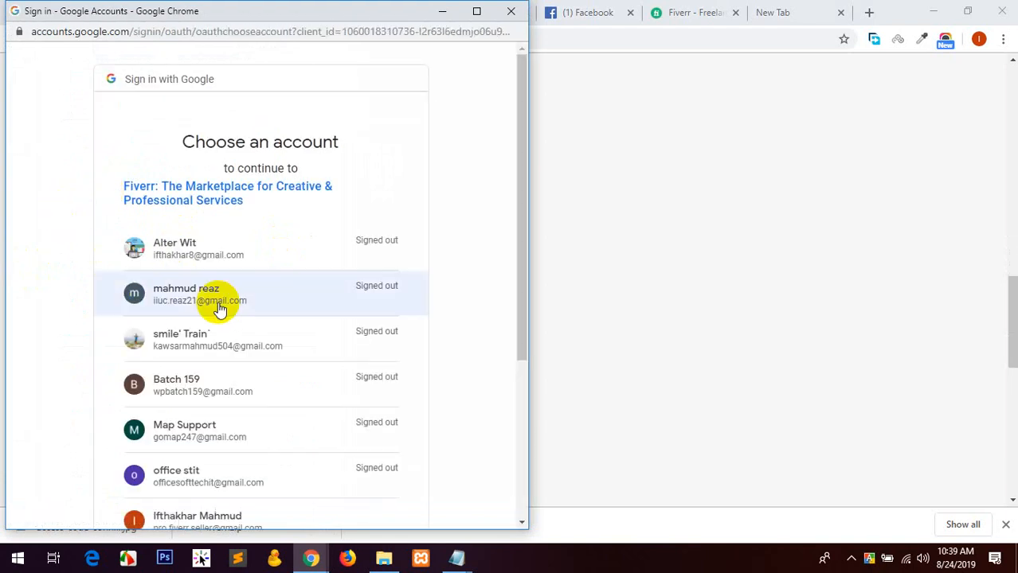
scroll("down", 3)
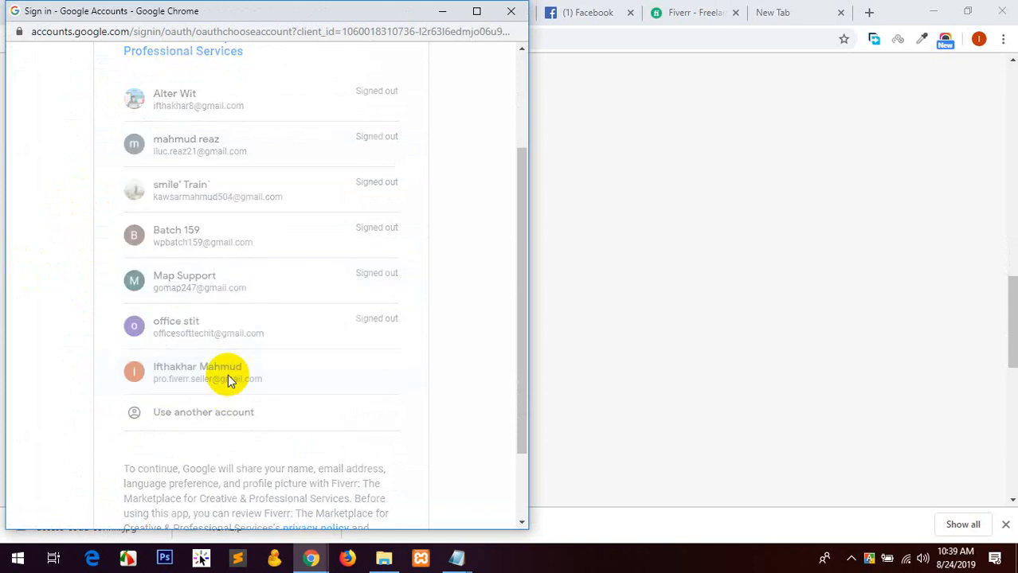
left_click(207, 372)
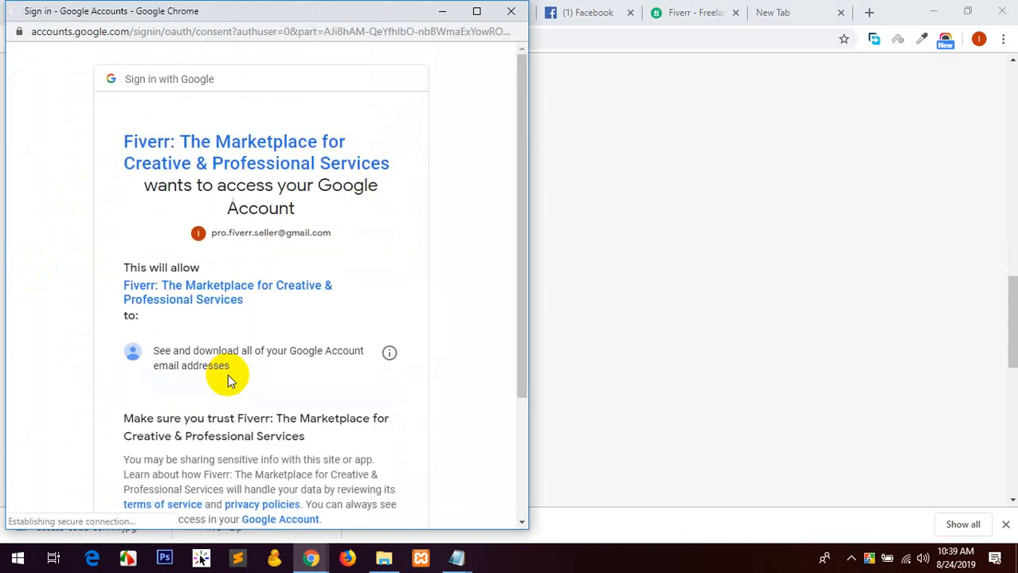
scroll("down", 3)
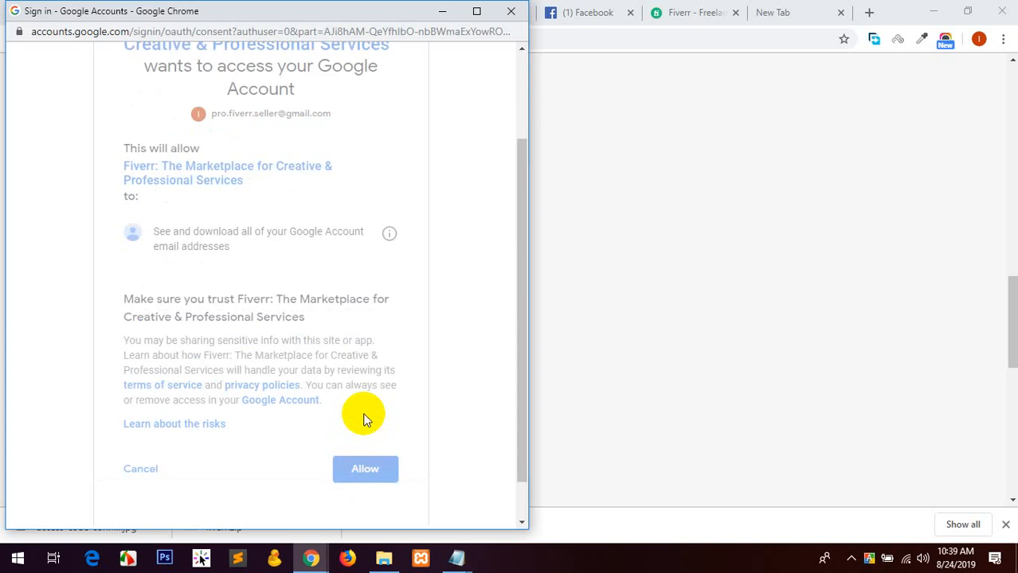
left_click(365, 469)
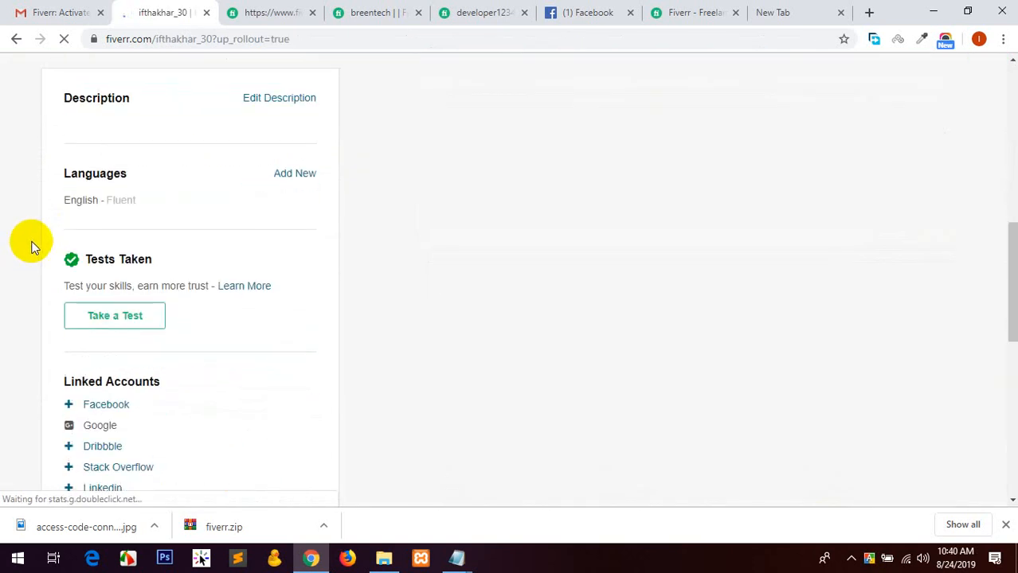
scroll("down", 3)
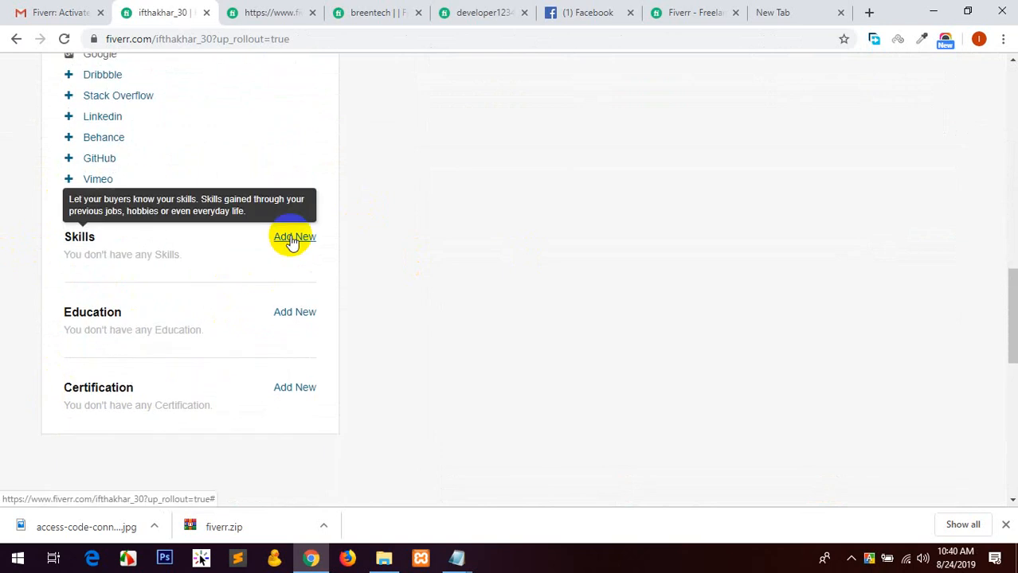
Add HTML5 and Css3 as Expert skills, plus Bootstrap.
left_click(294, 237)
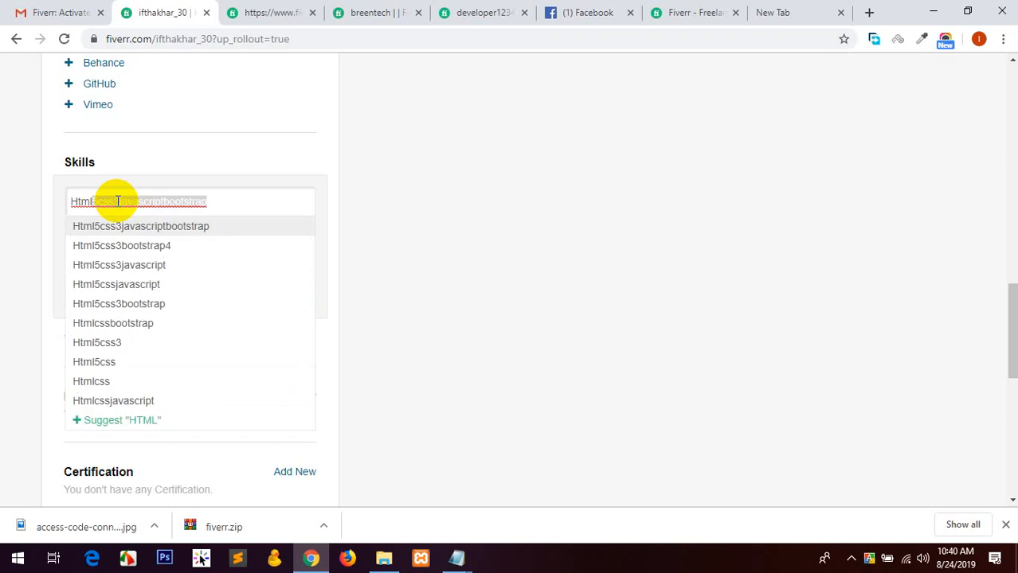
type("HTML")
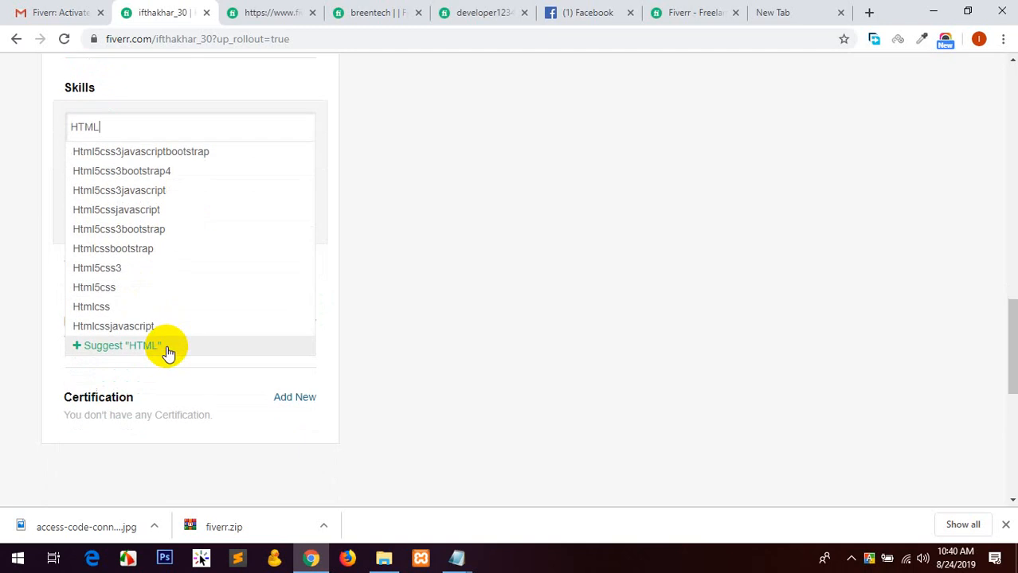
type("5")
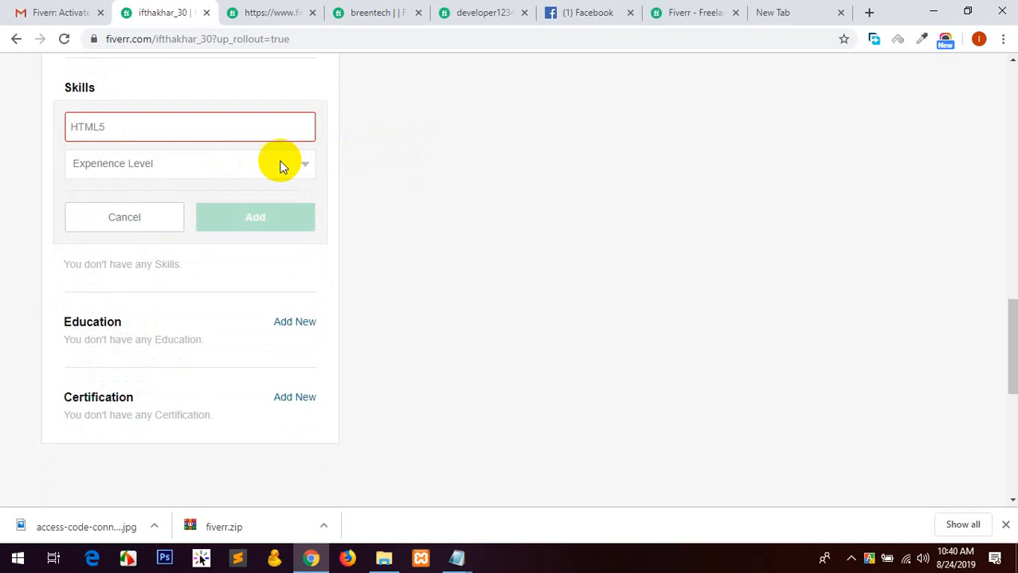
left_click(189, 163)
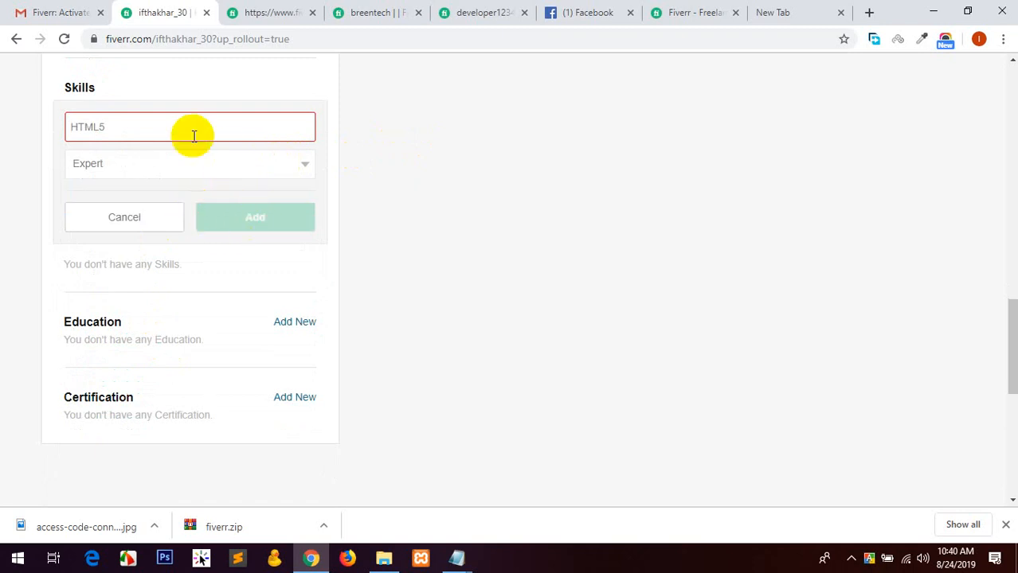
left_click(190, 126)
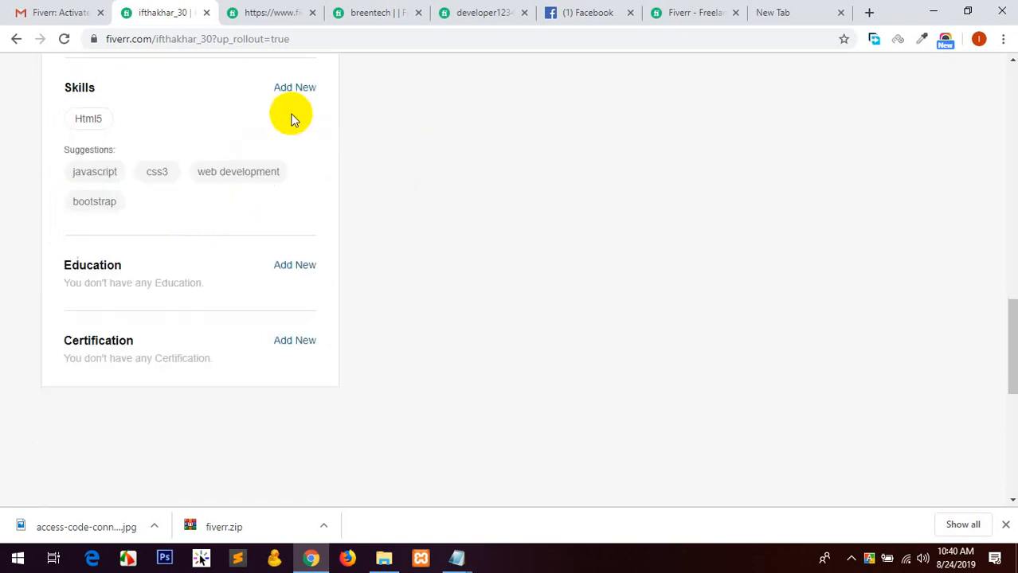
left_click(157, 171)
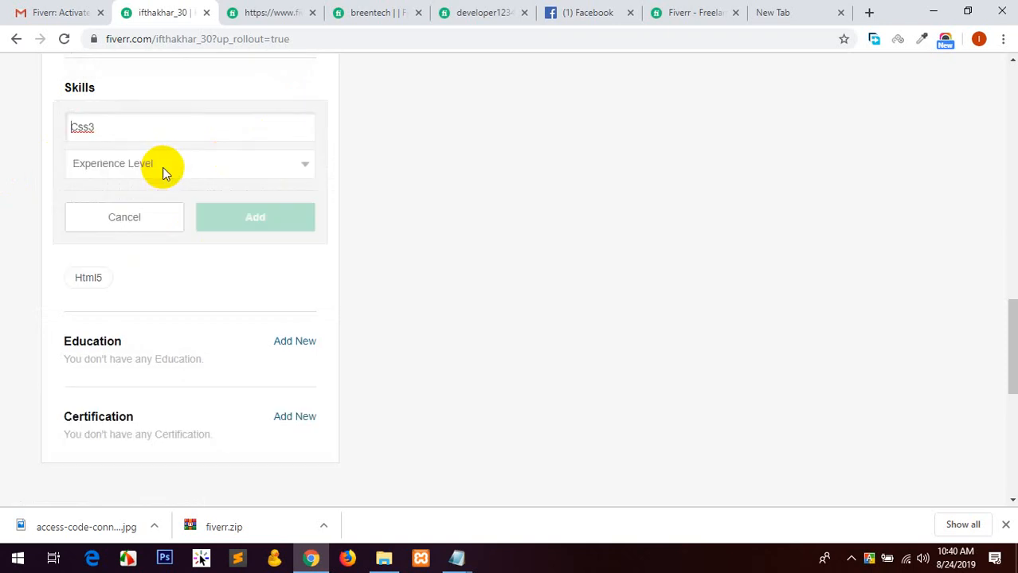
left_click(189, 164)
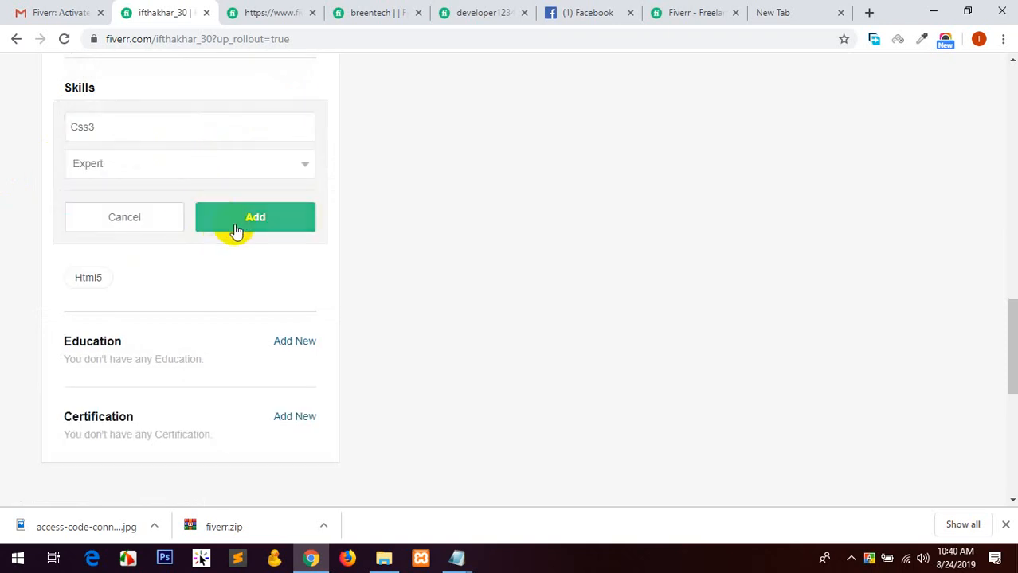
left_click(255, 217)
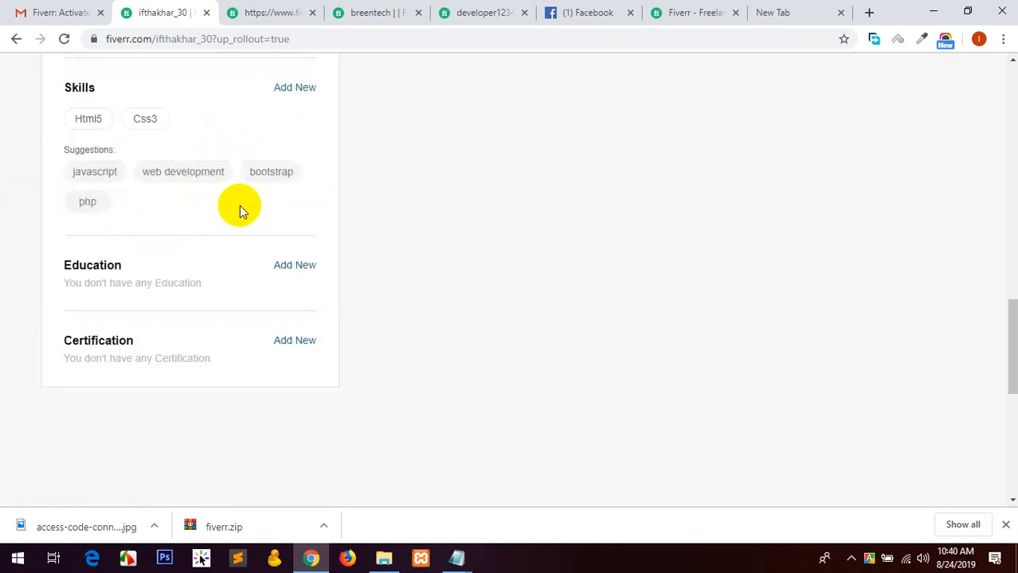
left_click(271, 171)
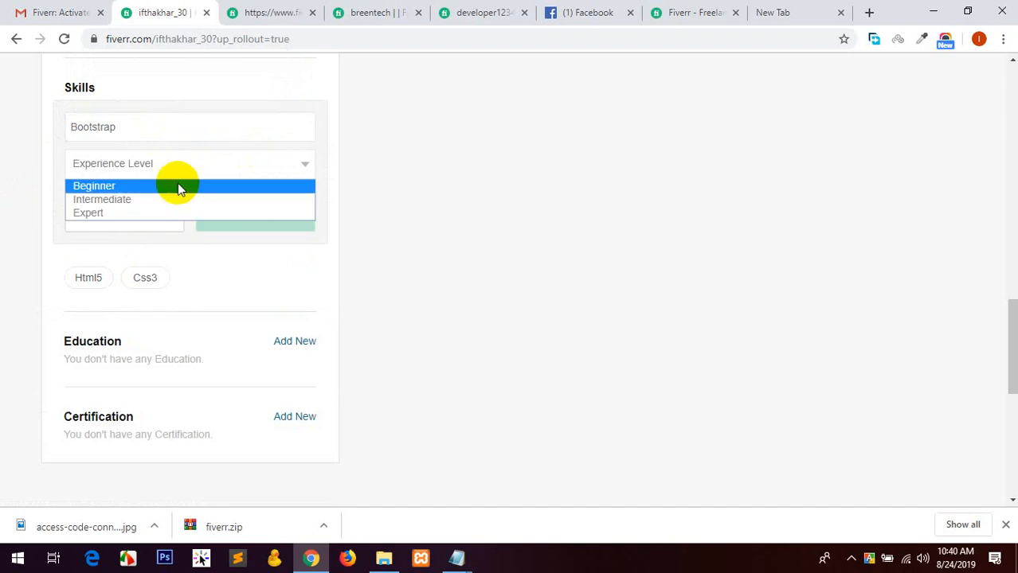
left_click(94, 185)
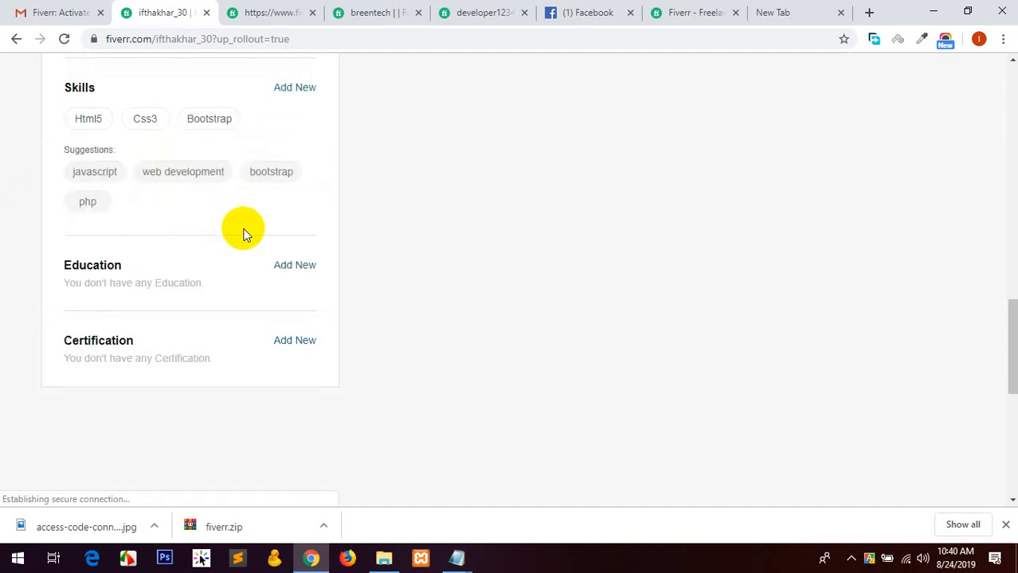
Add Wordpress, Jquery, Website Design, Web Development (Expert) and Adobe Photoshop skills.
left_click(271, 172)
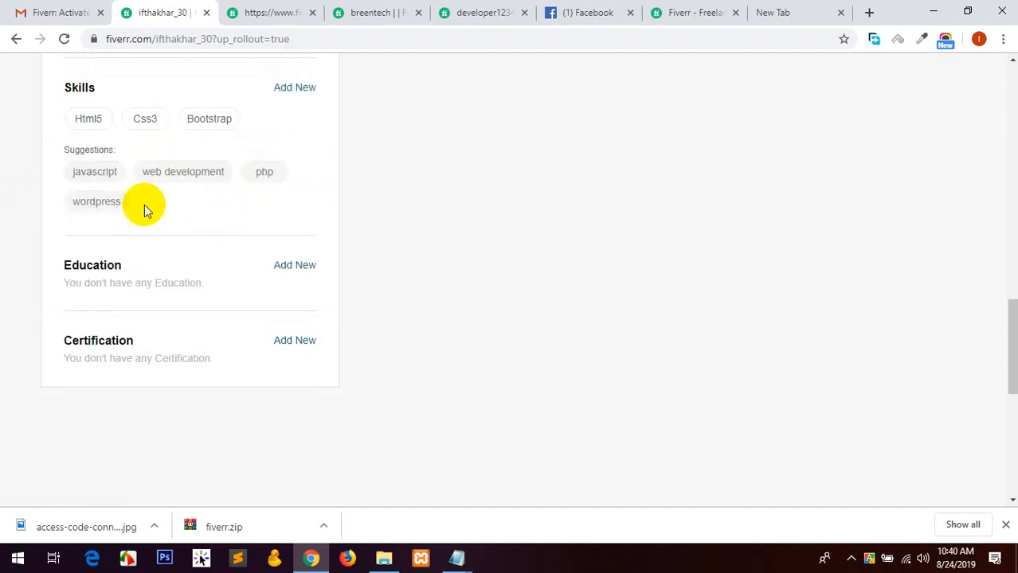
left_click(97, 202)
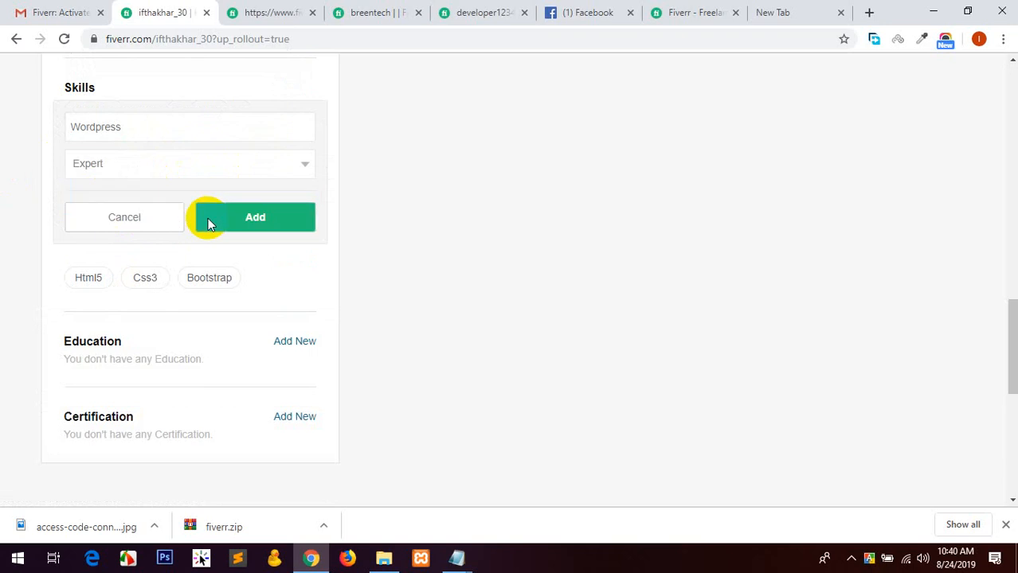
left_click(255, 216)
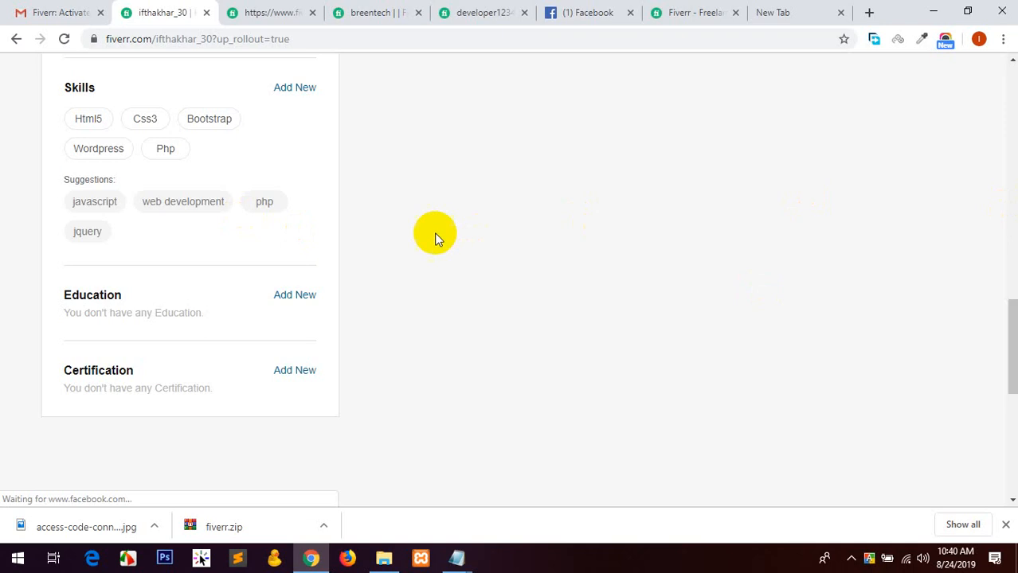
left_click(87, 231)
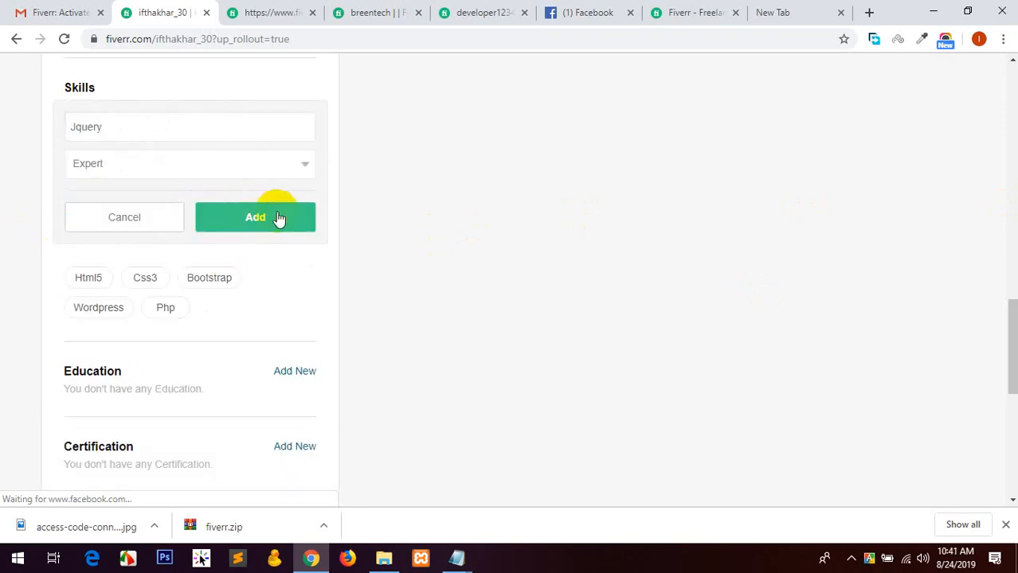
left_click(255, 216)
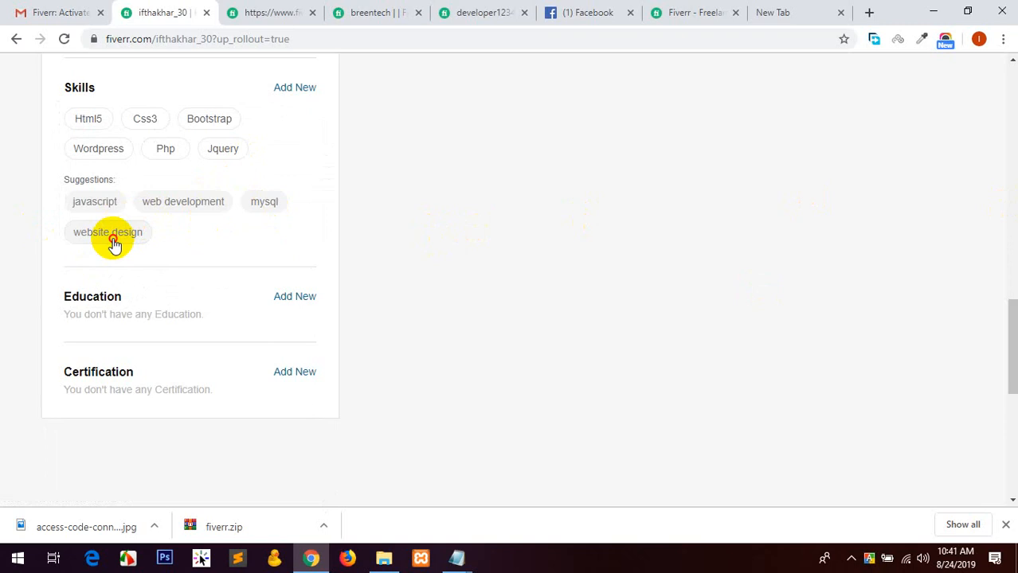
left_click(107, 232)
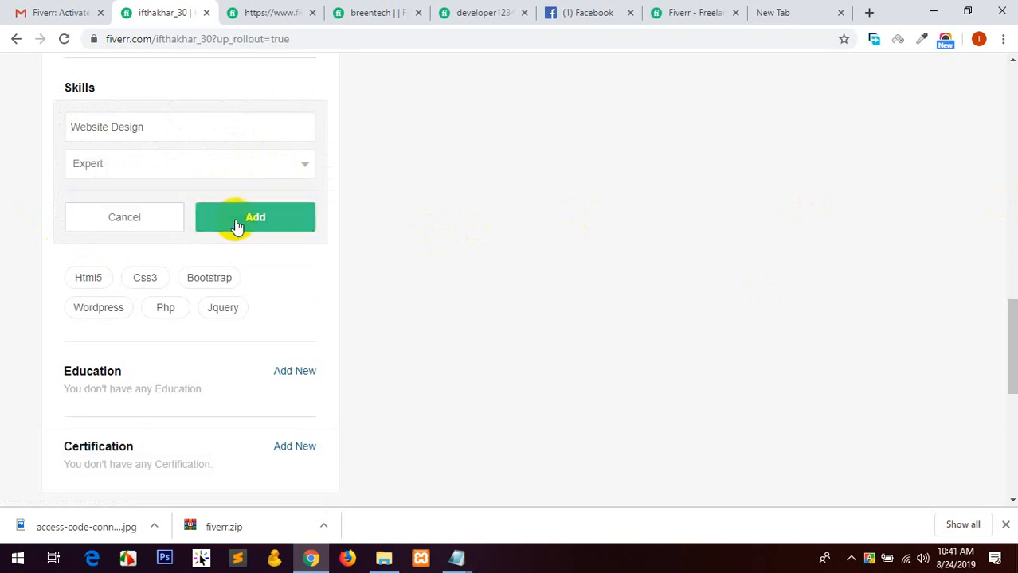
left_click(254, 217)
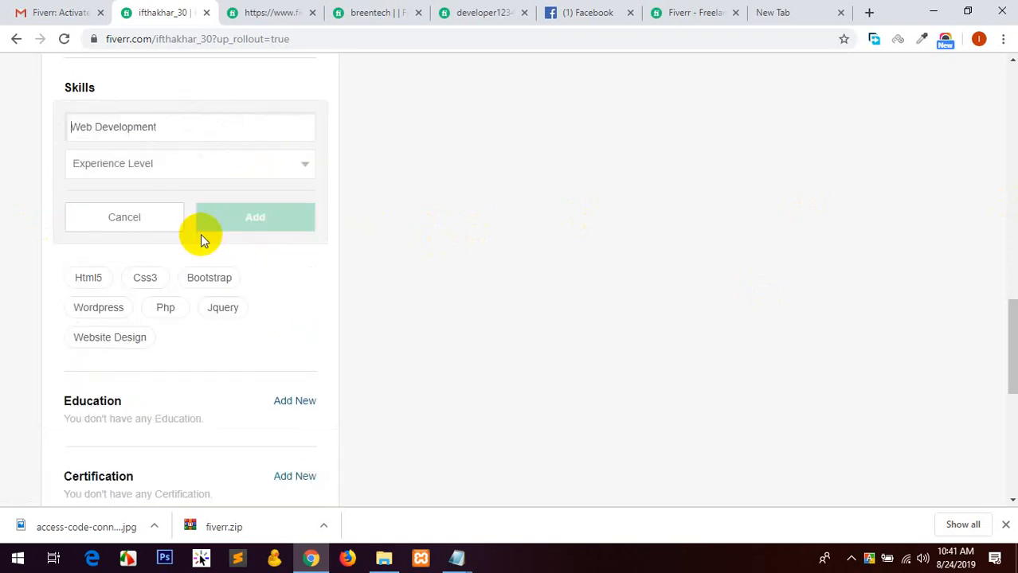
left_click(190, 163)
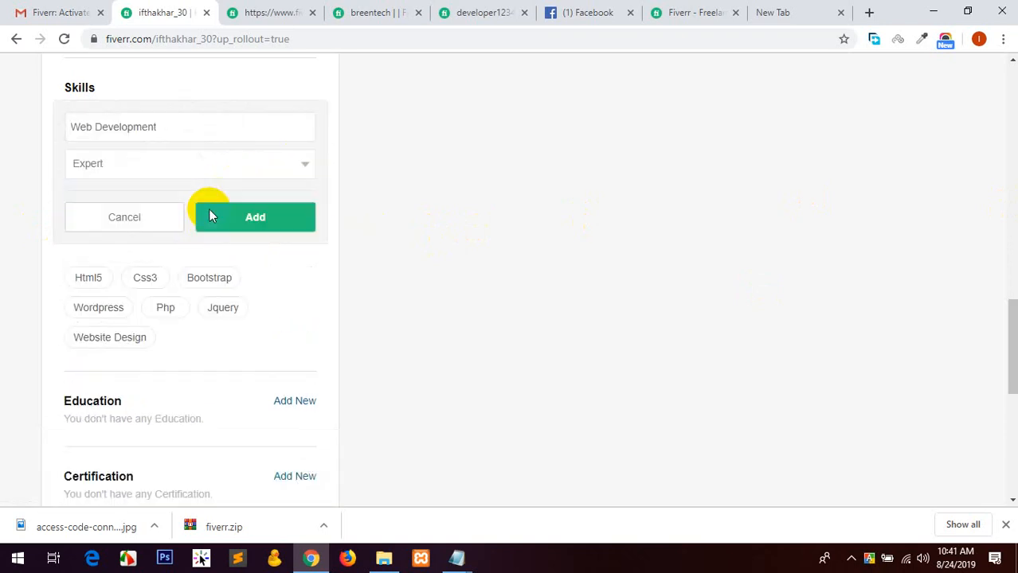
left_click(255, 217)
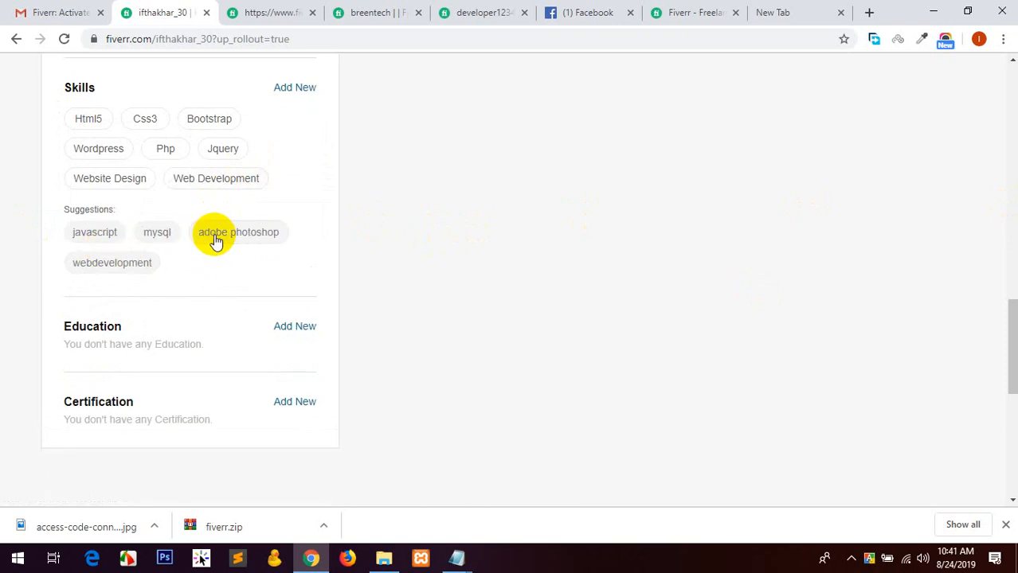
left_click(238, 232)
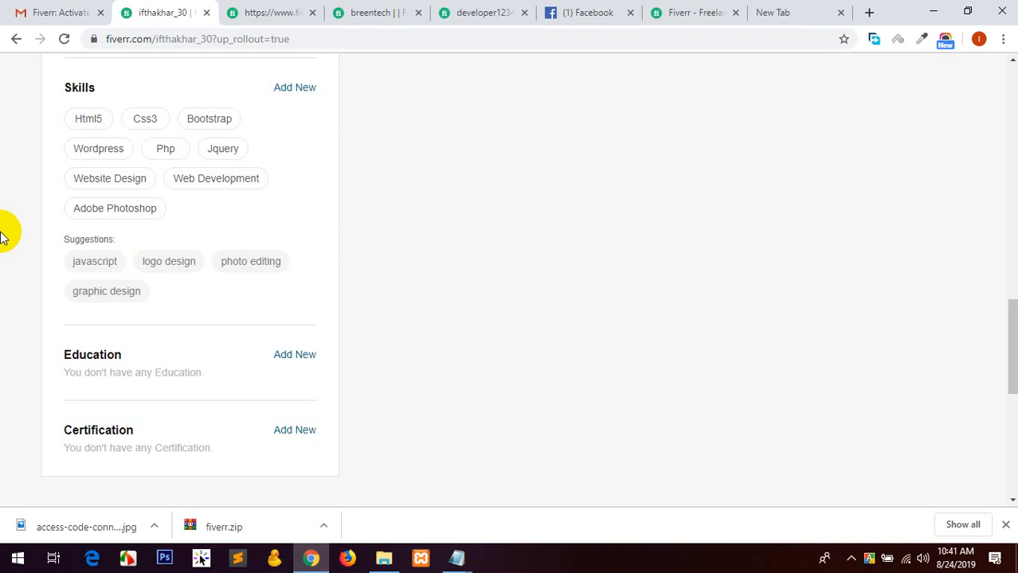
mouse_move(367, 90)
type("S")
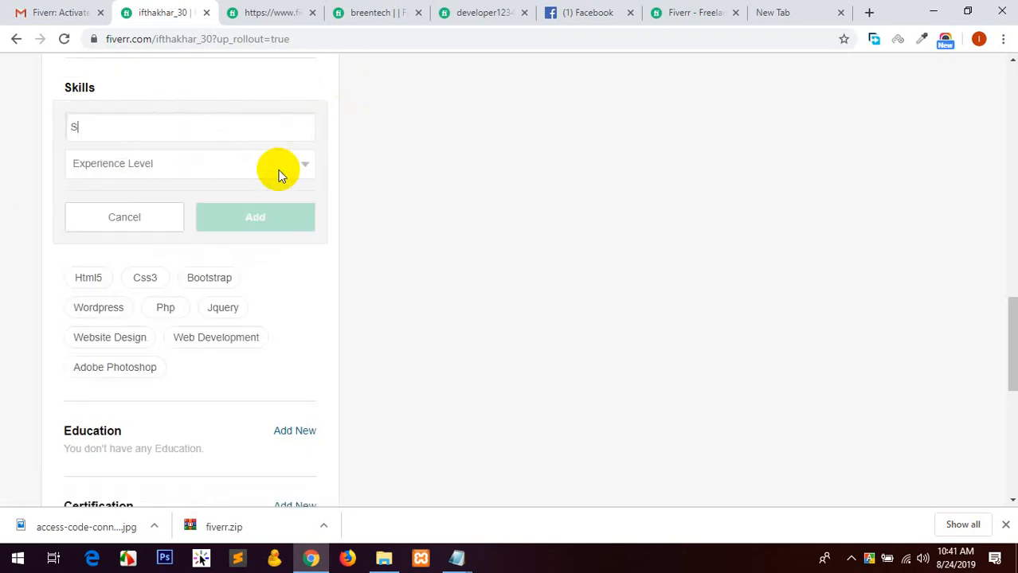
Add Wordpress Speed as an Expert-level skill.
type("peed")
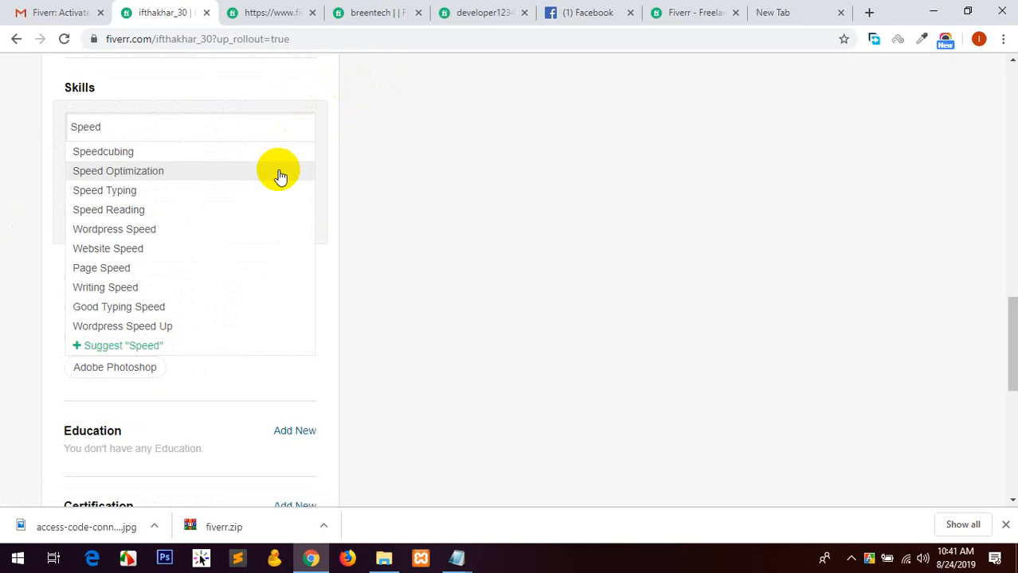
left_click(114, 229)
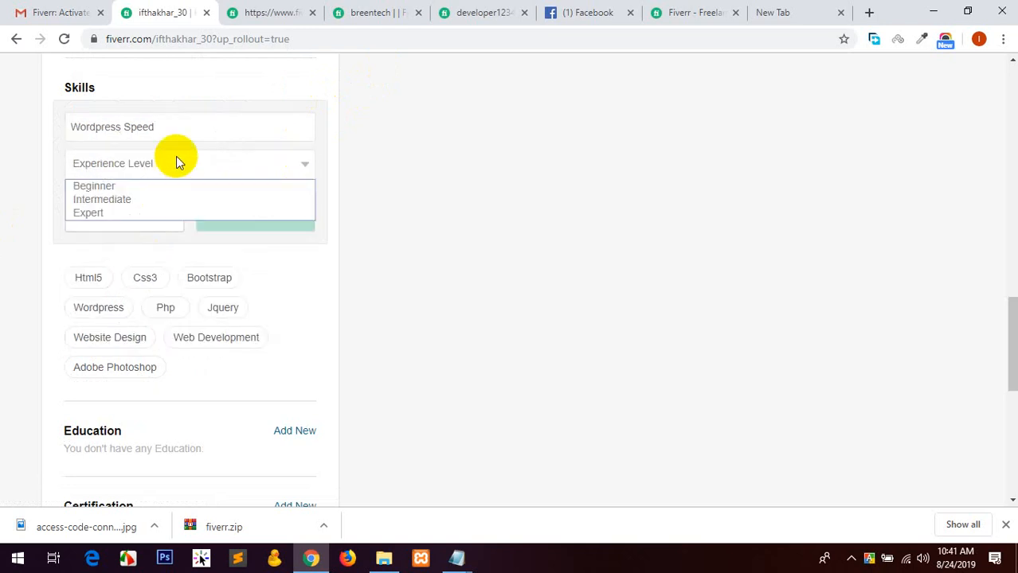
left_click(87, 212)
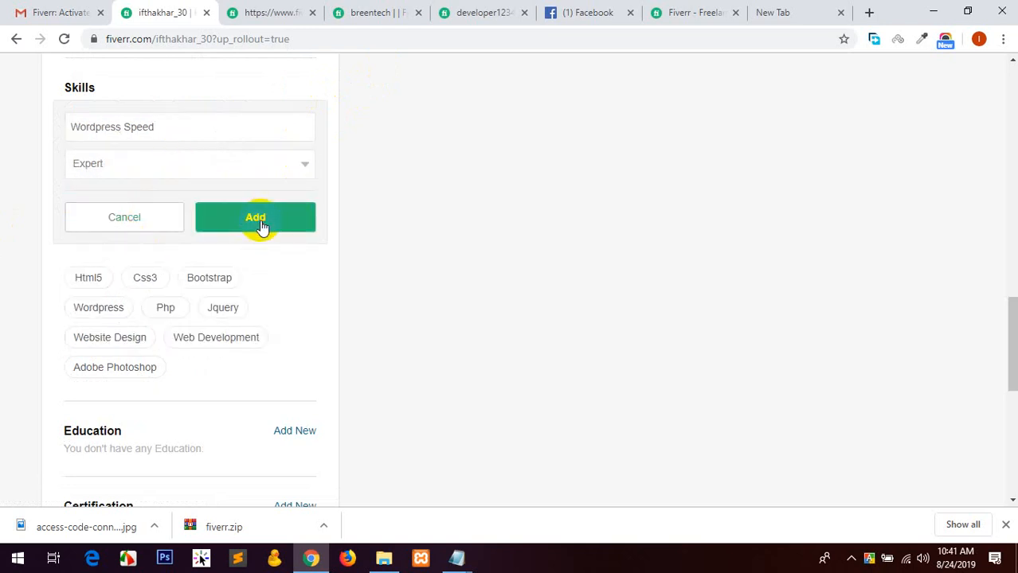
left_click(255, 216)
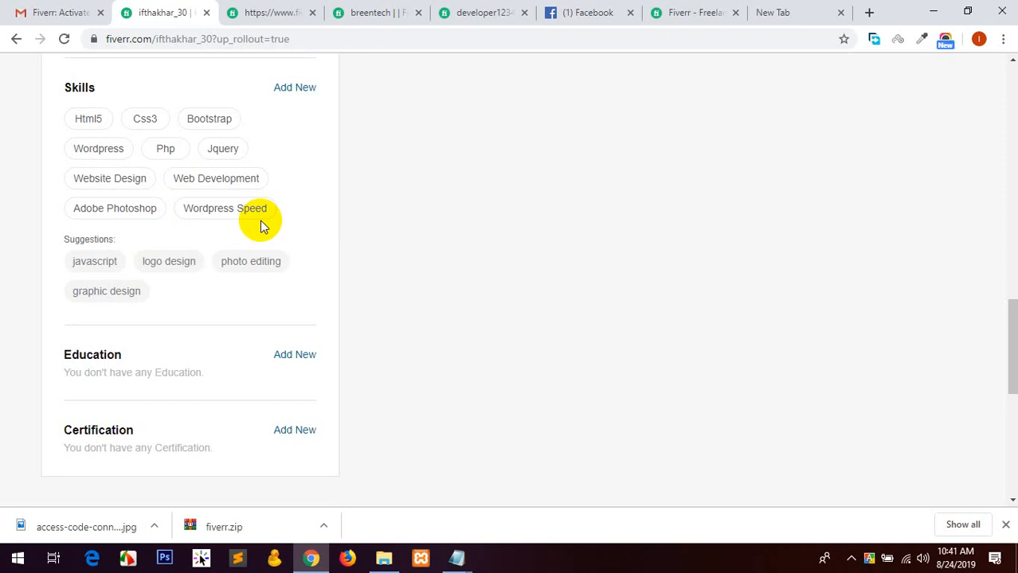
mouse_move(368, 251)
type("Wordpress Sec")
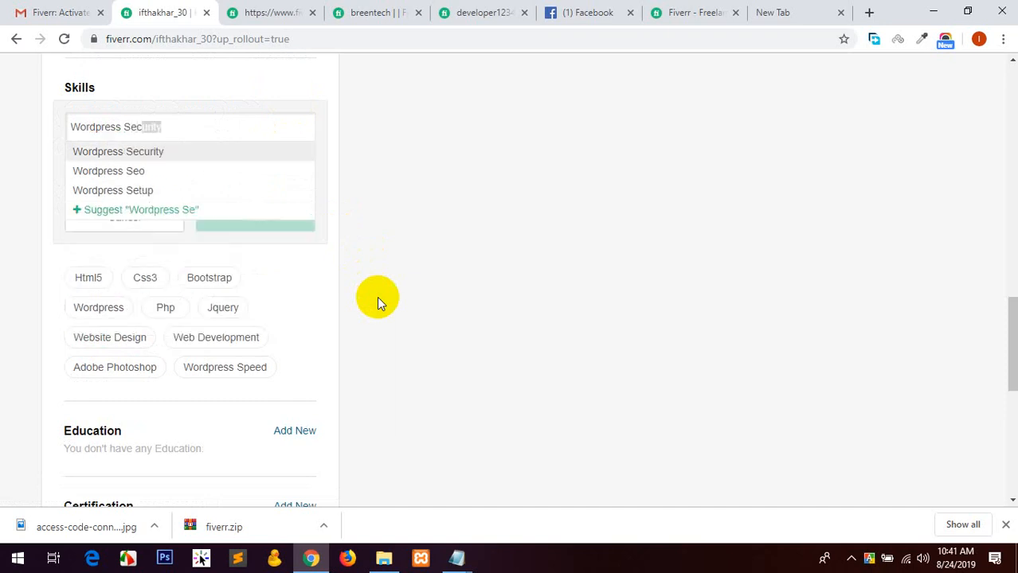
Add Wordpress Security as an Expert-level skill.
left_click(118, 151)
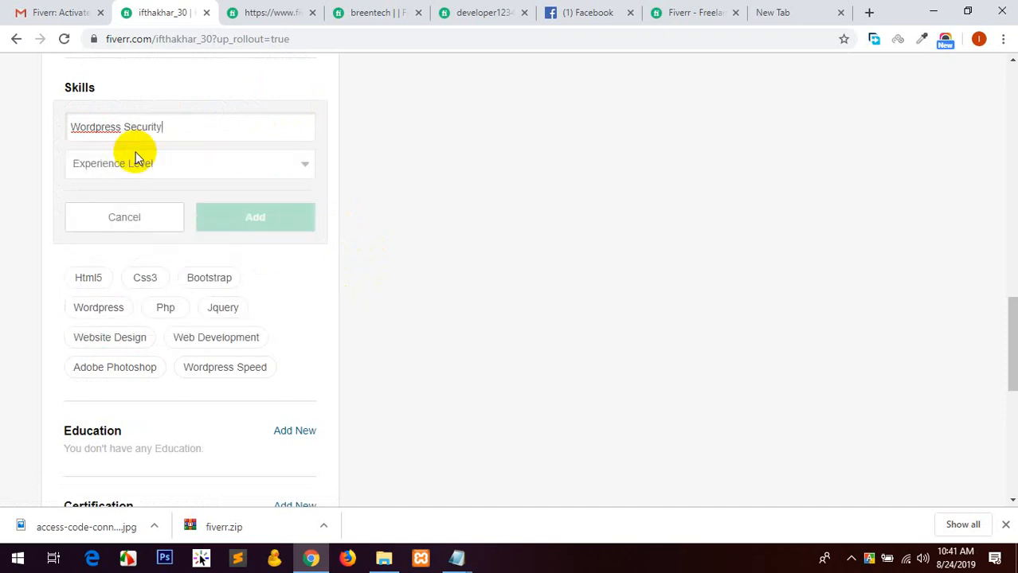
left_click(190, 163)
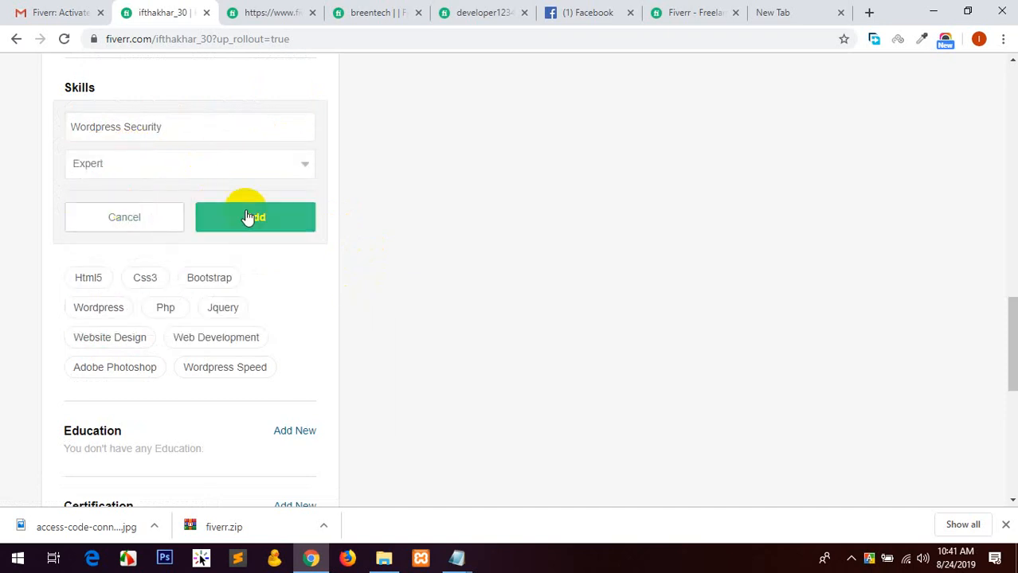
left_click(255, 217)
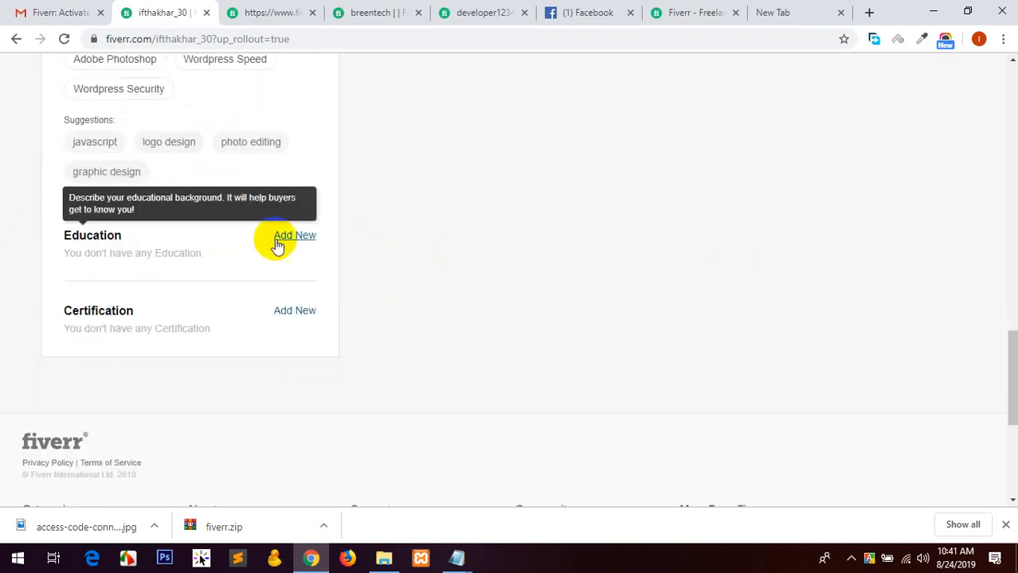
Start a new education entry with country Bangladesh and title Certificate.
left_click(294, 235)
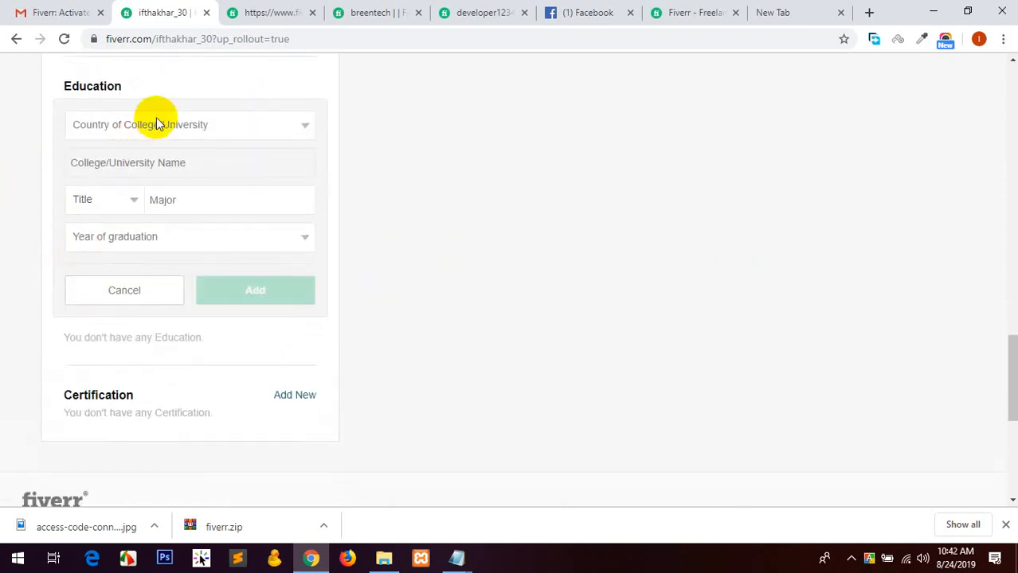
mouse_move(267, 175)
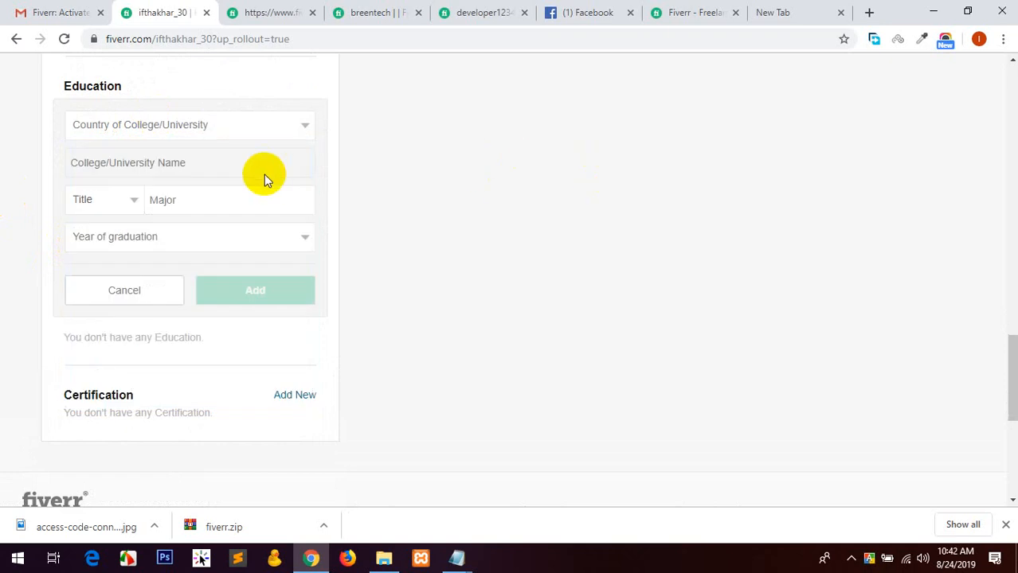
left_click(189, 124)
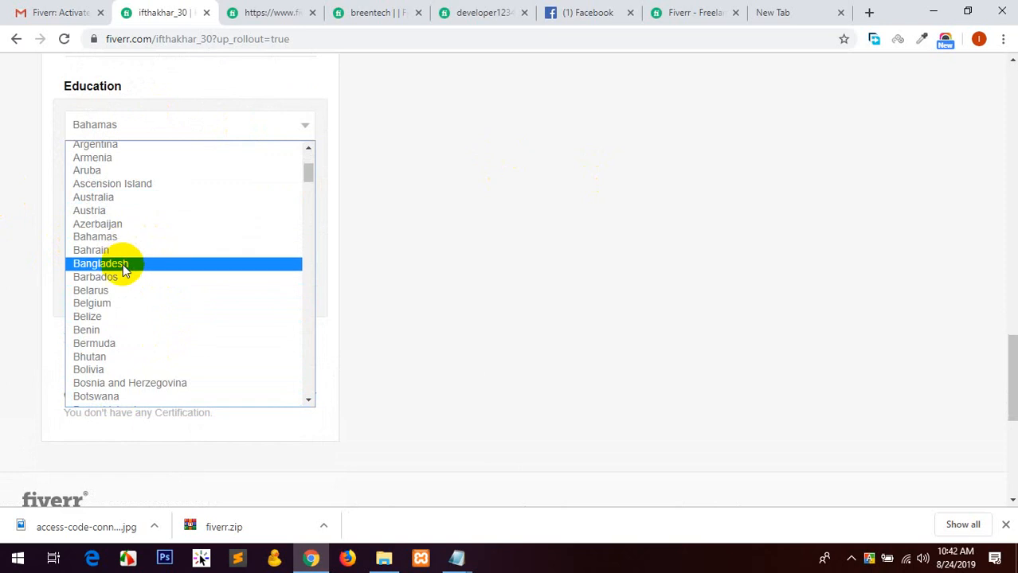
left_click(100, 264)
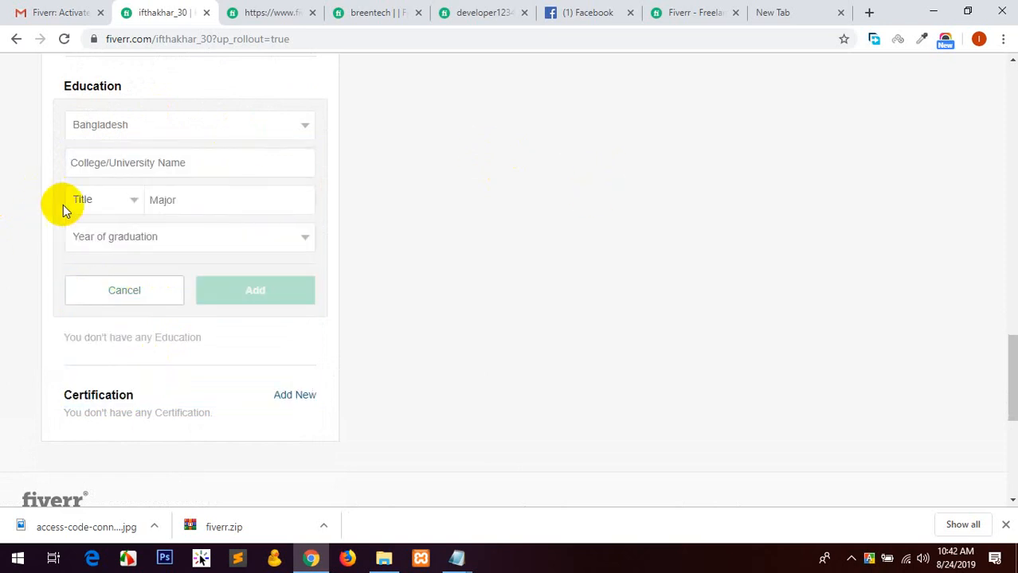
left_click(104, 199)
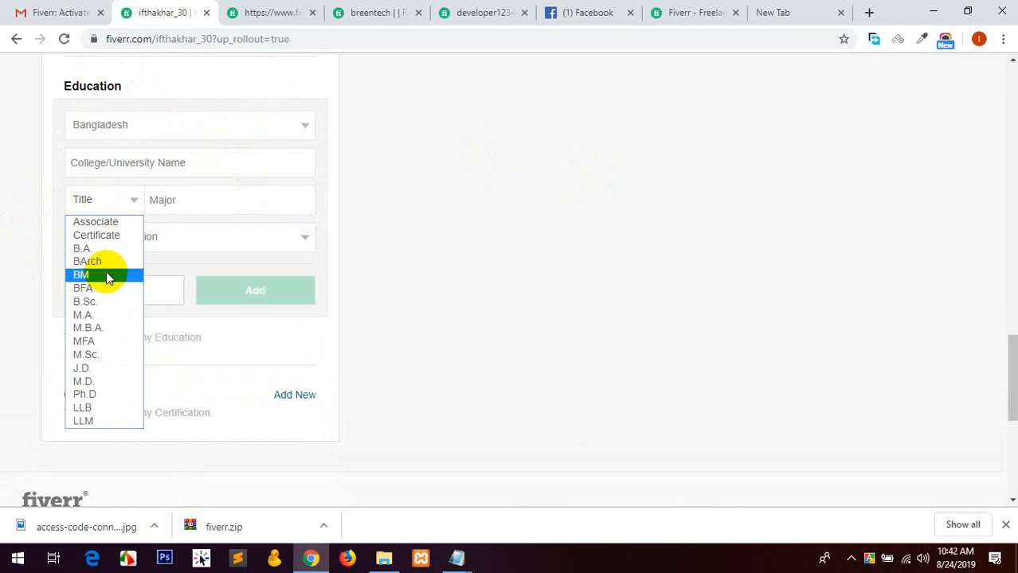
left_click(96, 235)
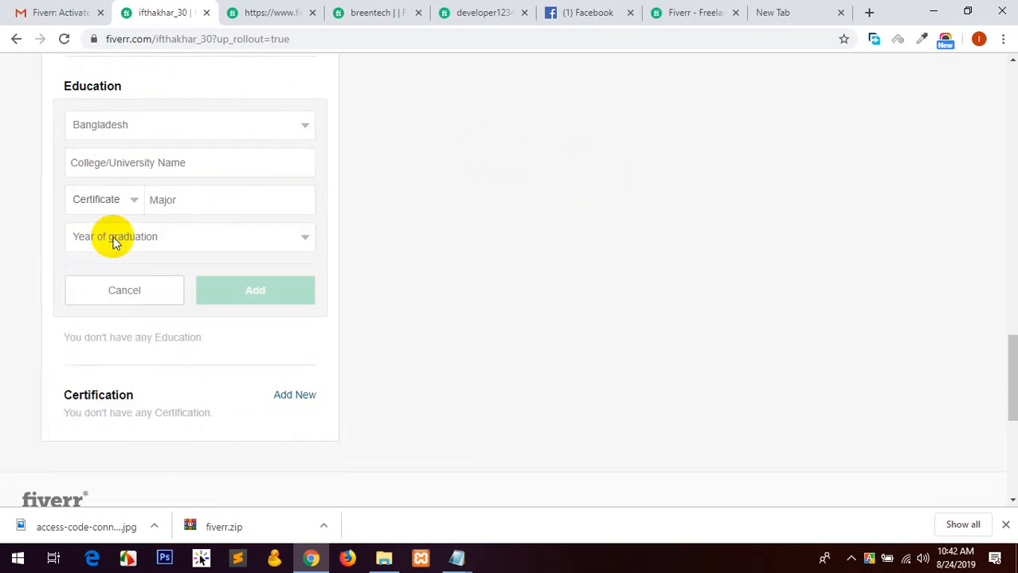
Set major Secondary Education, school Ramgonj High School, and graduation year 2010.
left_click(228, 200)
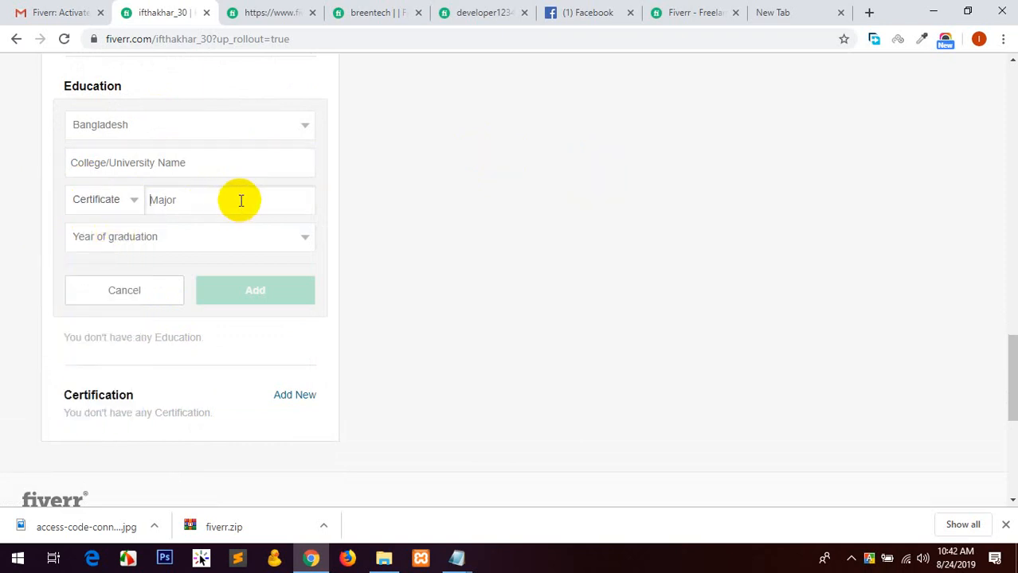
type("S")
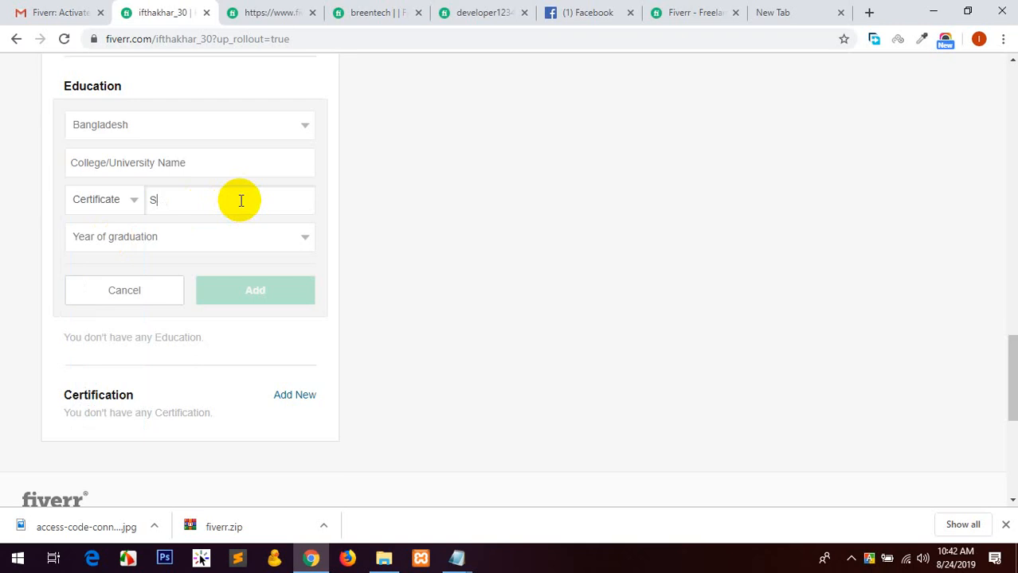
type("e")
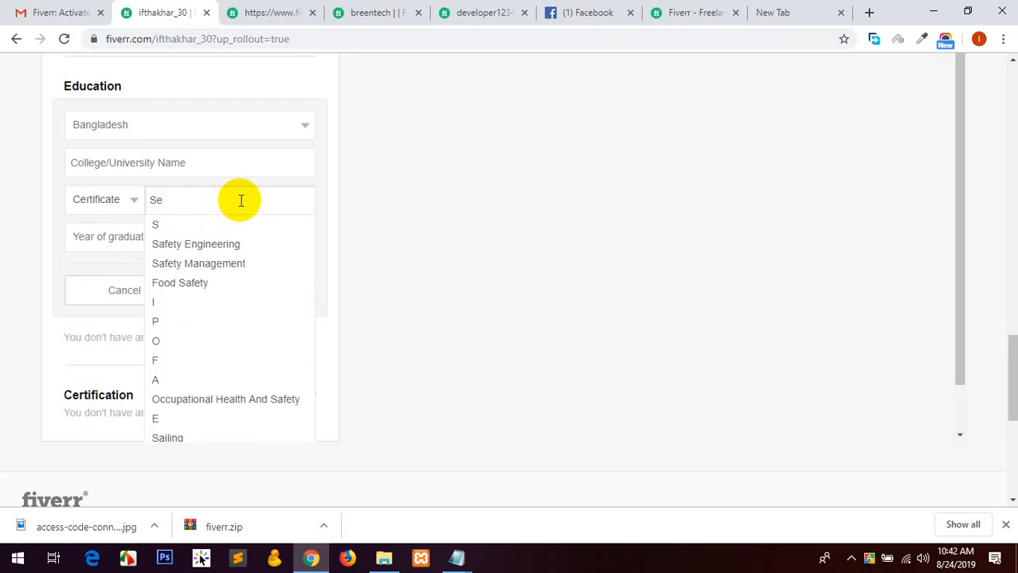
type("c")
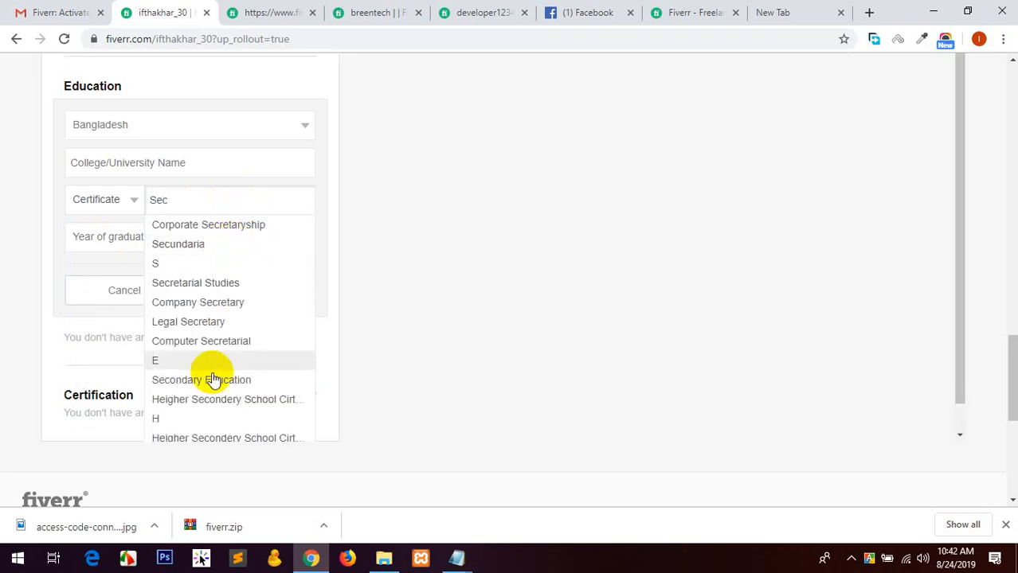
left_click(200, 379)
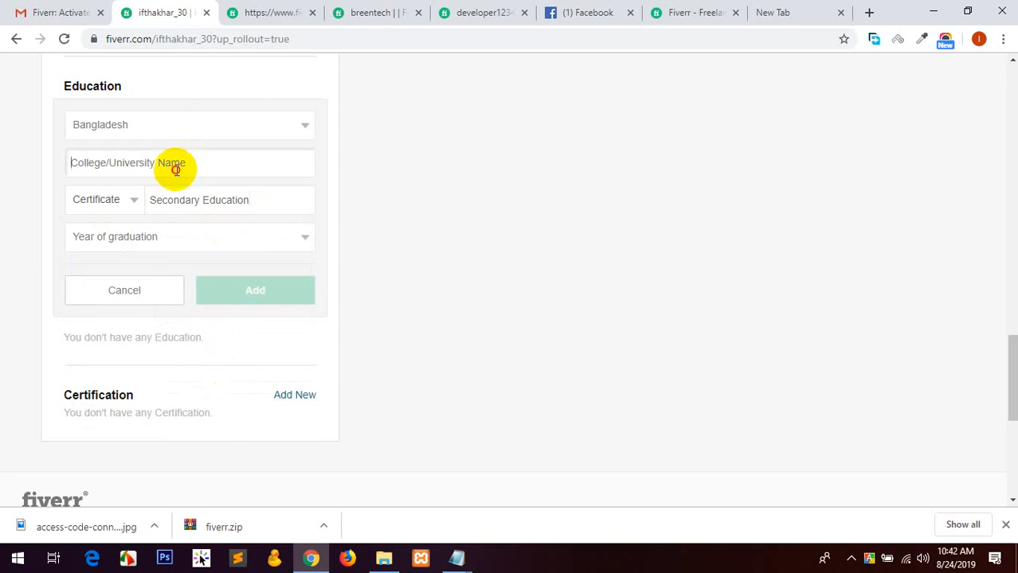
type("Ra")
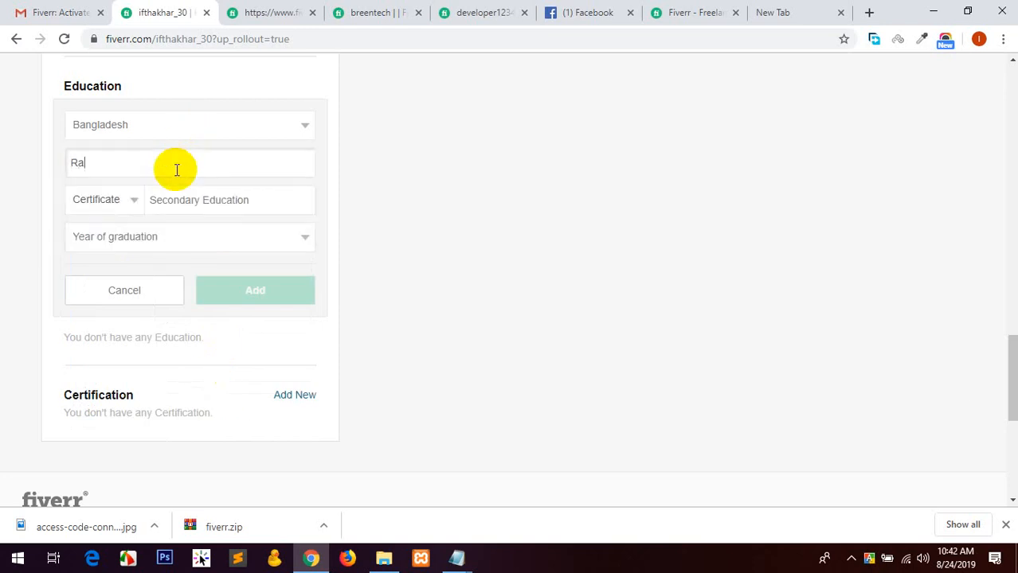
type("mgonj")
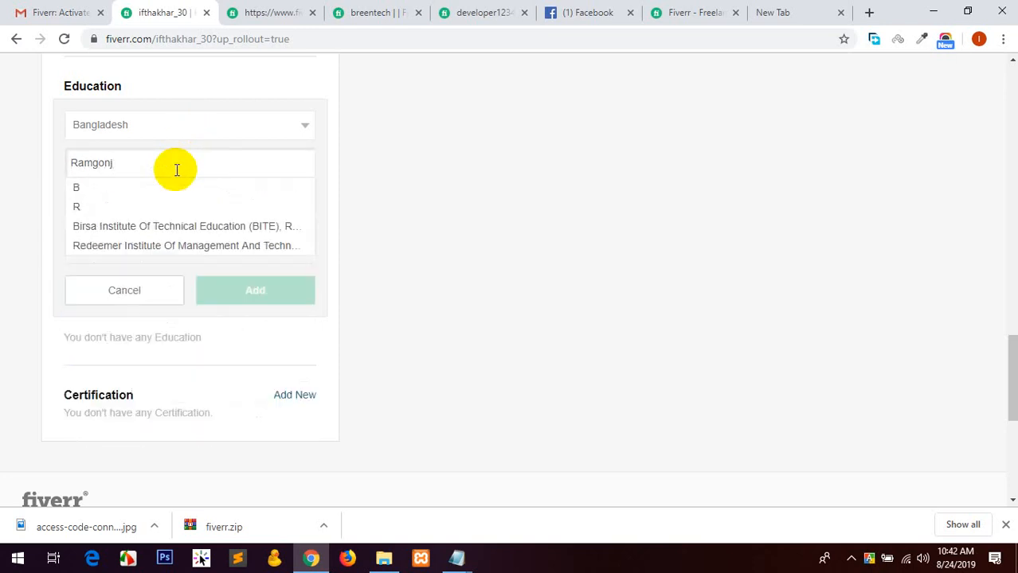
type("High School")
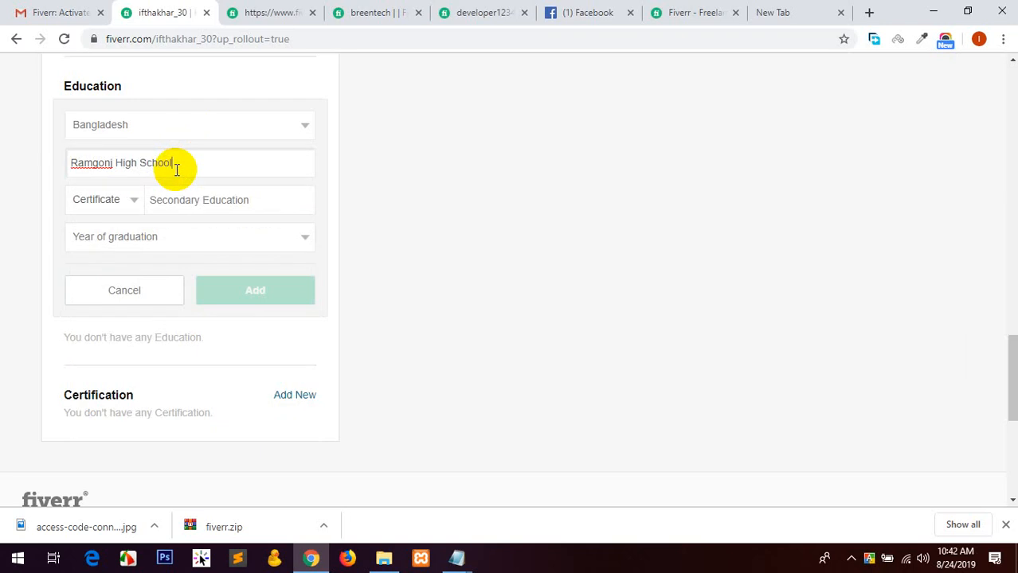
left_click(189, 237)
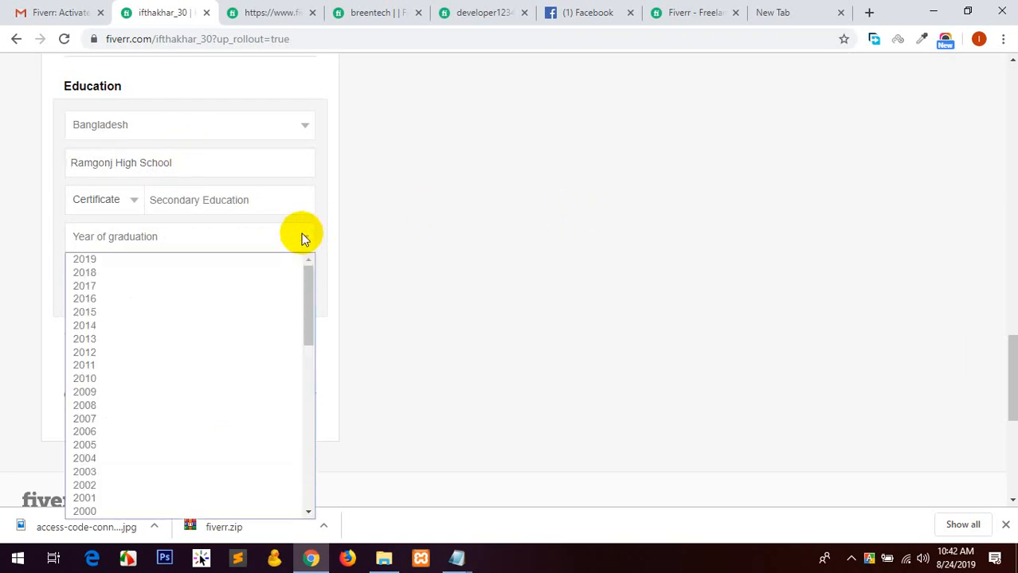
mouse_move(163, 273)
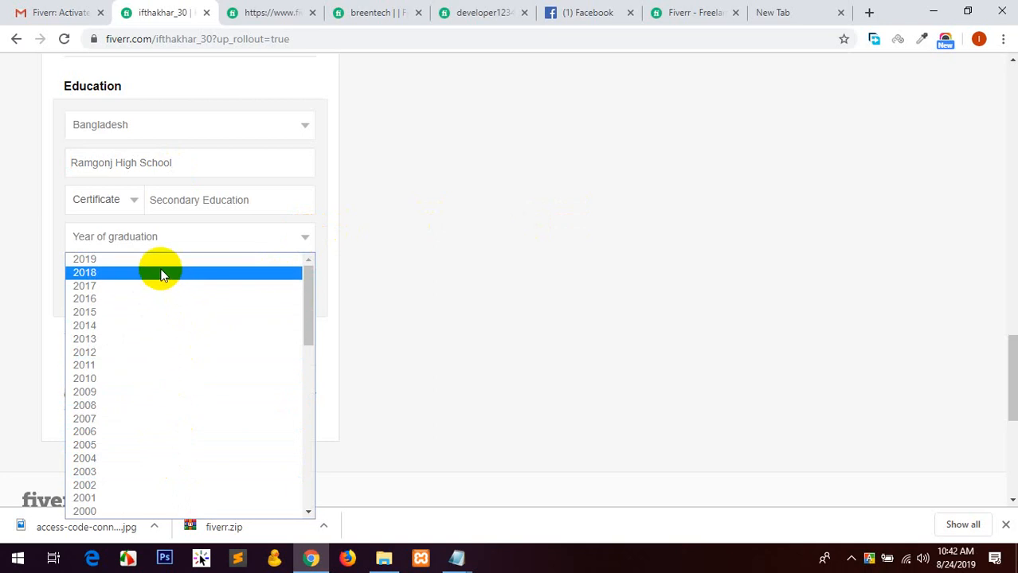
left_click(84, 379)
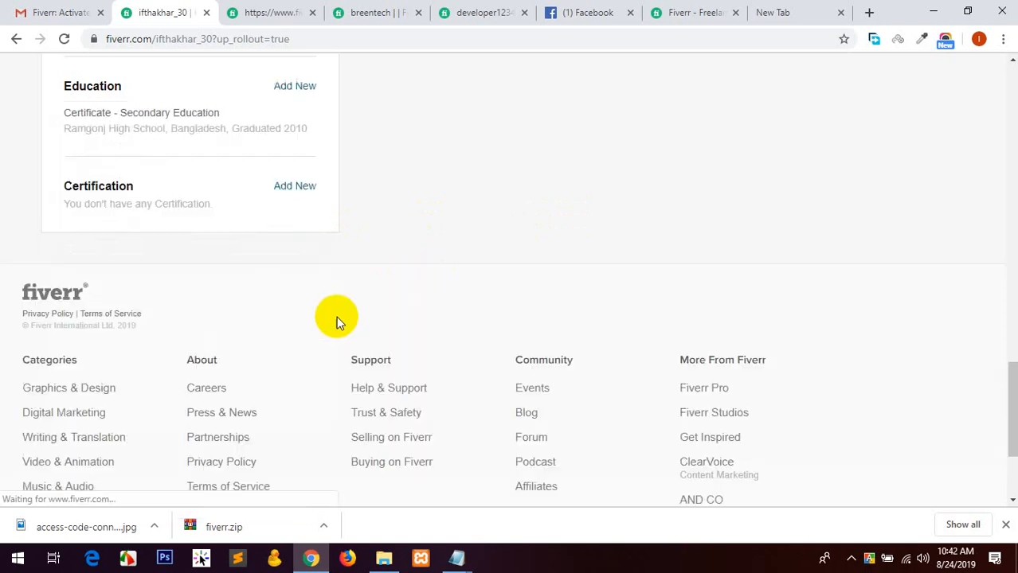
Start a second education entry: Bangladesh, International Islamic University Chittagong.
left_click(294, 85)
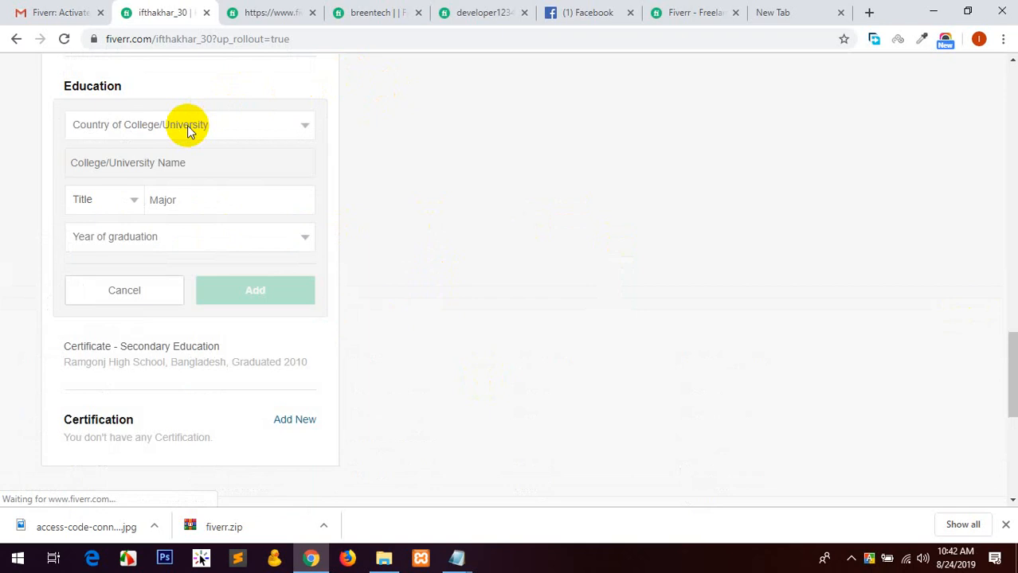
left_click(190, 124)
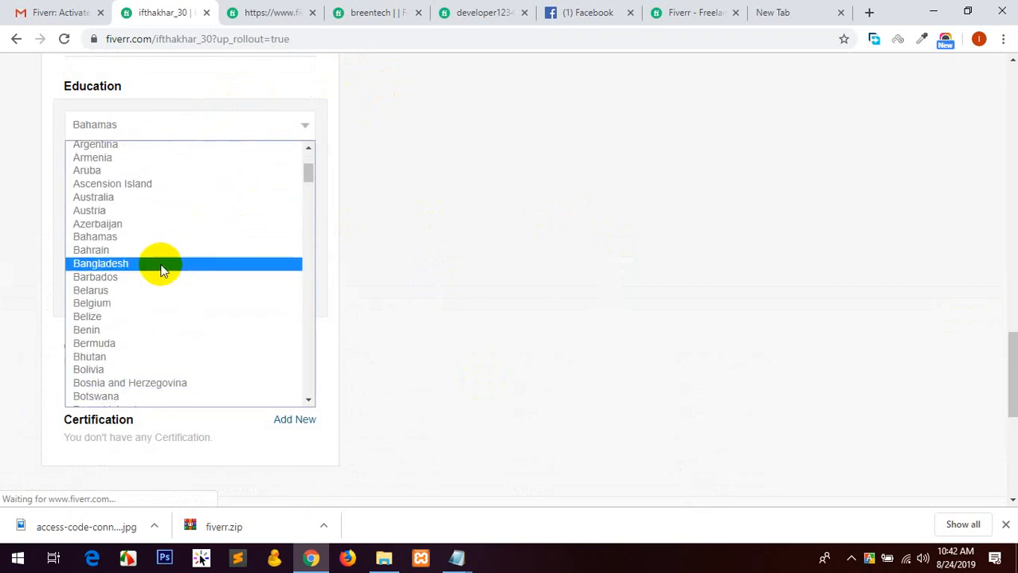
left_click(100, 263)
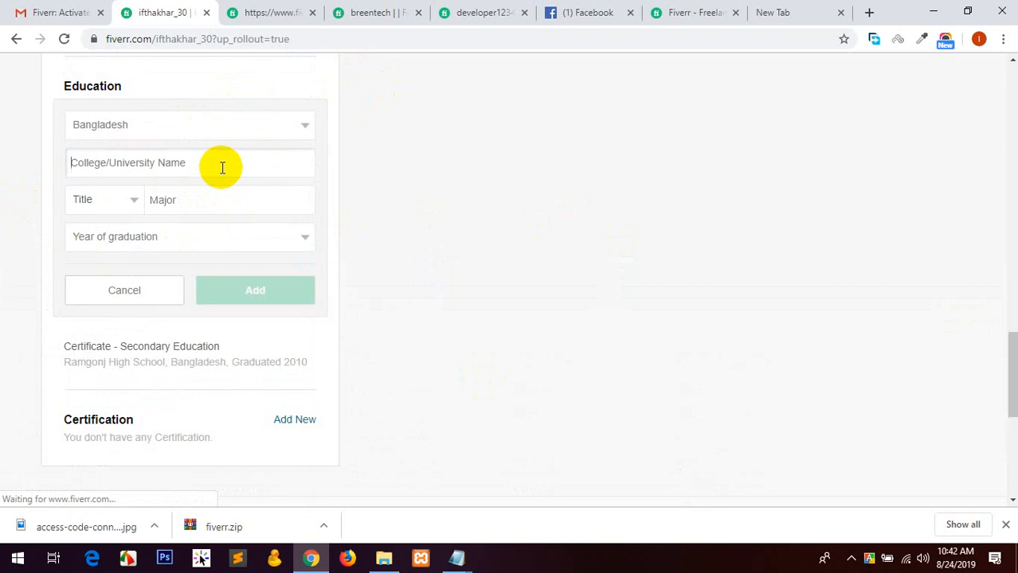
type("Internation")
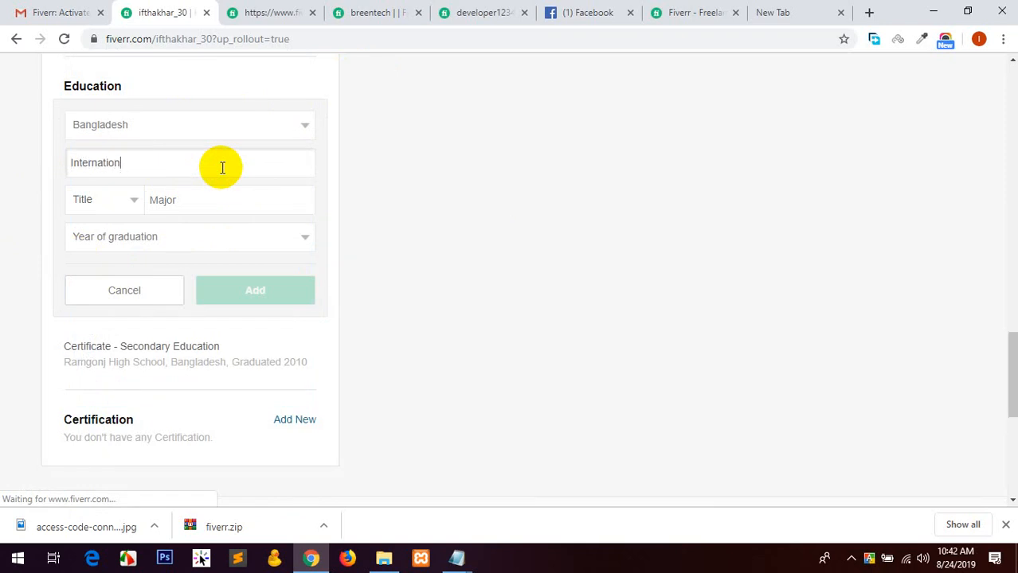
type("al Is")
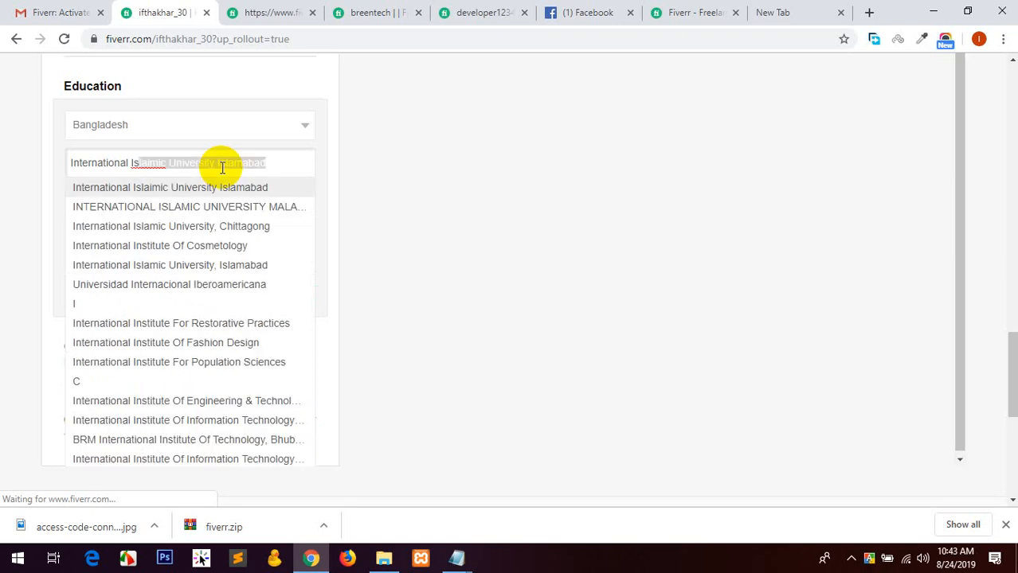
left_click(169, 187)
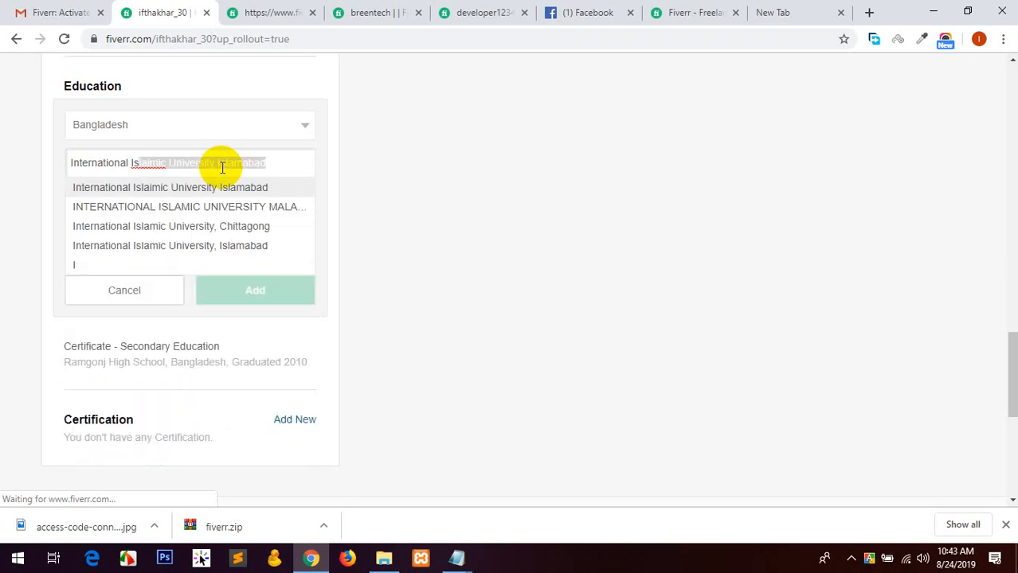
left_click(170, 187)
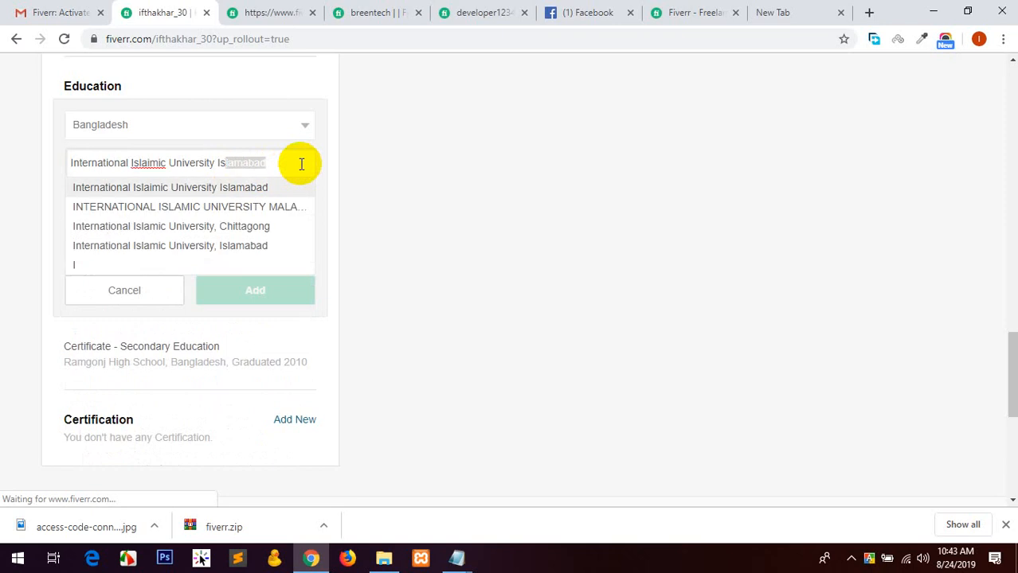
type("Chi")
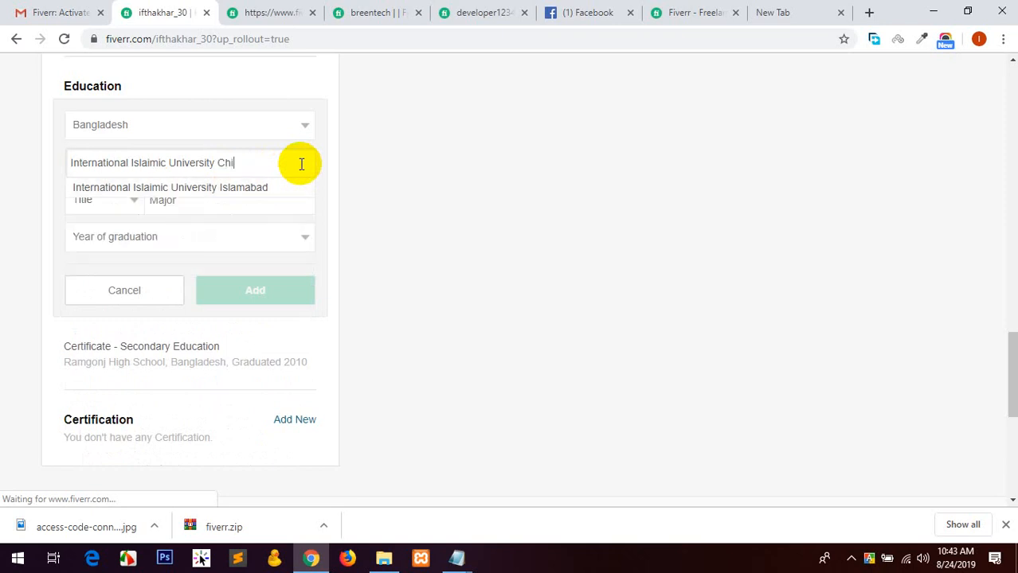
type("ttagong")
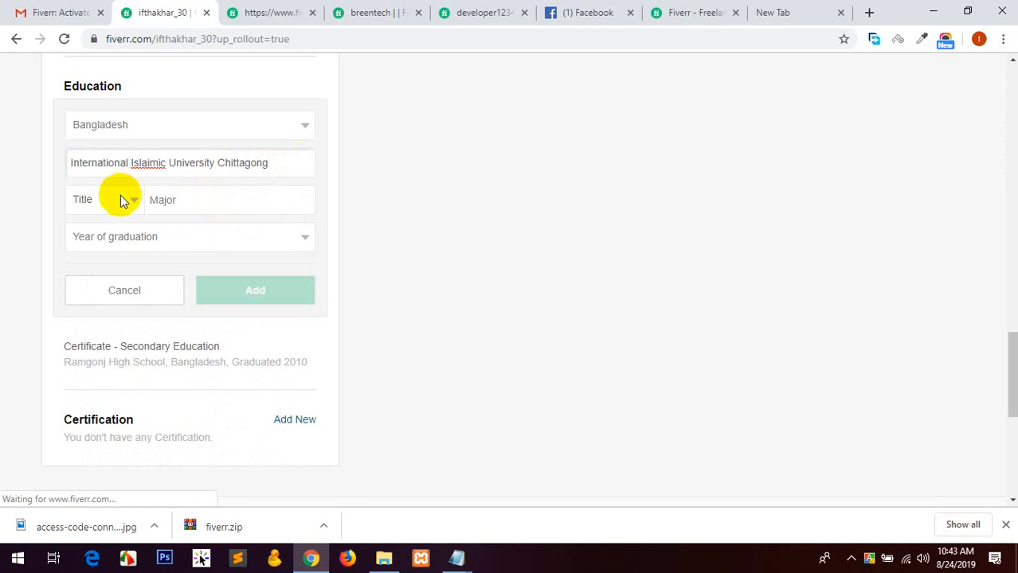
Set degree B.Sc., major Electronic Engineering, and graduation year 2017.
left_click(104, 199)
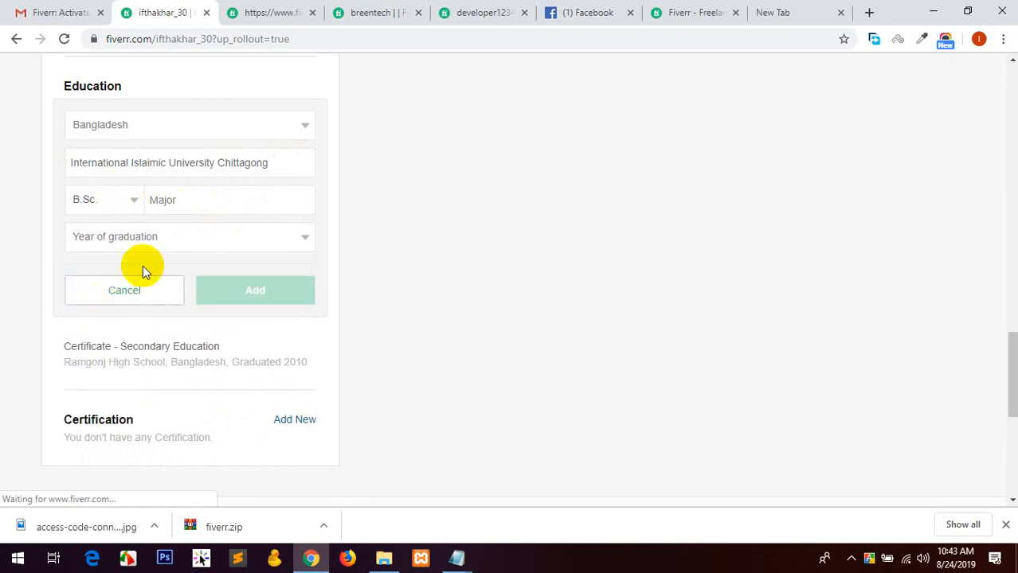
type("Electron")
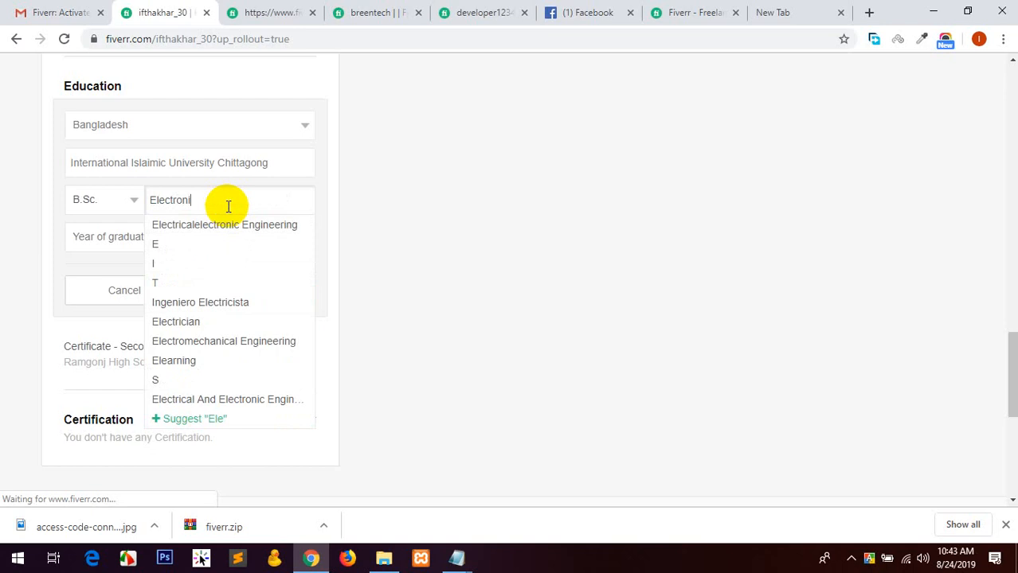
type("i")
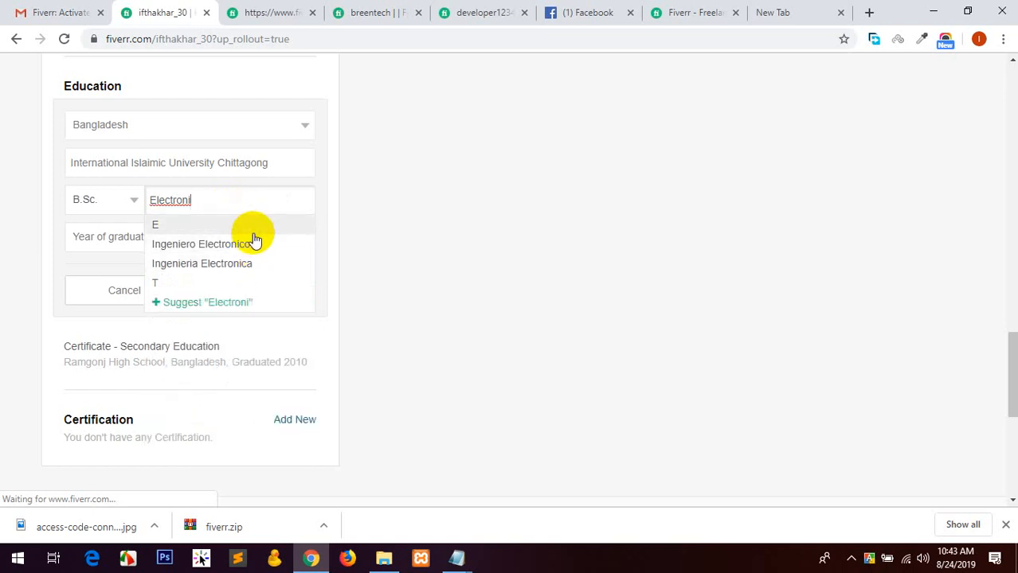
type("c")
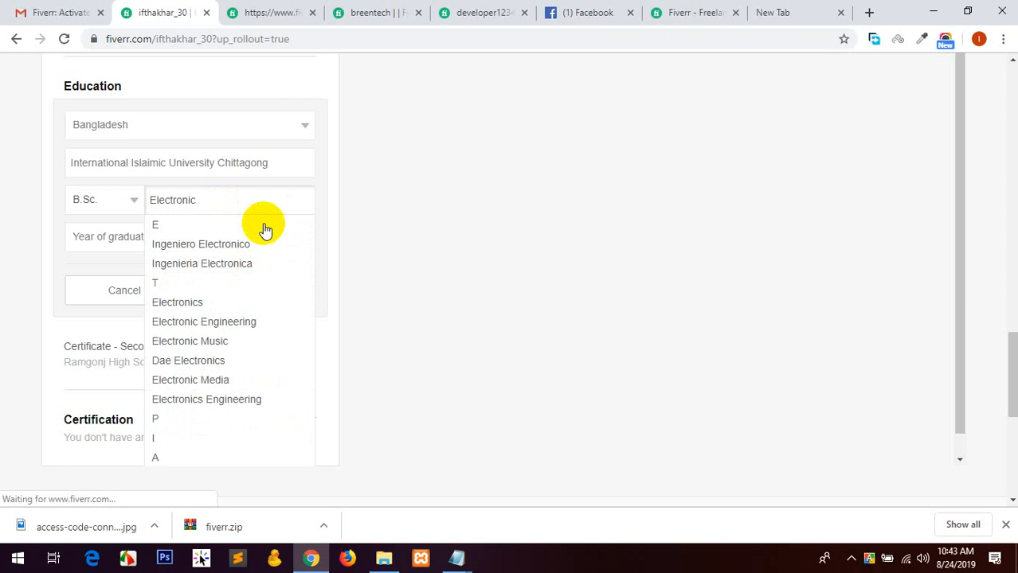
mouse_move(249, 322)
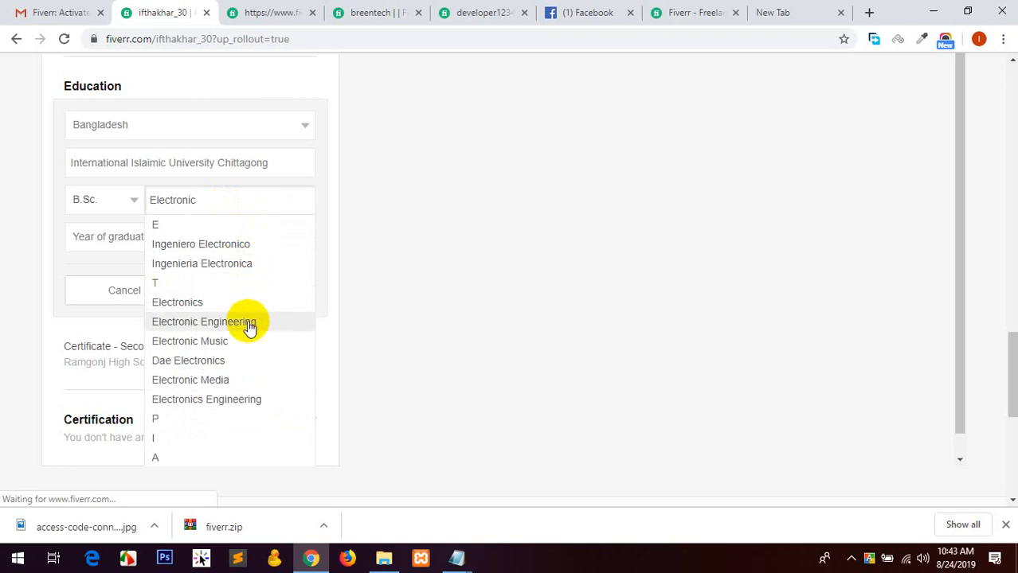
left_click(203, 322)
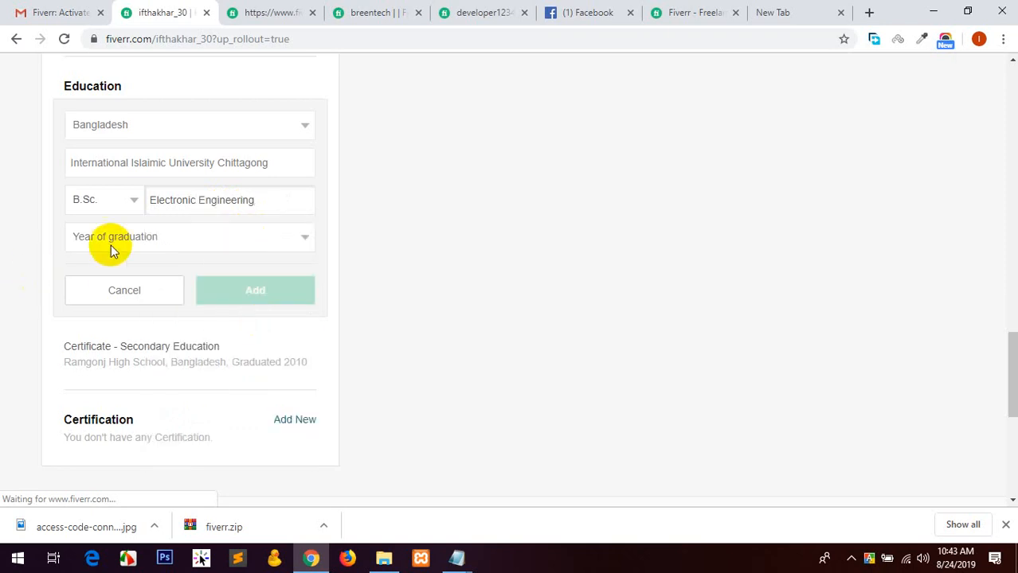
left_click(189, 237)
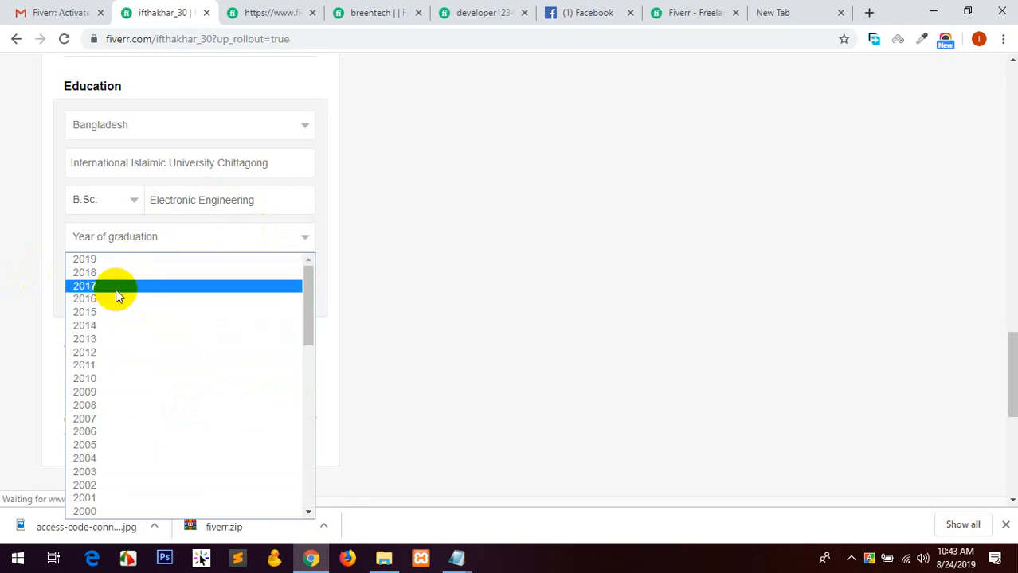
left_click(84, 285)
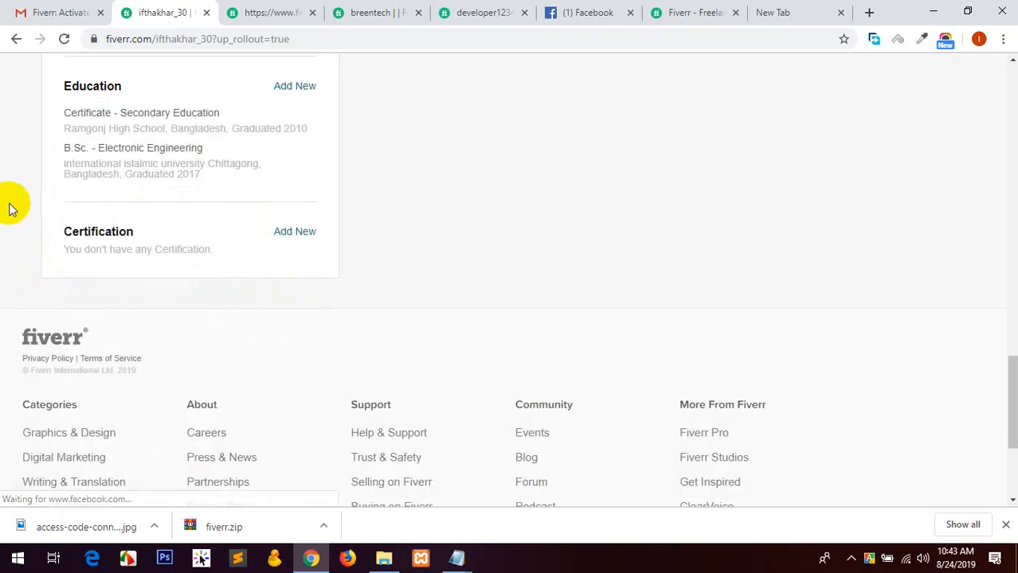
mouse_move(286, 236)
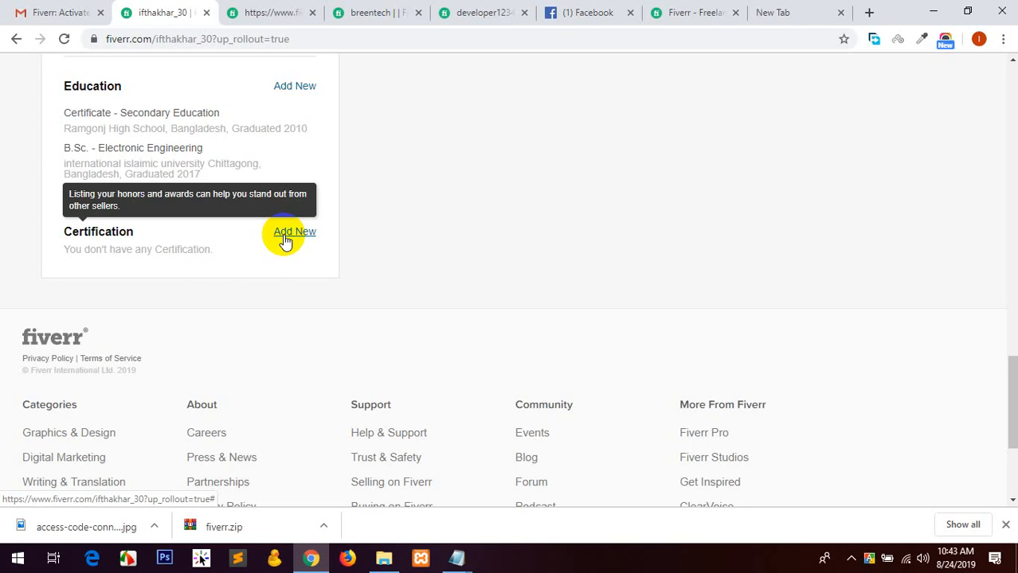
Start a new certification from SoftTech-IT.
left_click(293, 231)
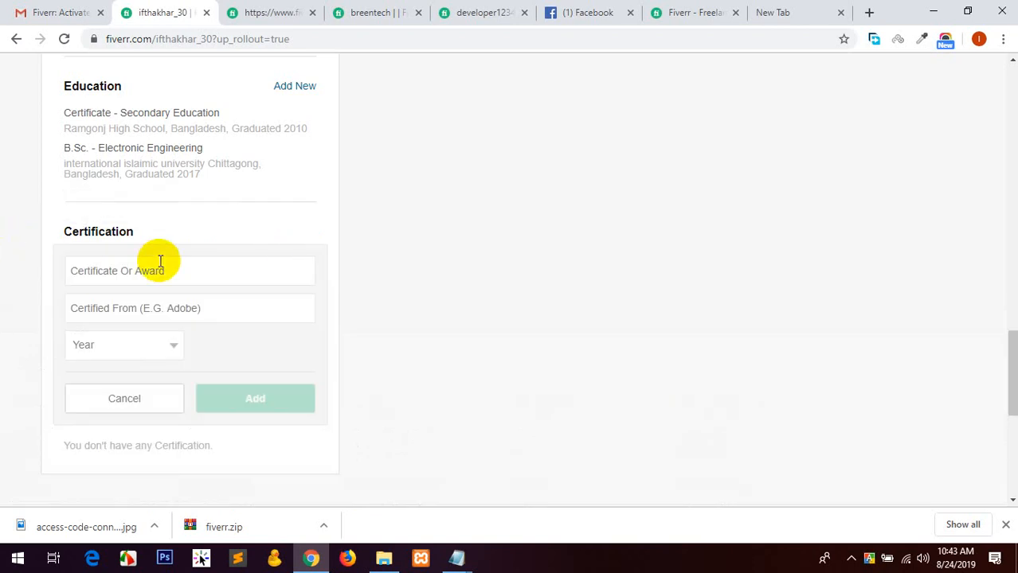
scroll("down", 3)
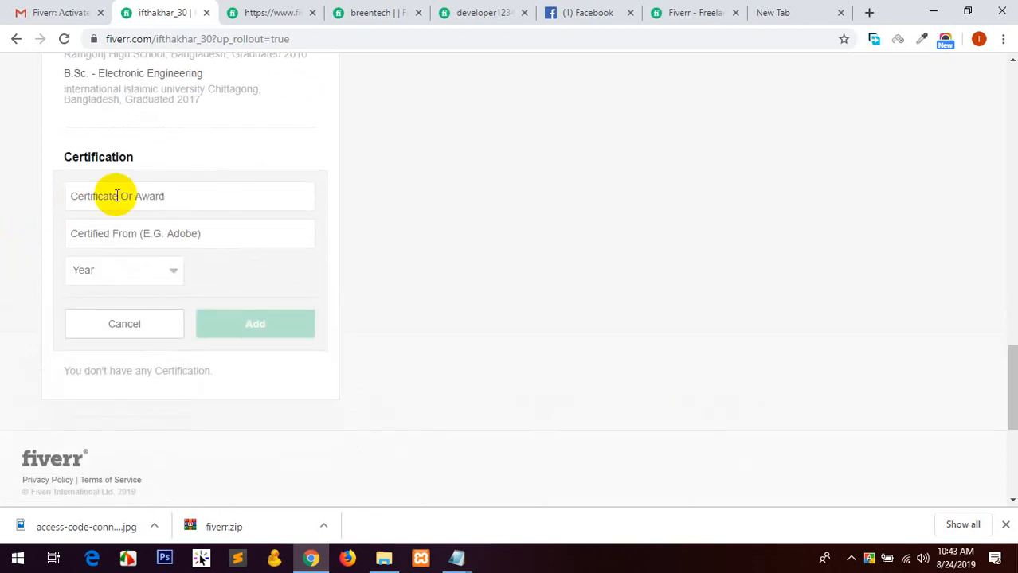
mouse_move(114, 270)
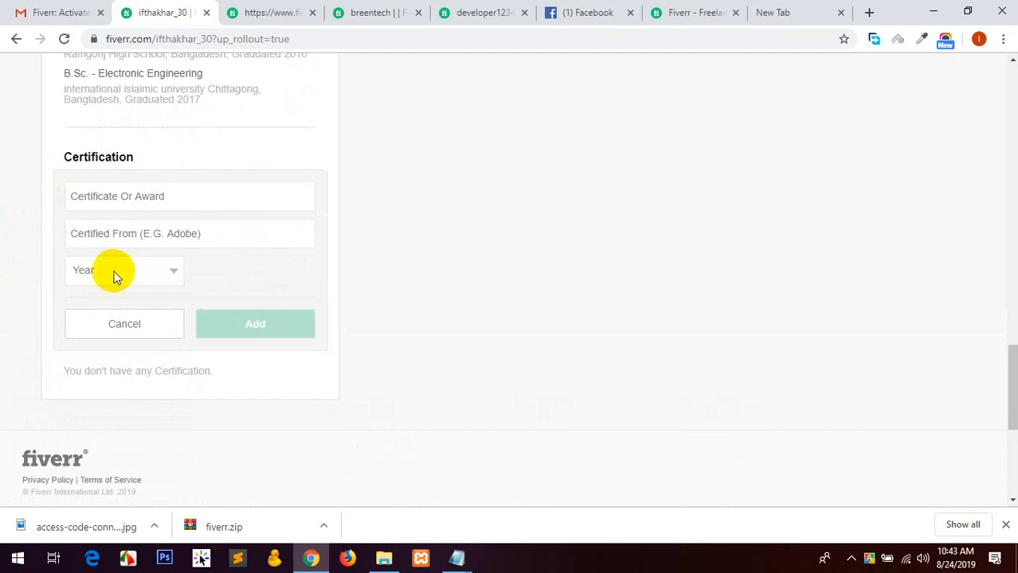
mouse_move(158, 234)
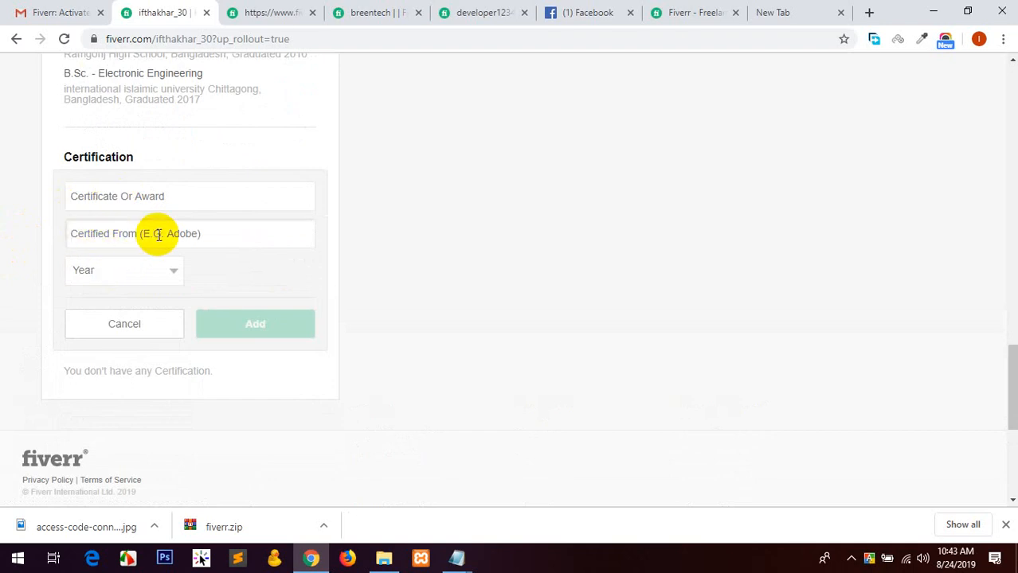
type("s")
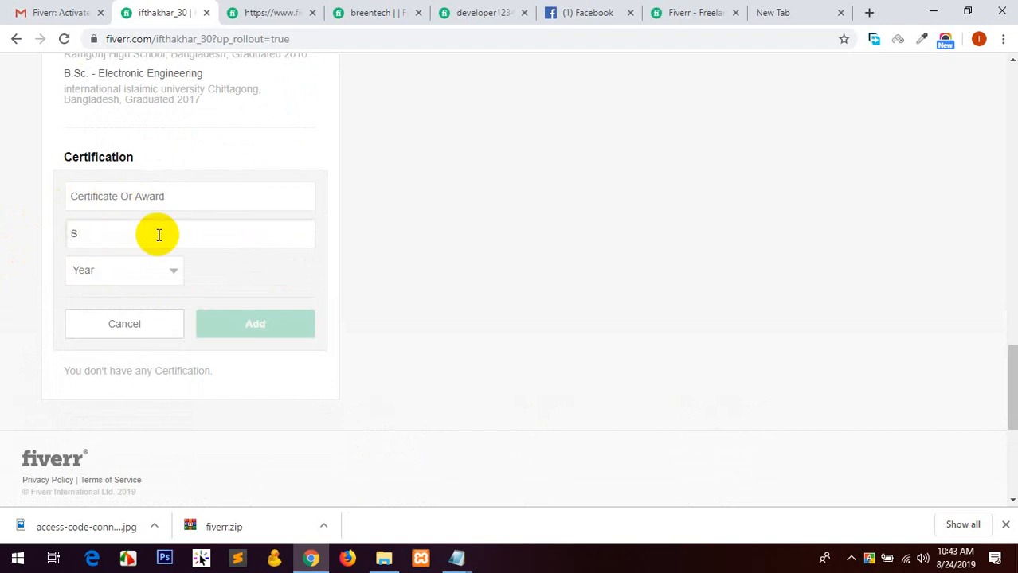
type("oftTech-IT")
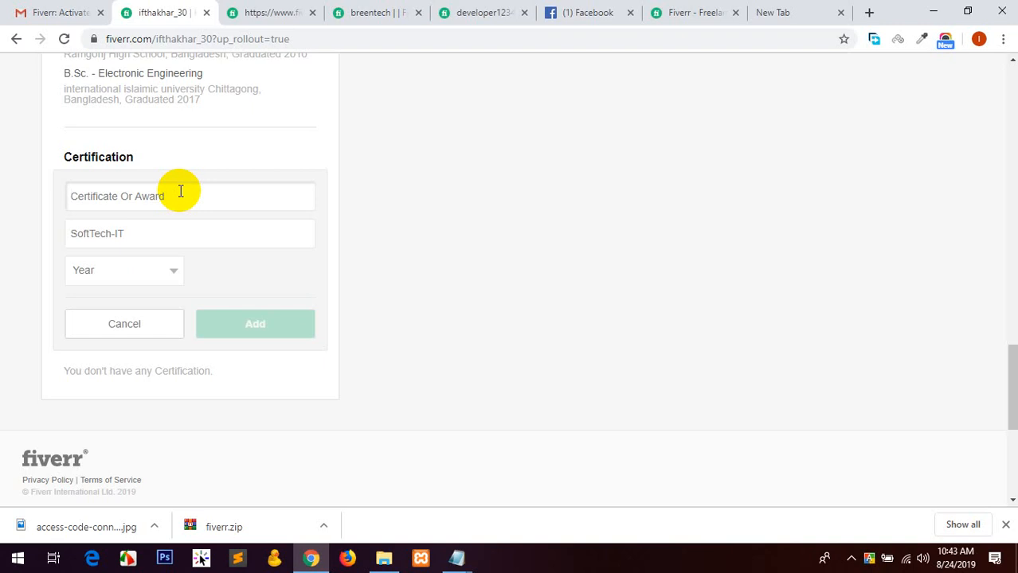
Name it WordPress Theme Development, set year 2014, and save the certification.
type("Word")
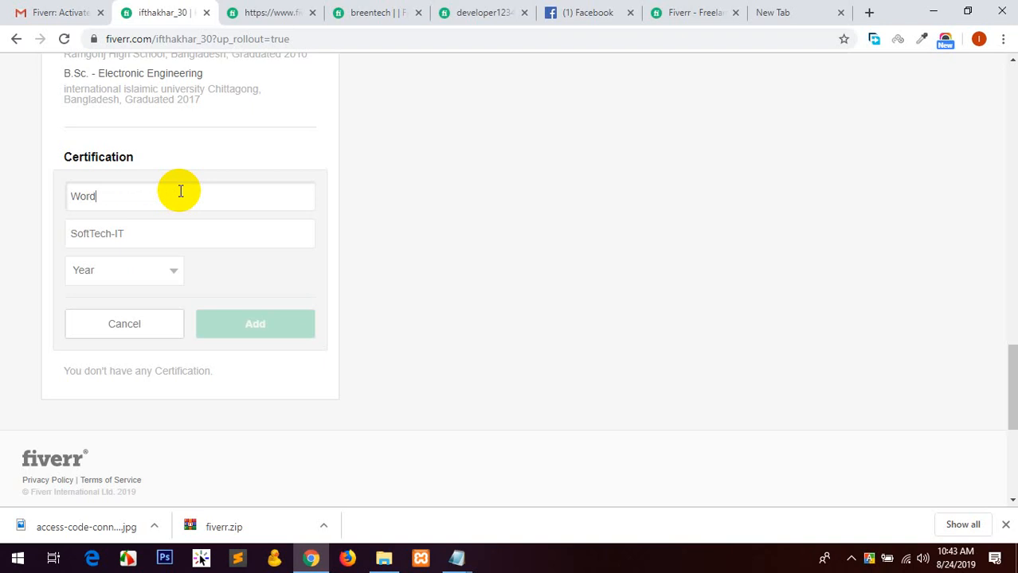
type("Press")
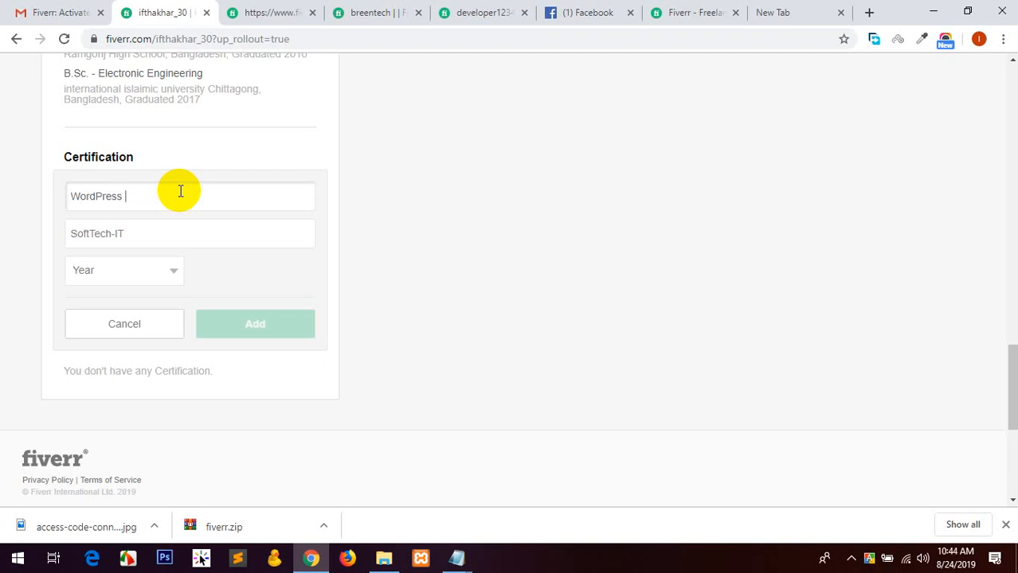
type("Theme De")
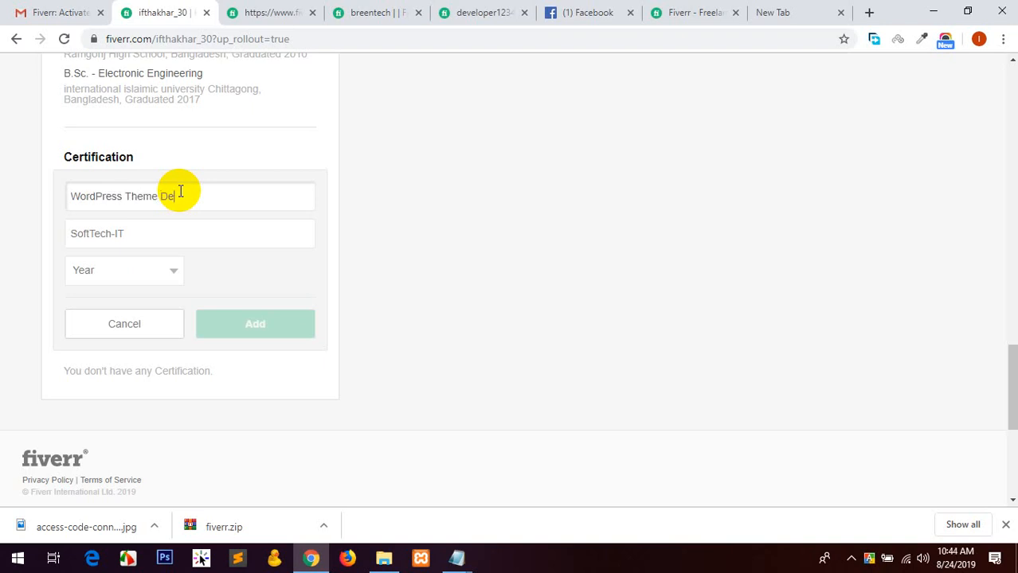
type("velopment")
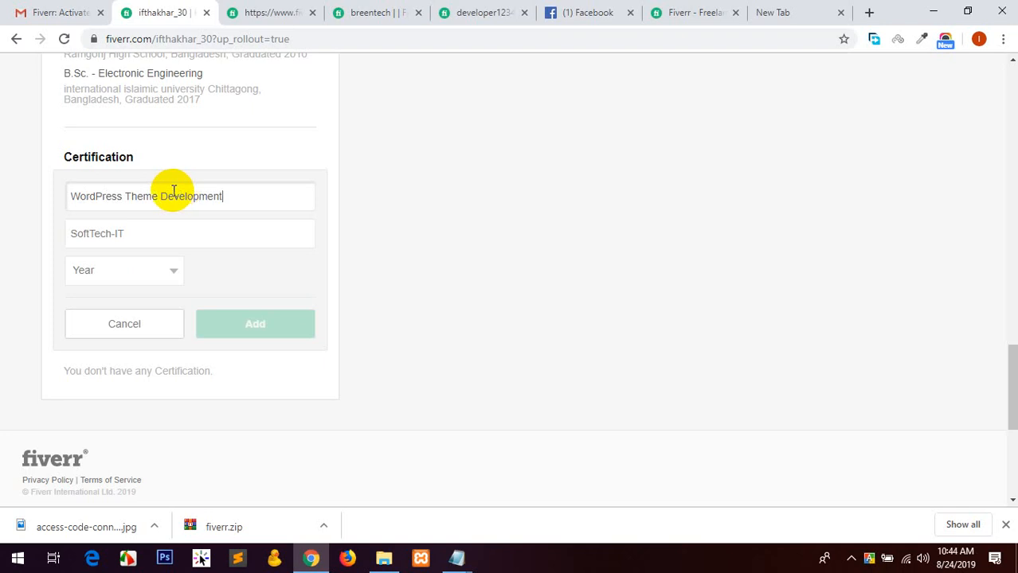
left_click(124, 269)
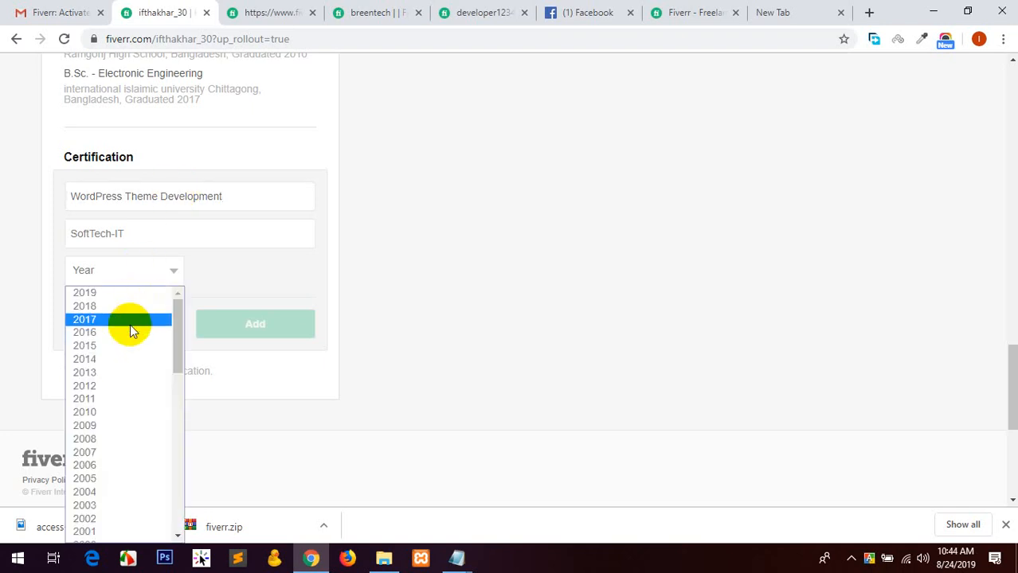
left_click(84, 359)
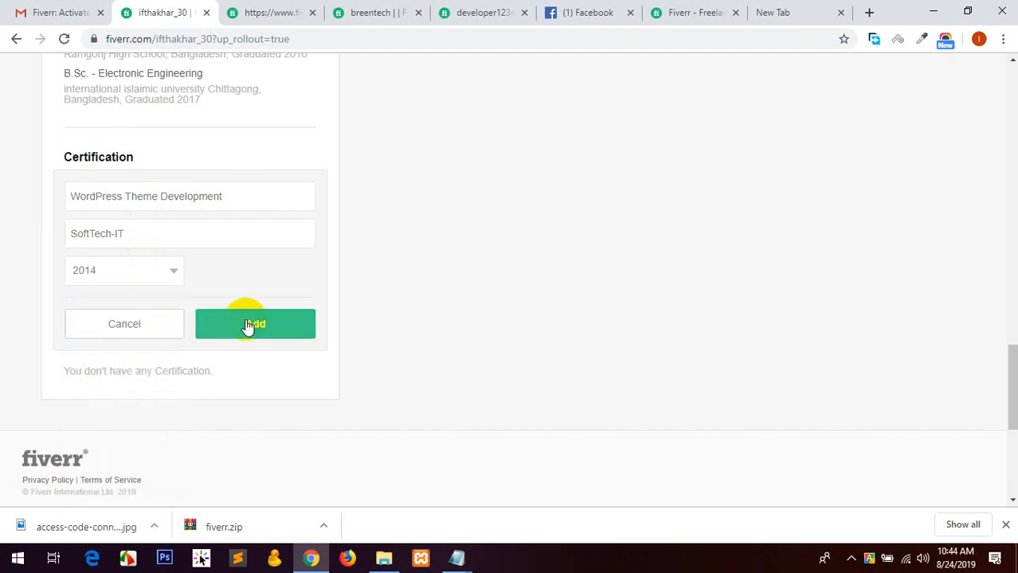
left_click(255, 324)
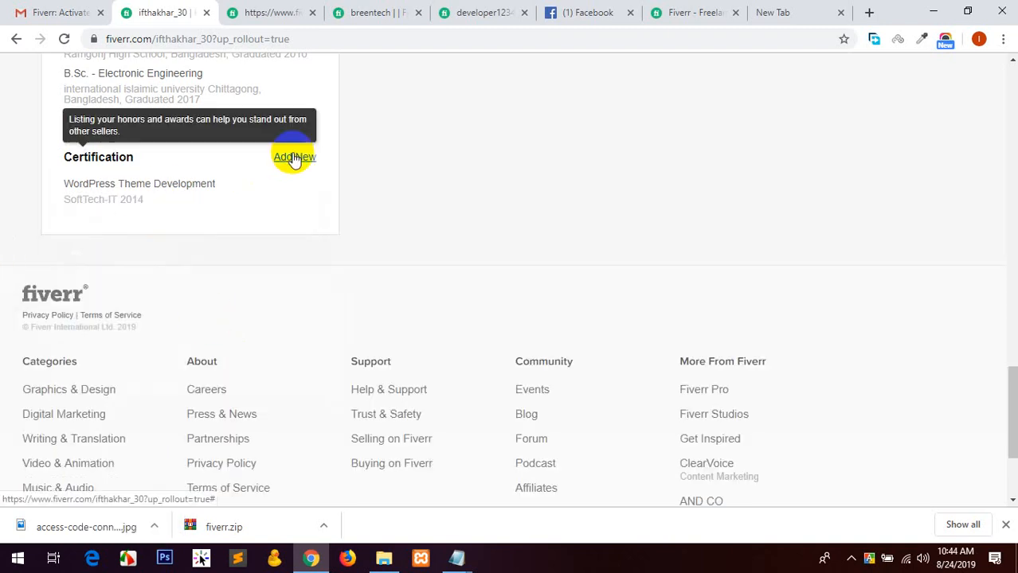
scroll("up", 3)
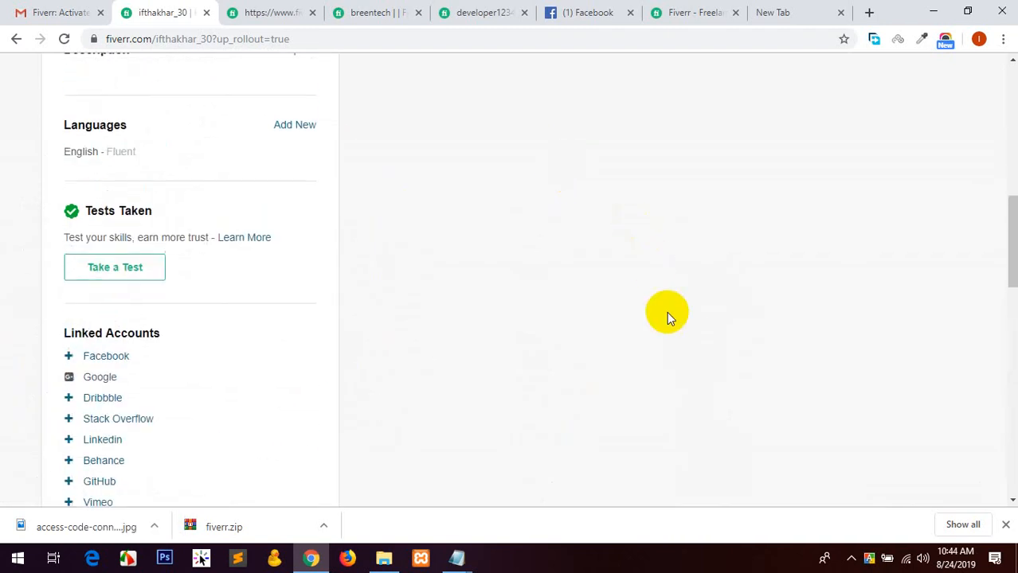
scroll("up", 3)
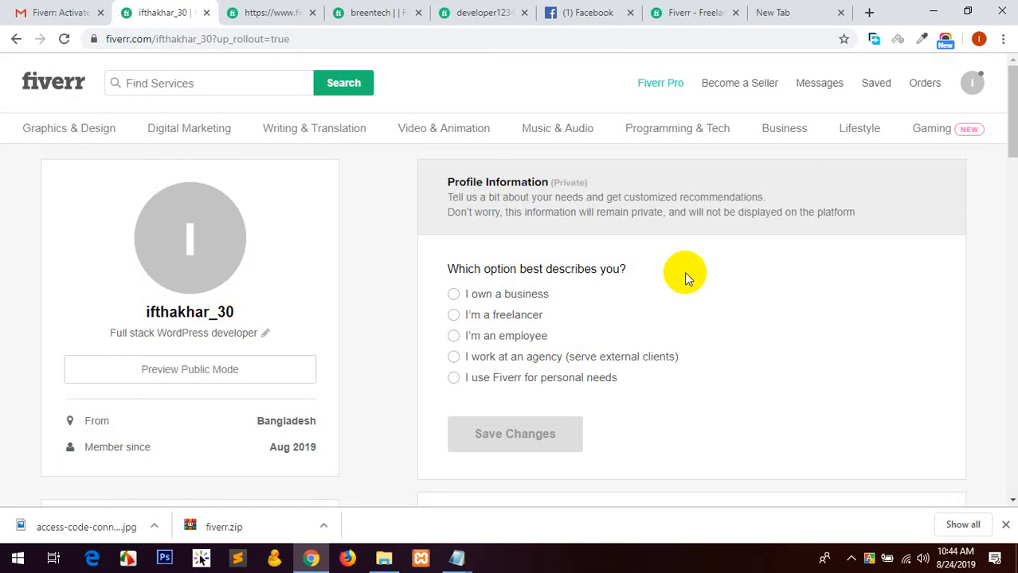
scroll("down", 3)
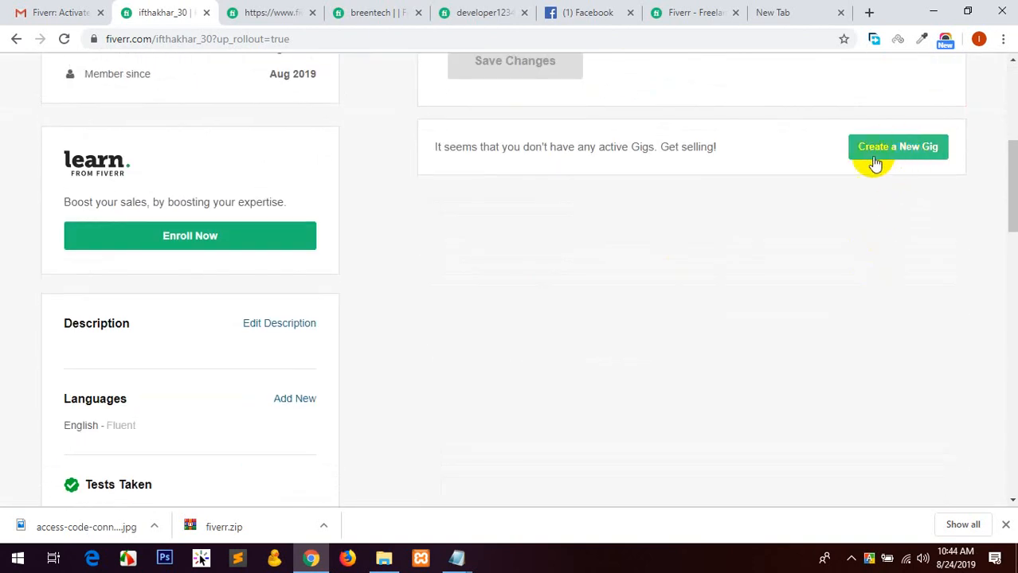
mouse_move(806, 303)
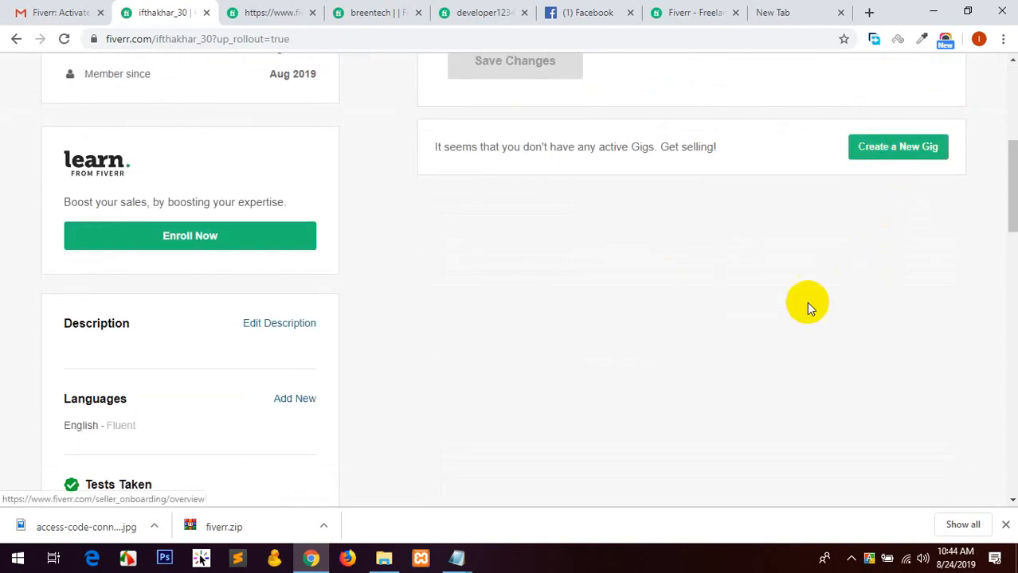